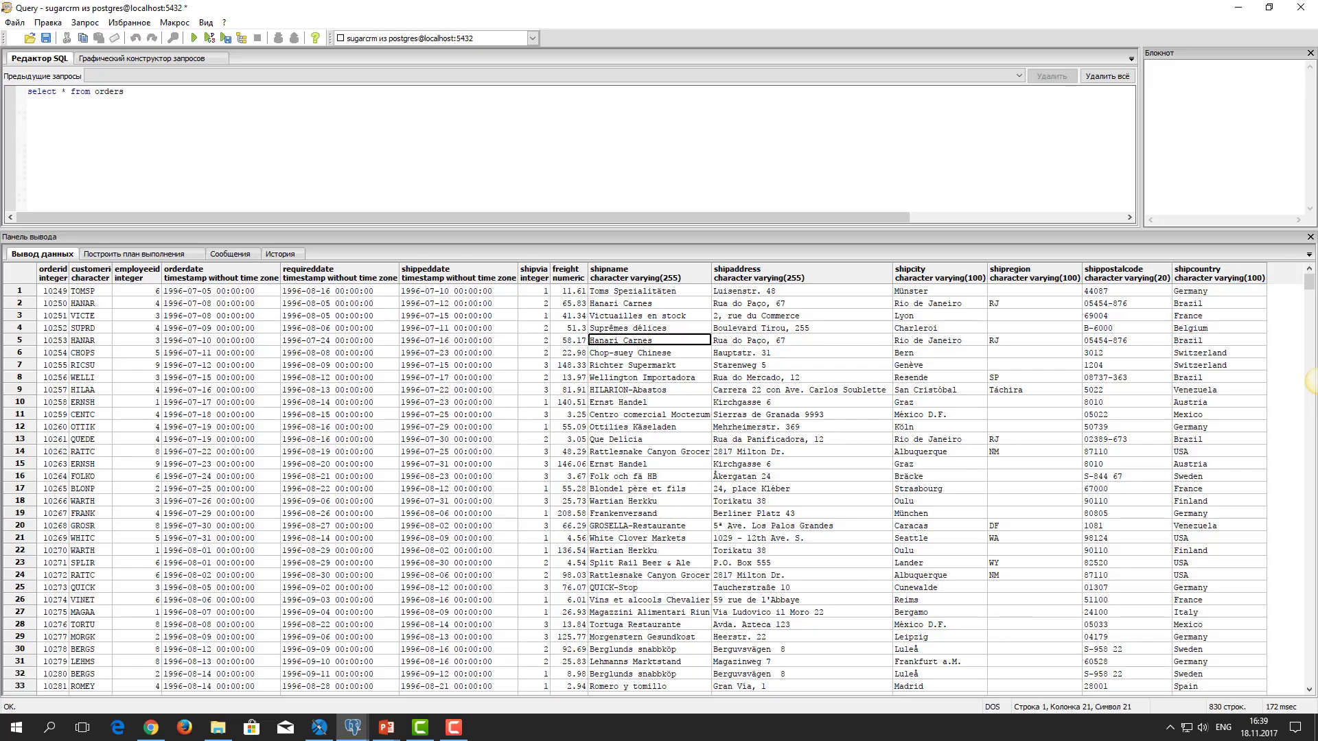
pyautogui.moveTo(924, 407)
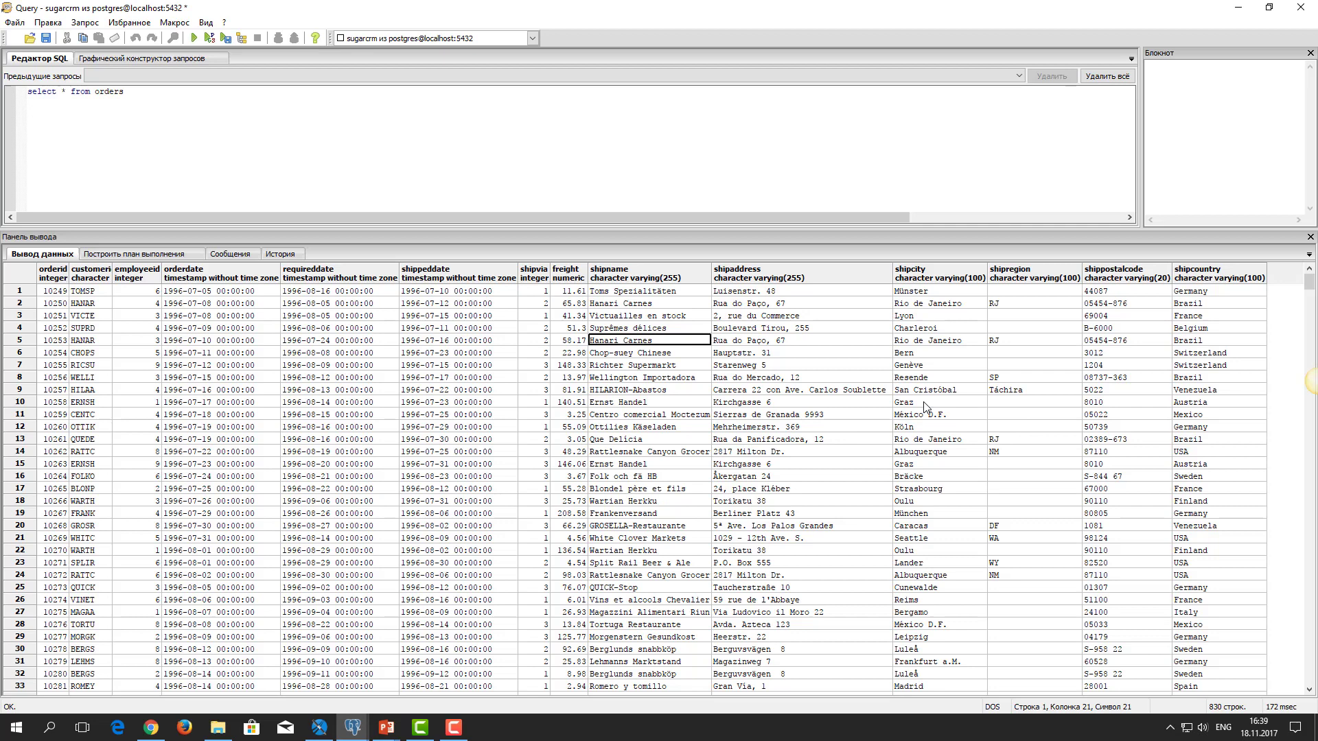
pyautogui.moveTo(1179, 281)
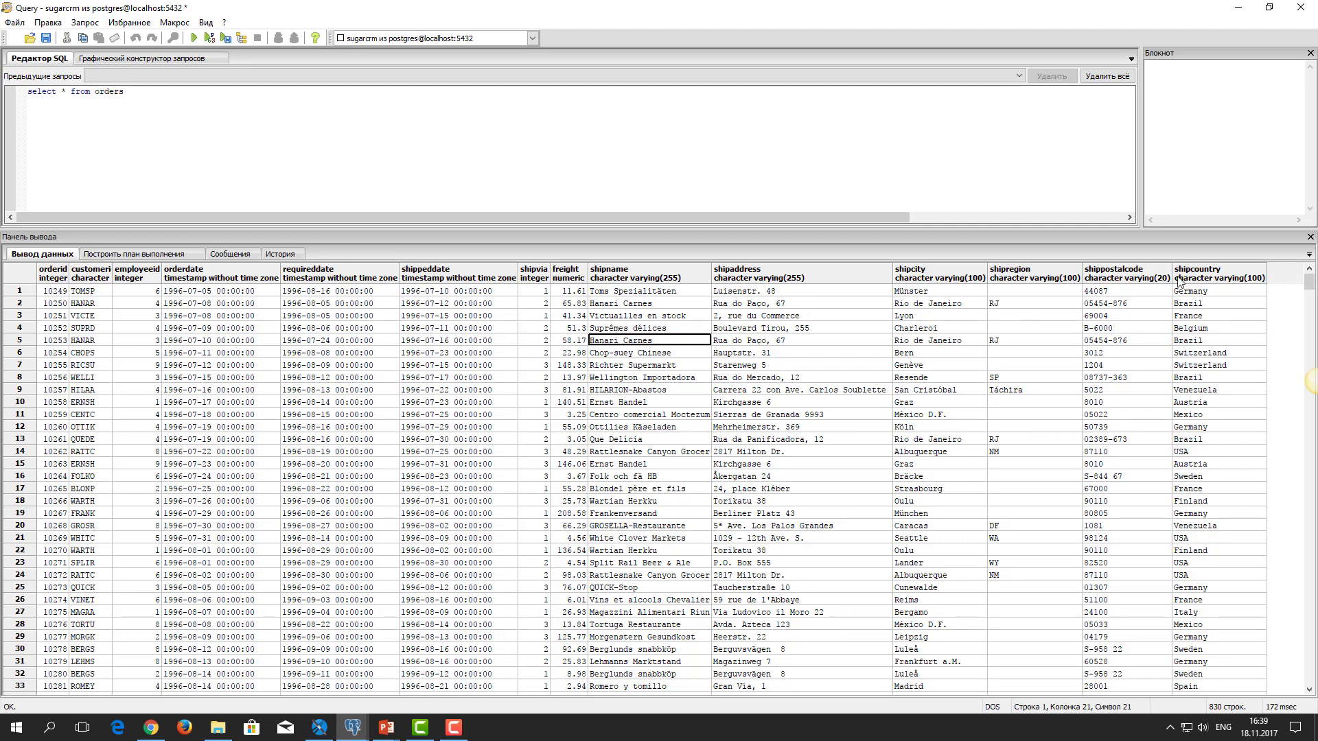
# - Inspect the shipcountry column and browse the country and city filter lists
pyautogui.click(1197, 269)
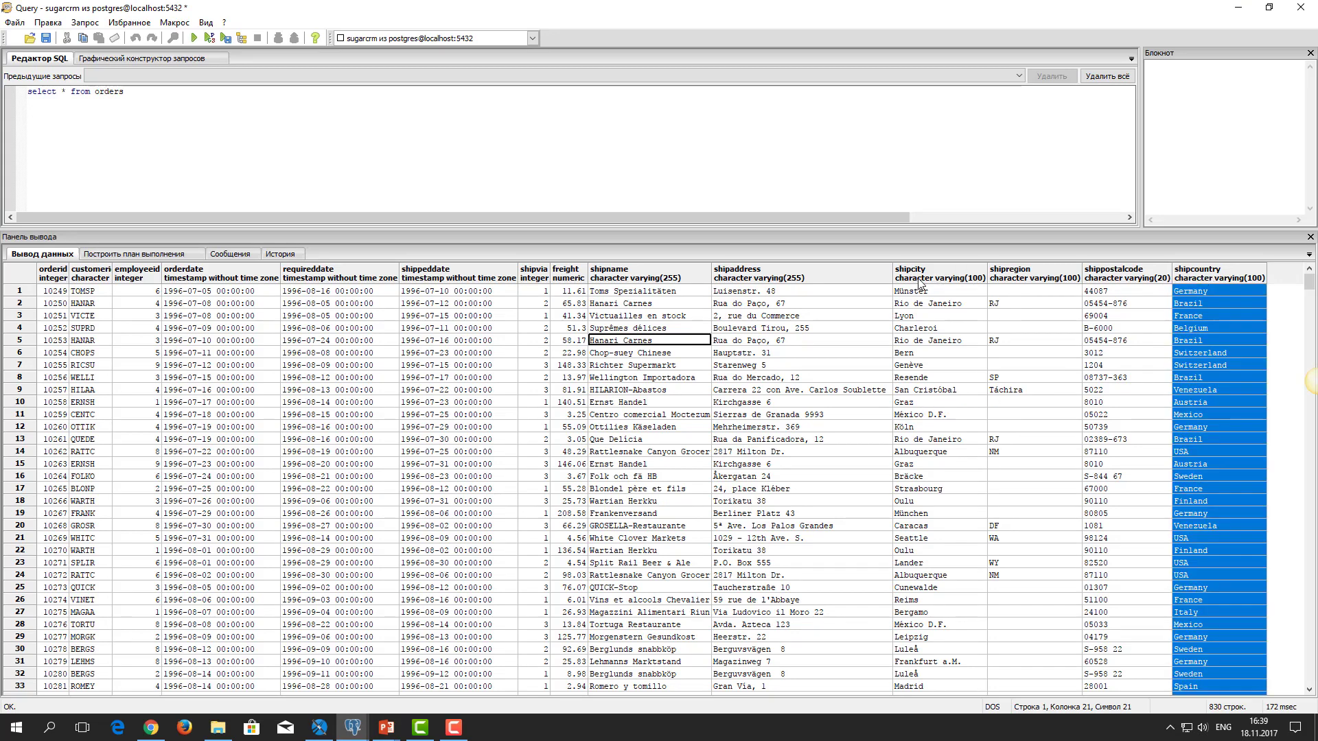
pyautogui.click(910, 269)
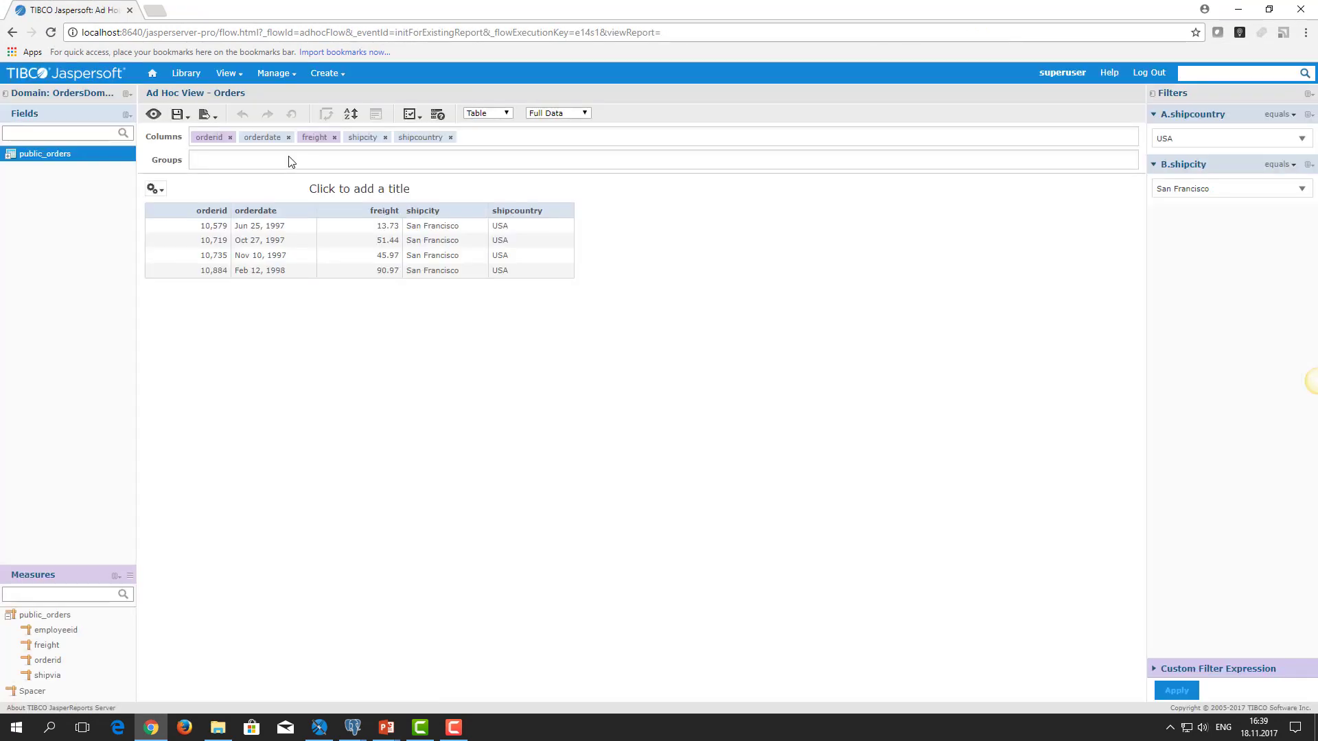
pyautogui.click(1227, 137)
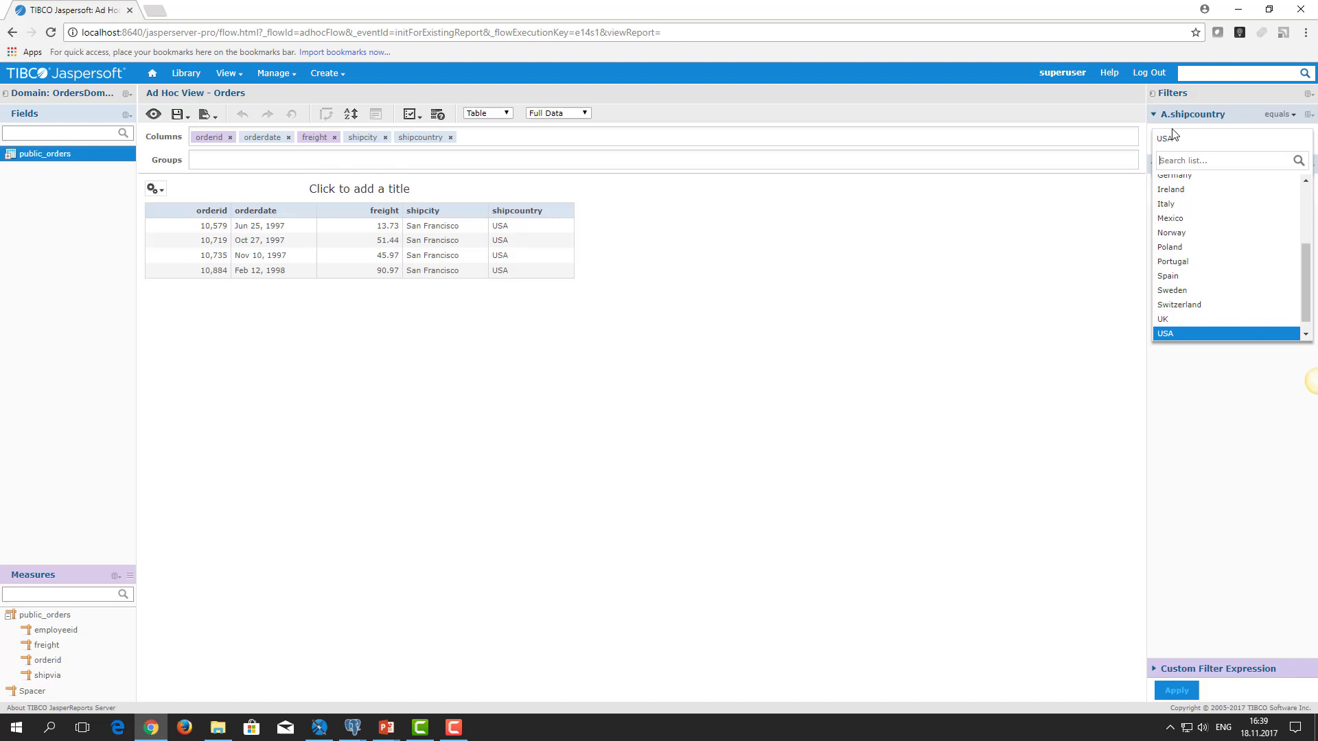
pyautogui.moveTo(1211, 125)
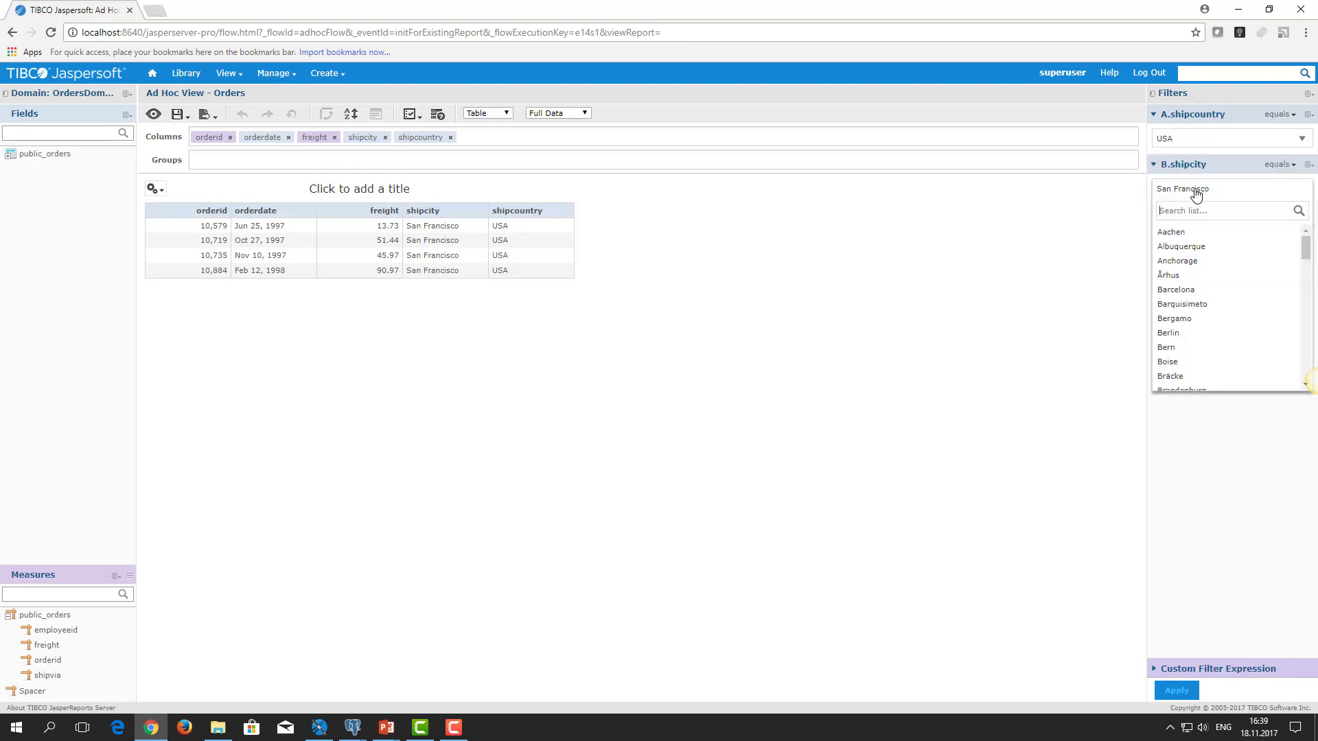
pyautogui.click(1229, 188)
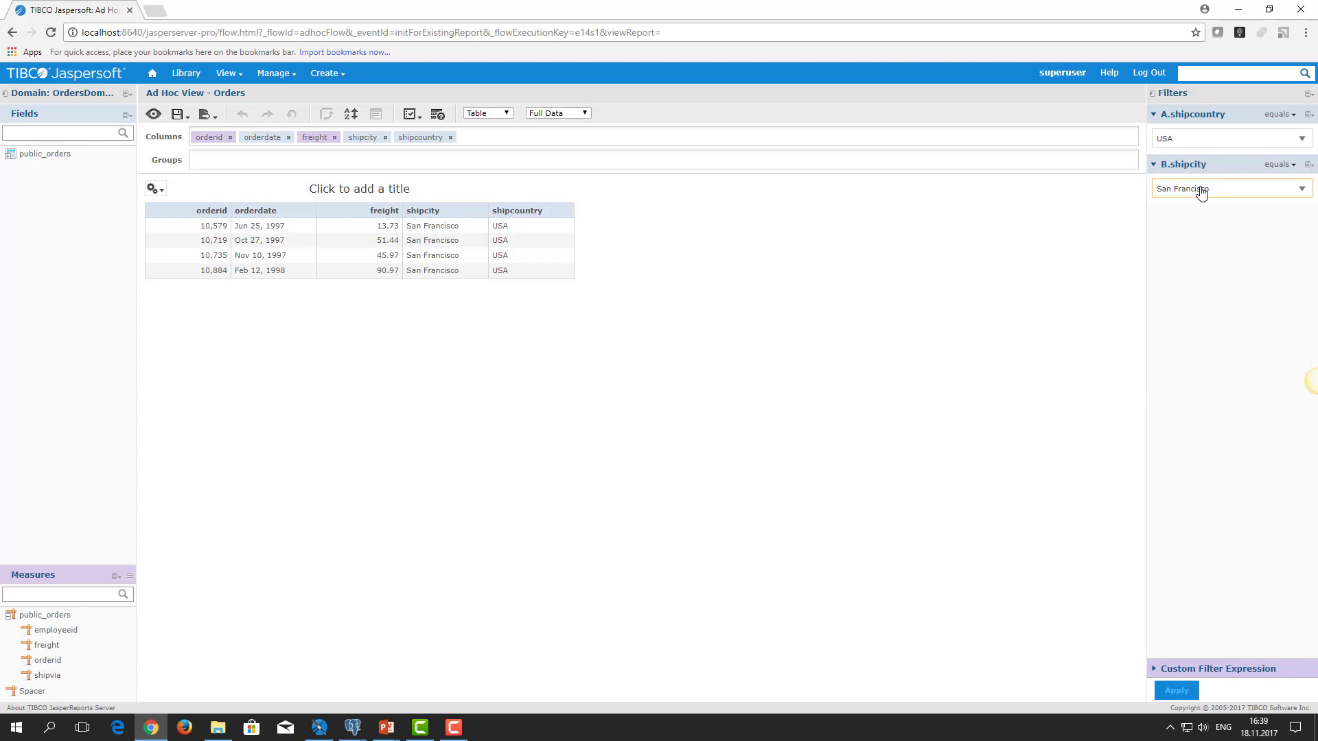
pyautogui.click(1227, 138)
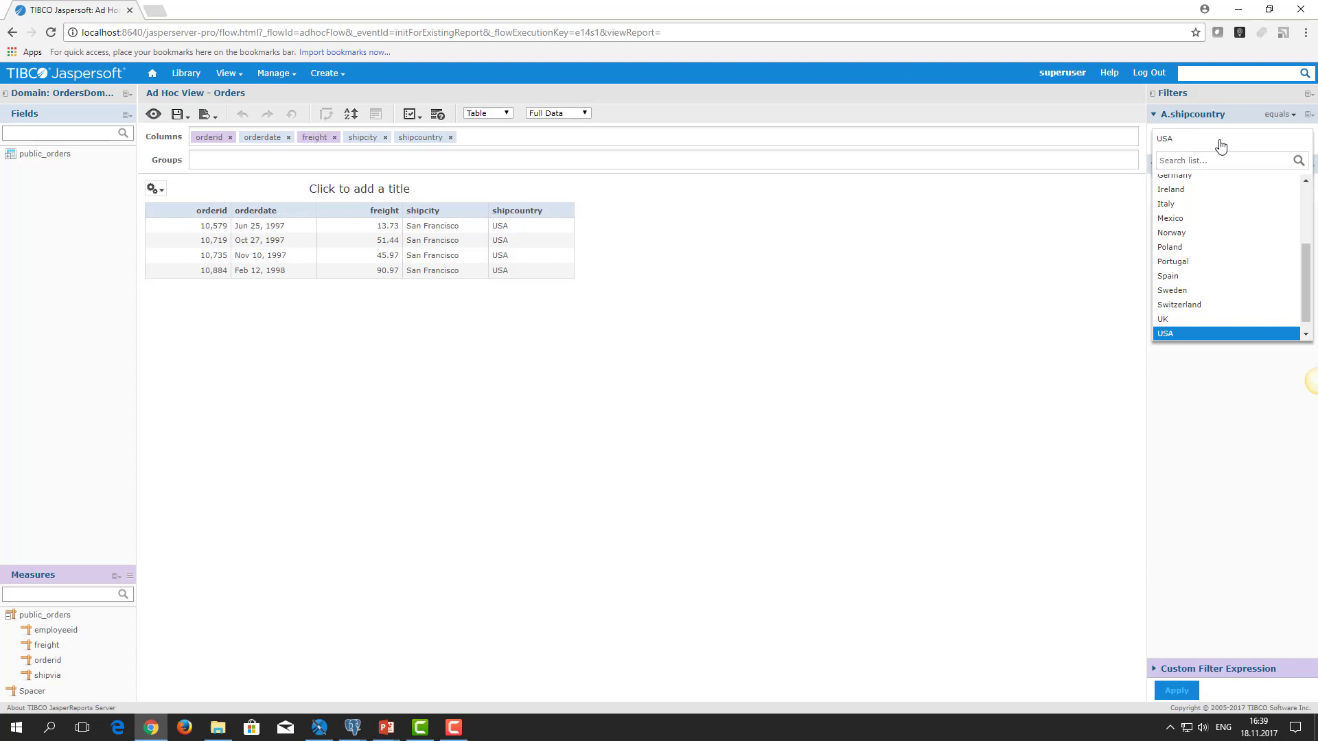
pyautogui.moveTo(1215, 148)
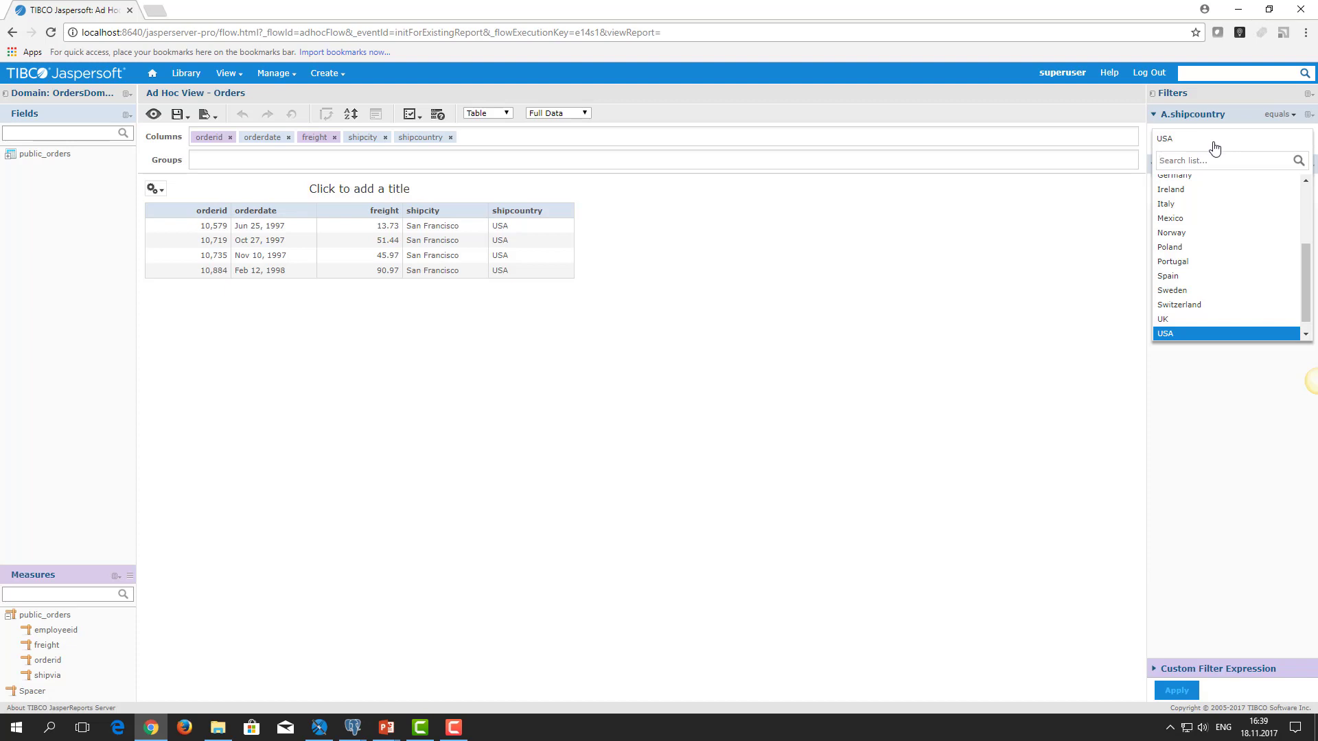
pyautogui.moveTo(1168, 225)
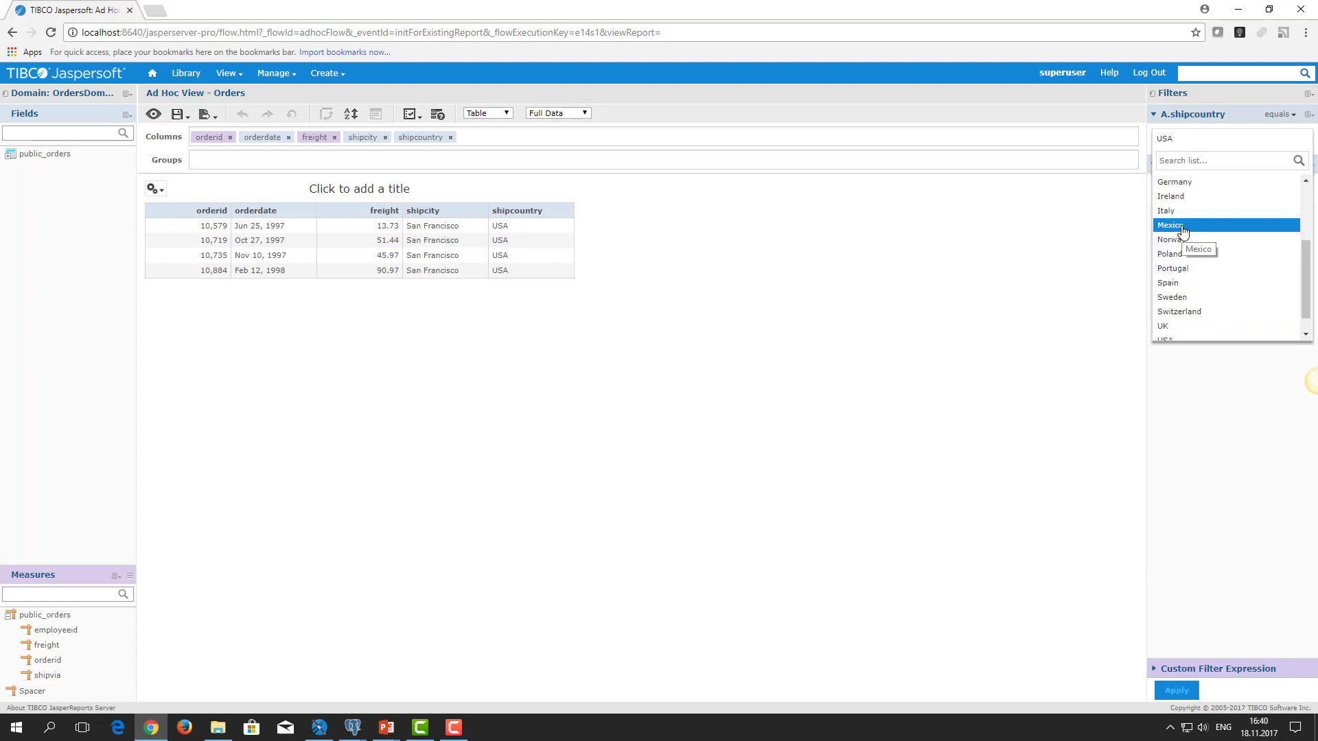
# - Set the A.shipcountry filter to Mexico, leaving B.shipcity at San Francisco
pyautogui.click(1169, 225)
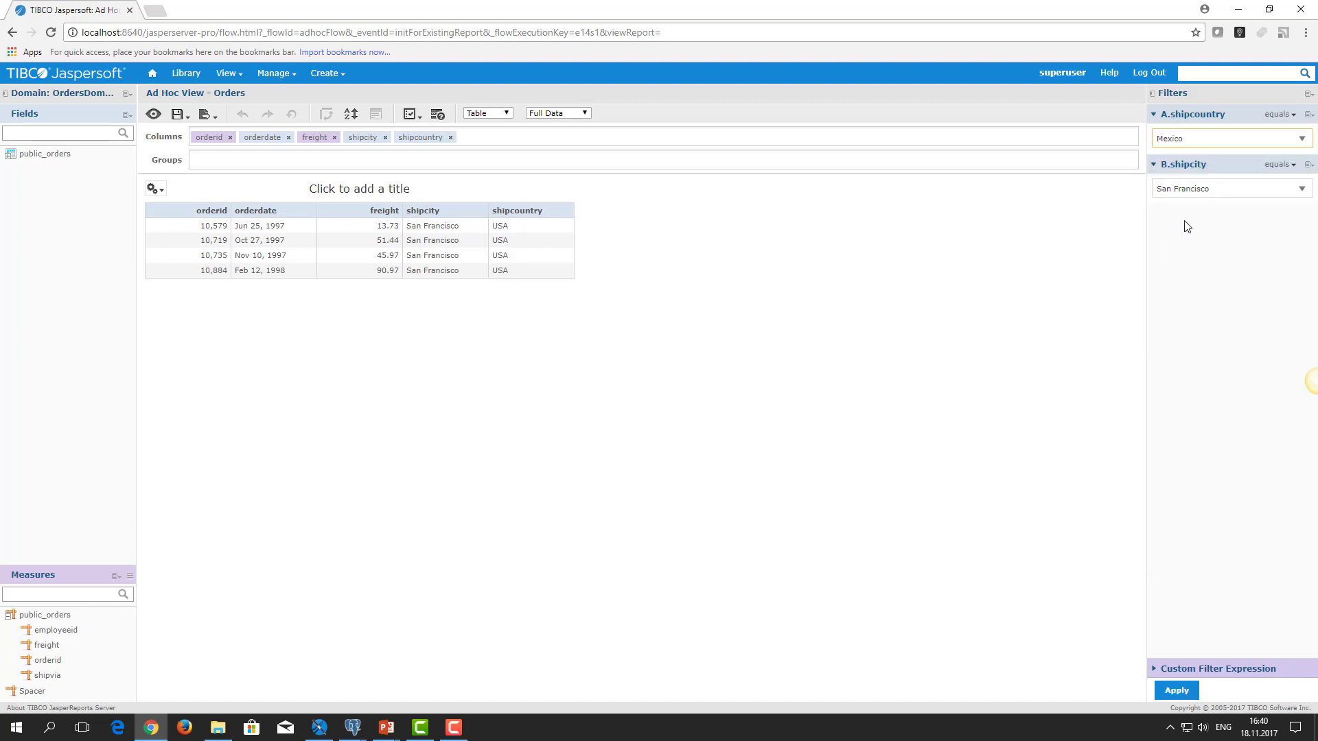
pyautogui.click(1230, 188)
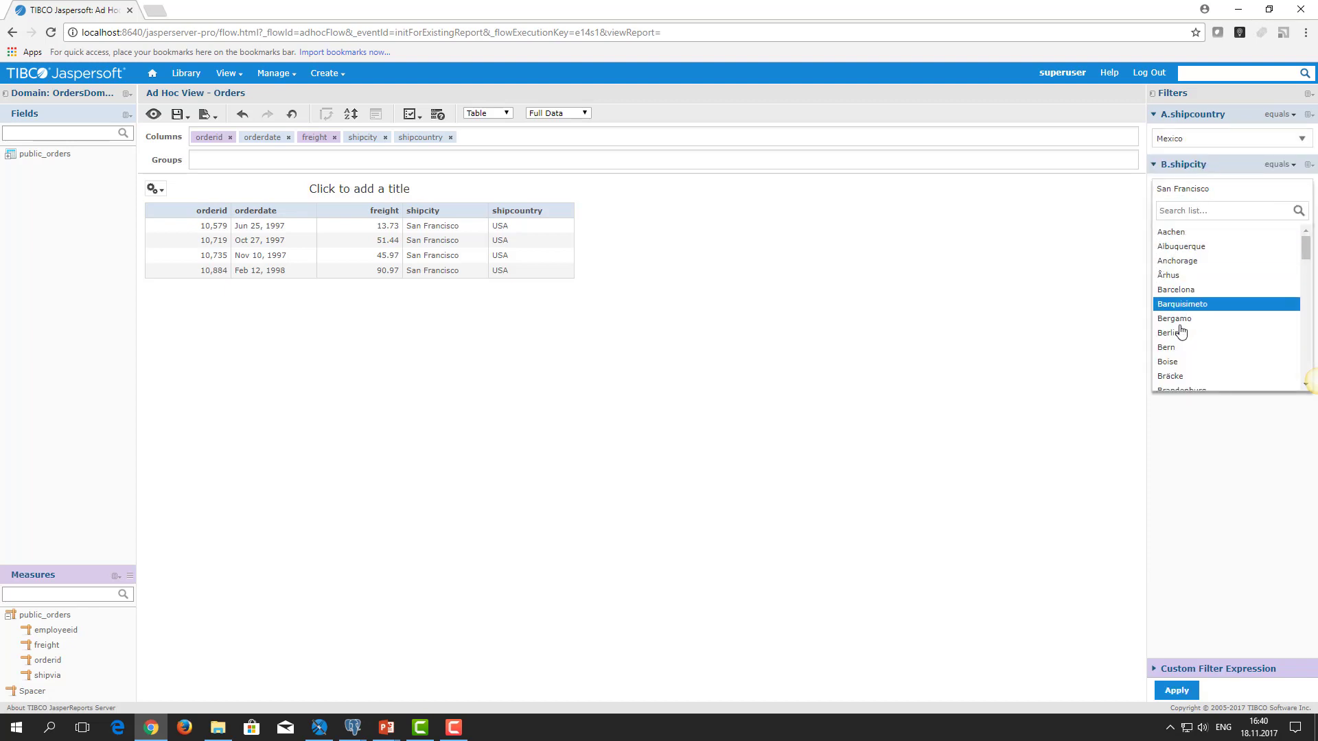
pyautogui.scroll(-3)
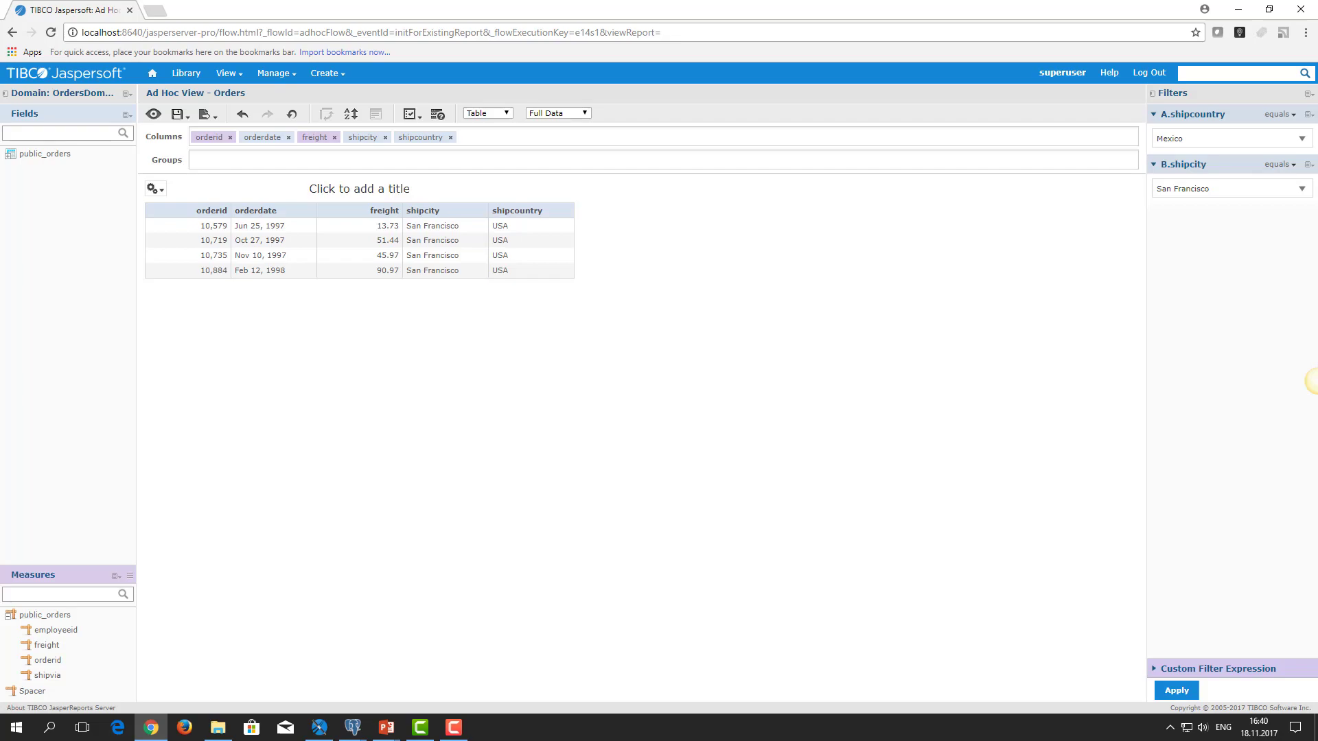
pyautogui.click(354, 728)
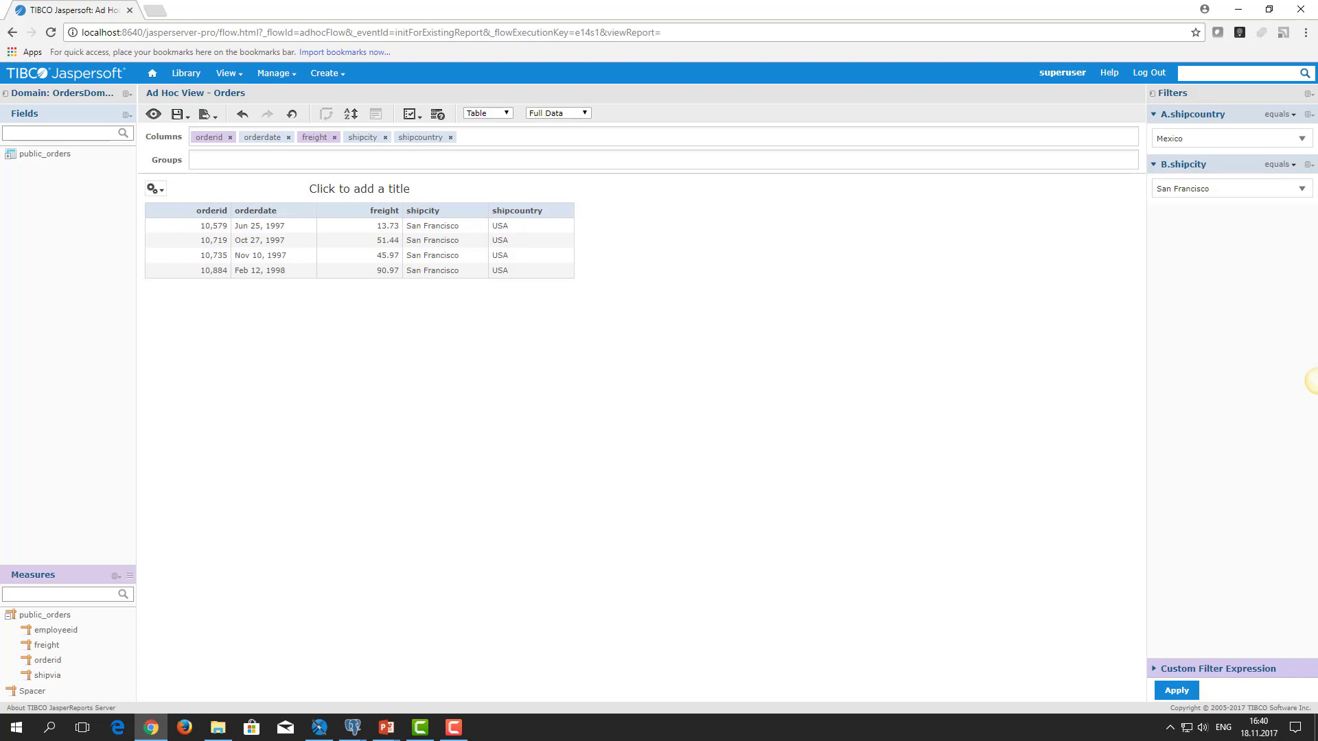
pyautogui.moveTo(1200, 221)
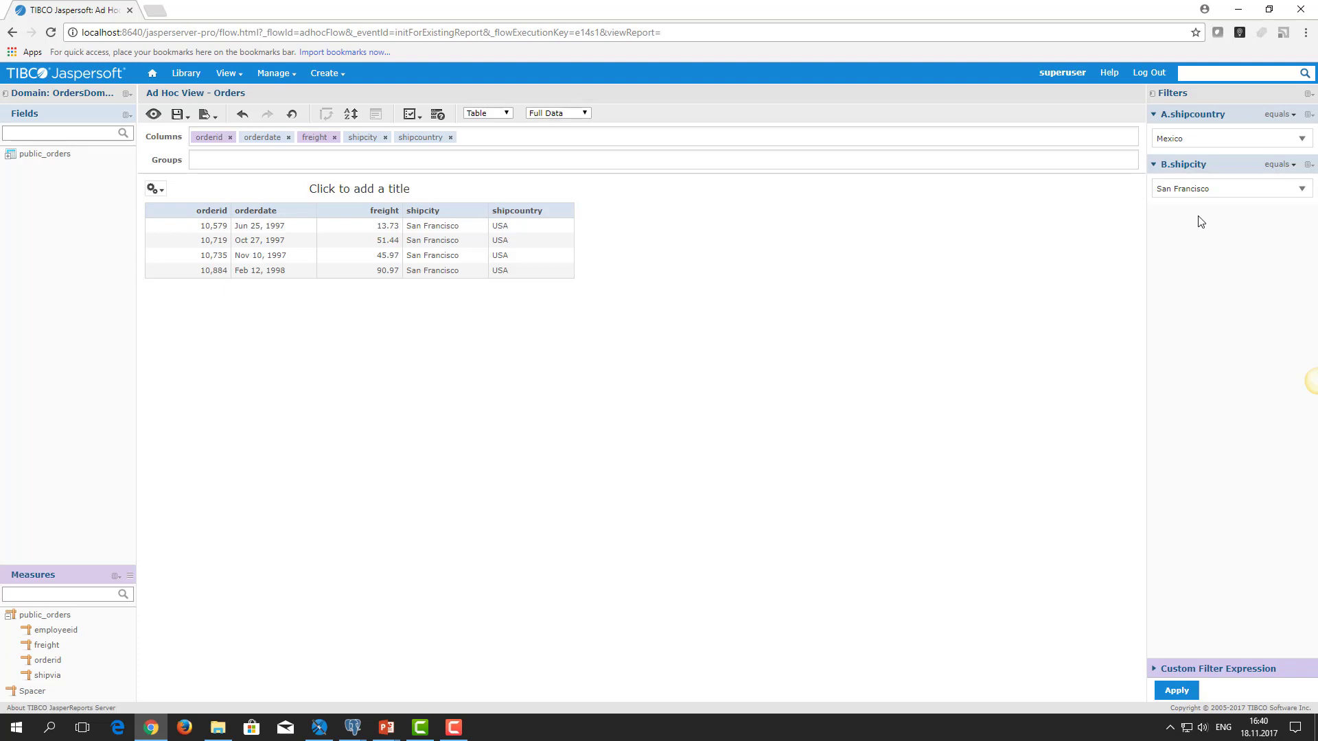
# - Go to the repository, confirming leaving the ad hoc editor
pyautogui.click(225, 73)
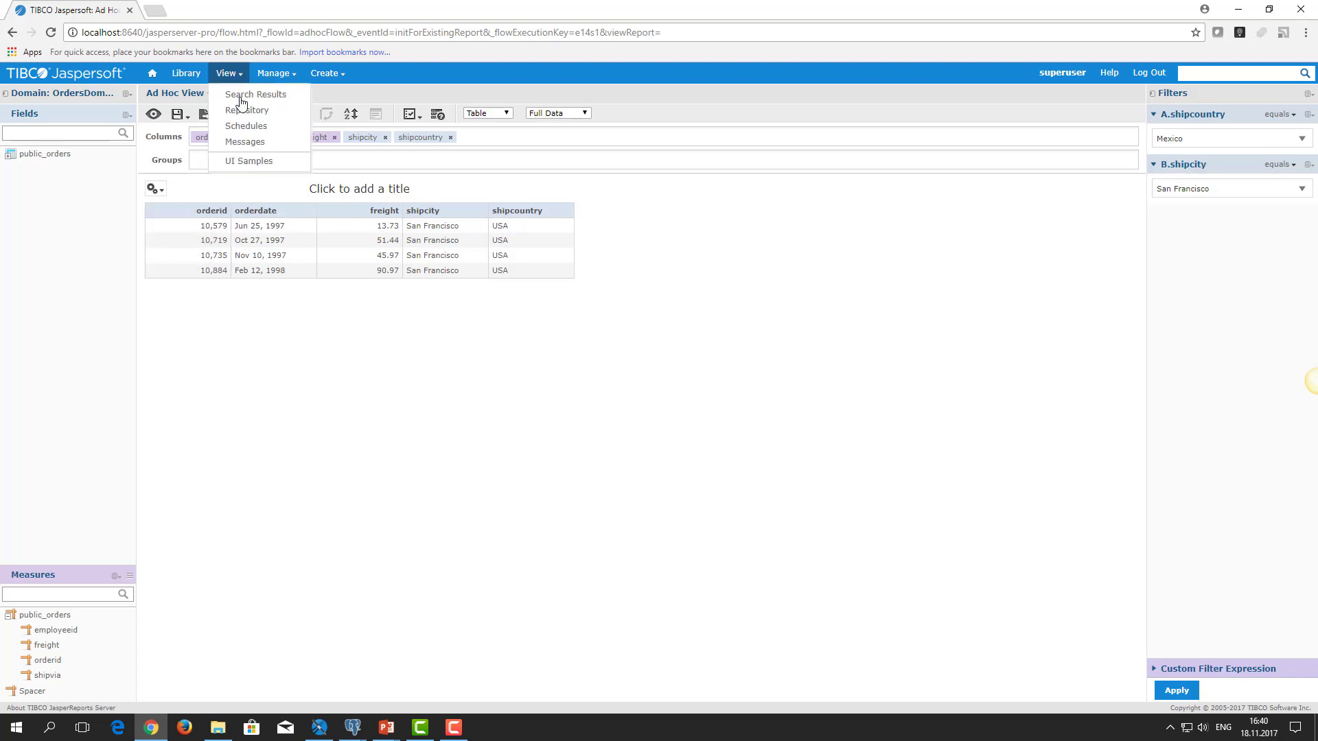
pyautogui.click(247, 110)
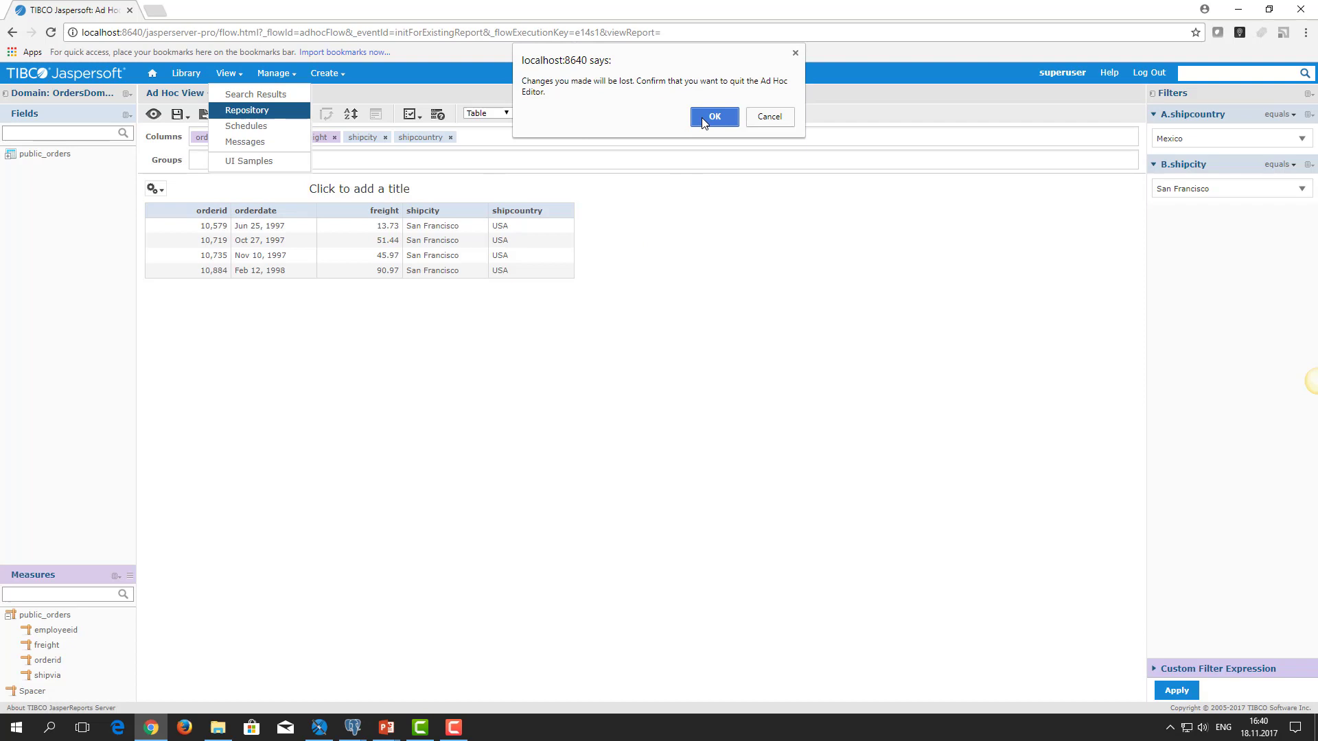
pyautogui.click(713, 117)
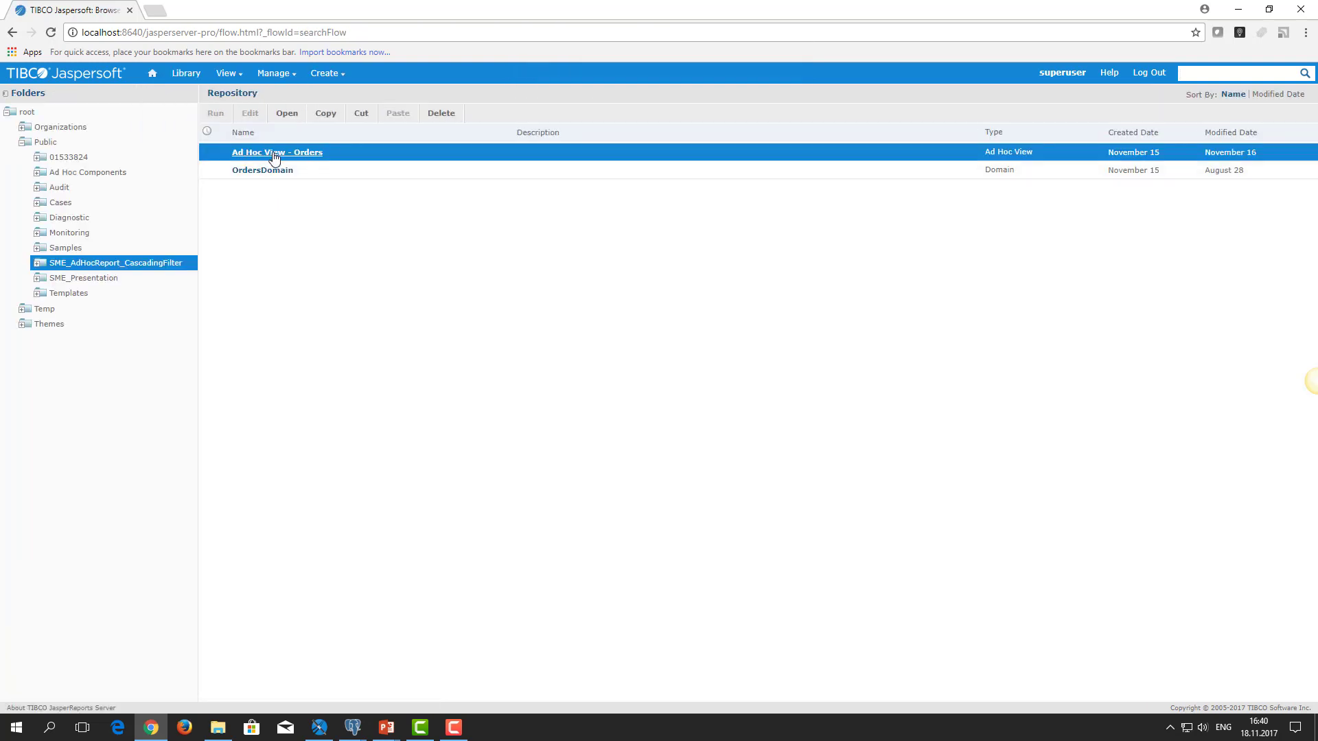
# - Create a report from Ad Hoc View - Orders using the Default Report Template
pyautogui.rightClick(276, 152)
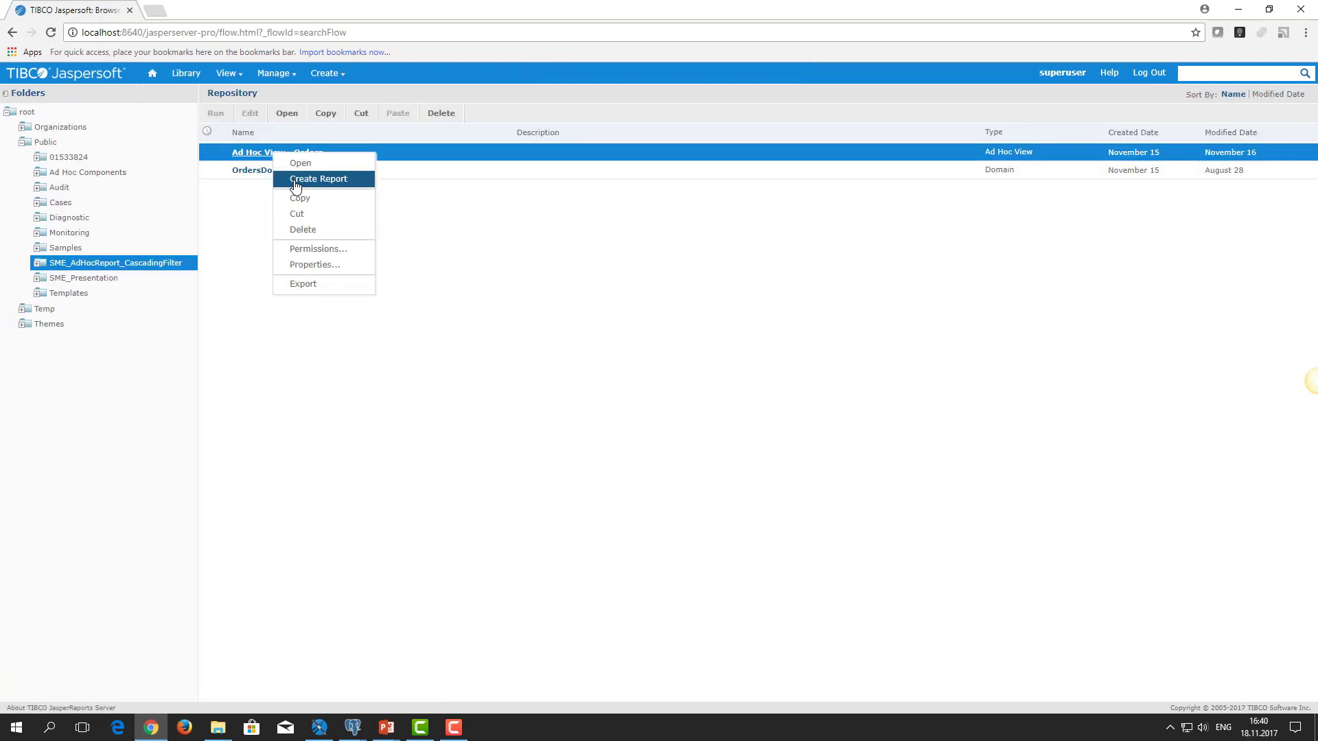
pyautogui.click(318, 179)
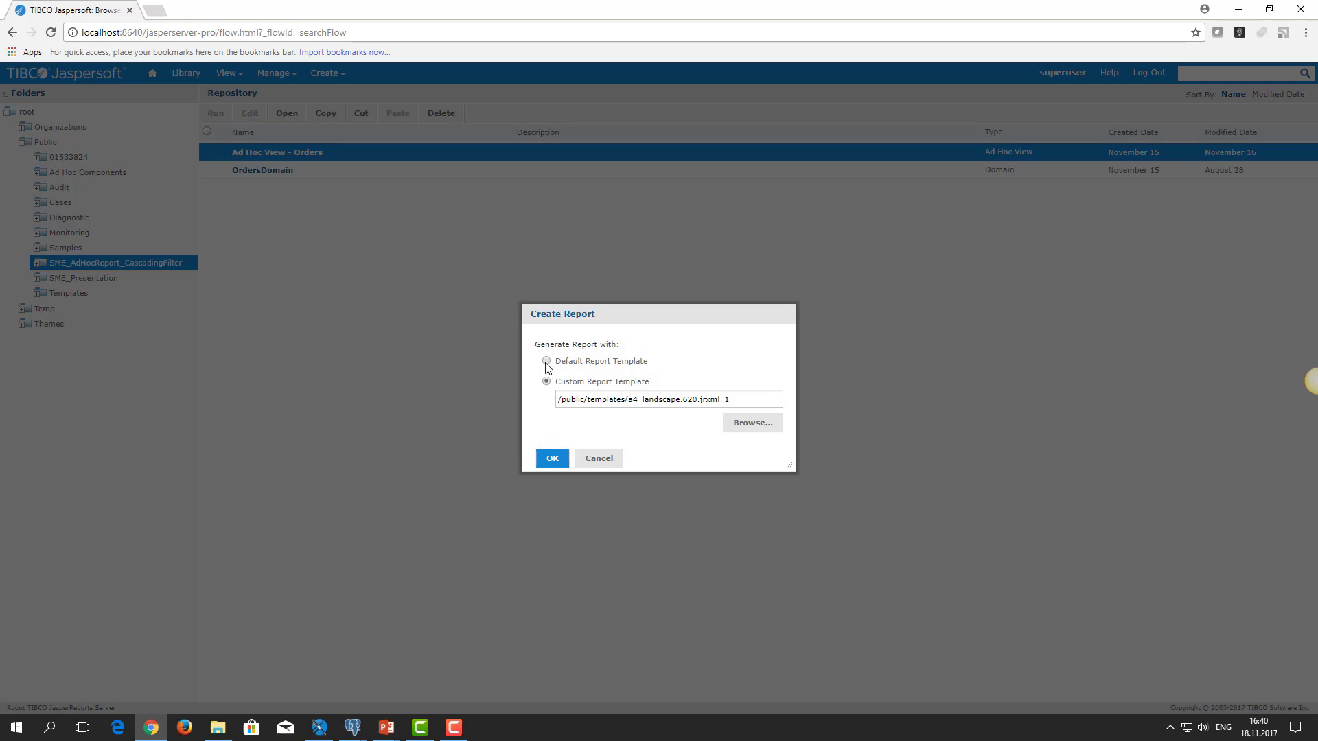
pyautogui.click(546, 361)
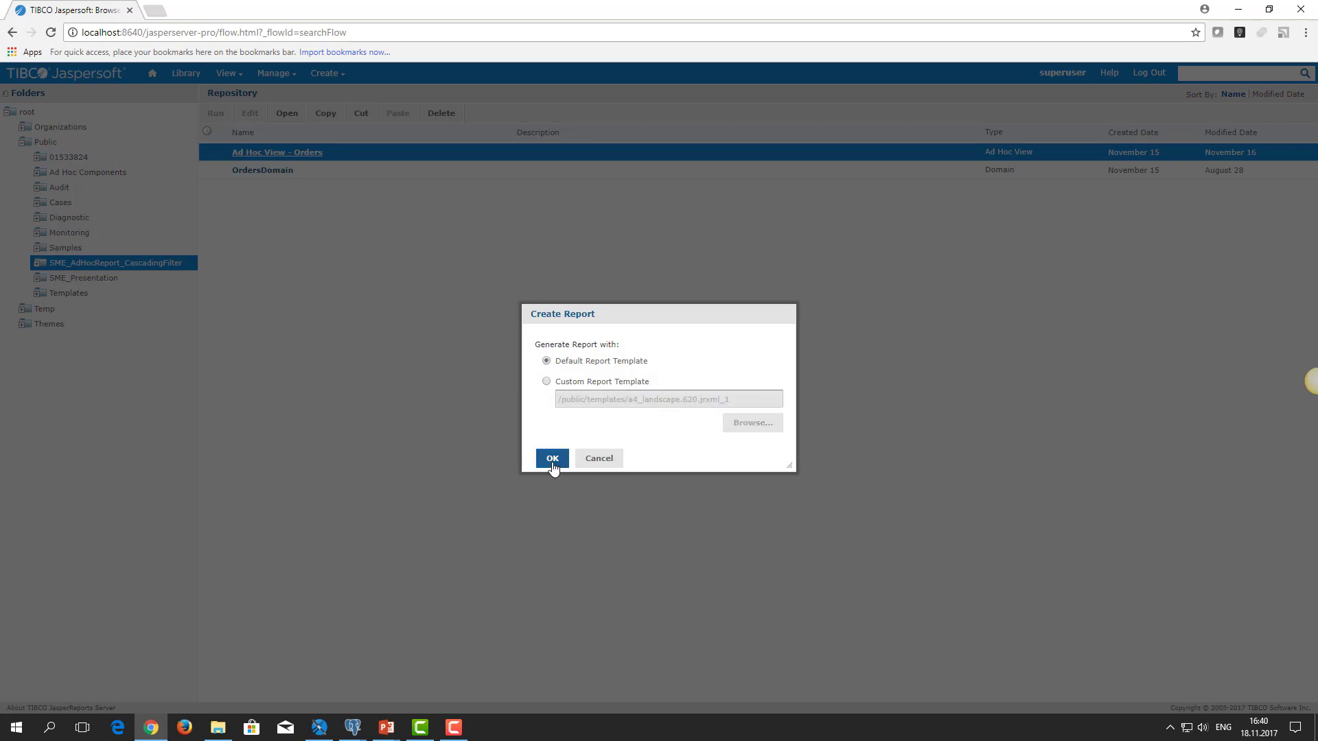
pyautogui.click(552, 458)
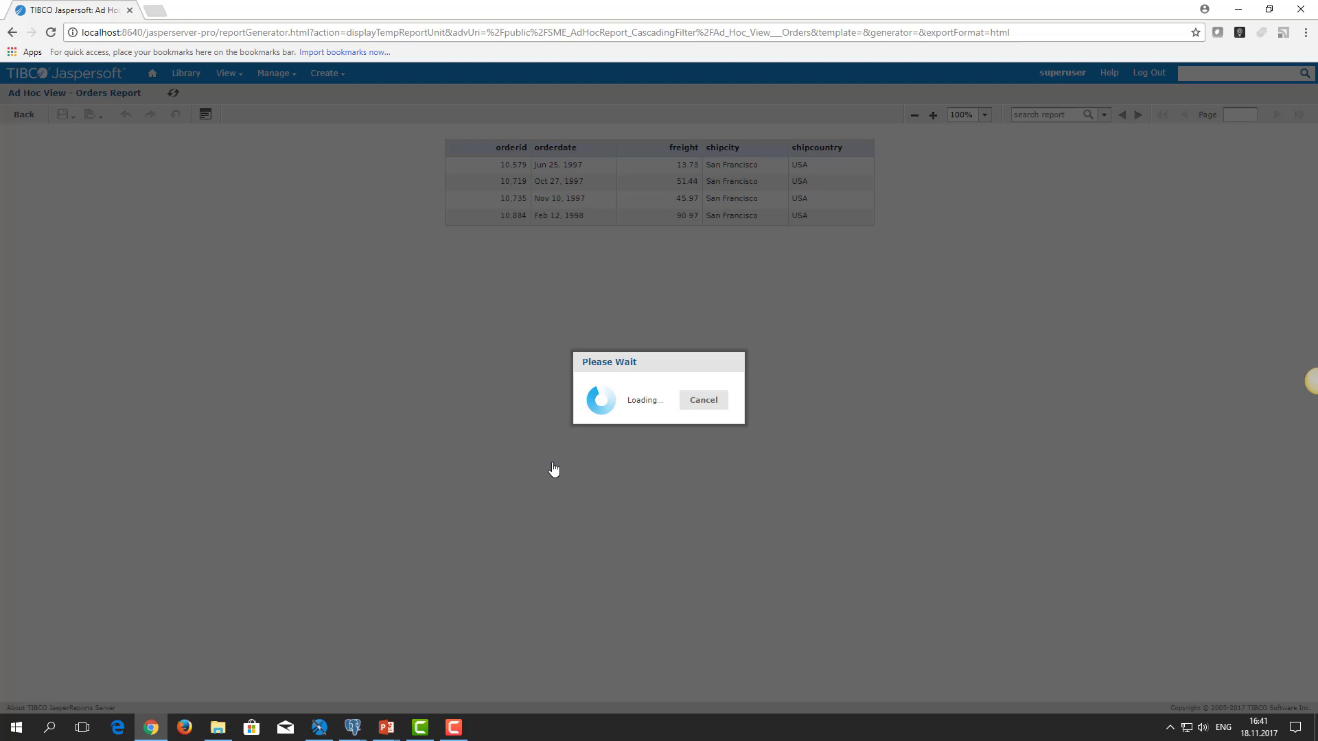
# - Bring up the report's Save As dialog and close it without saving
pyautogui.click(60, 114)
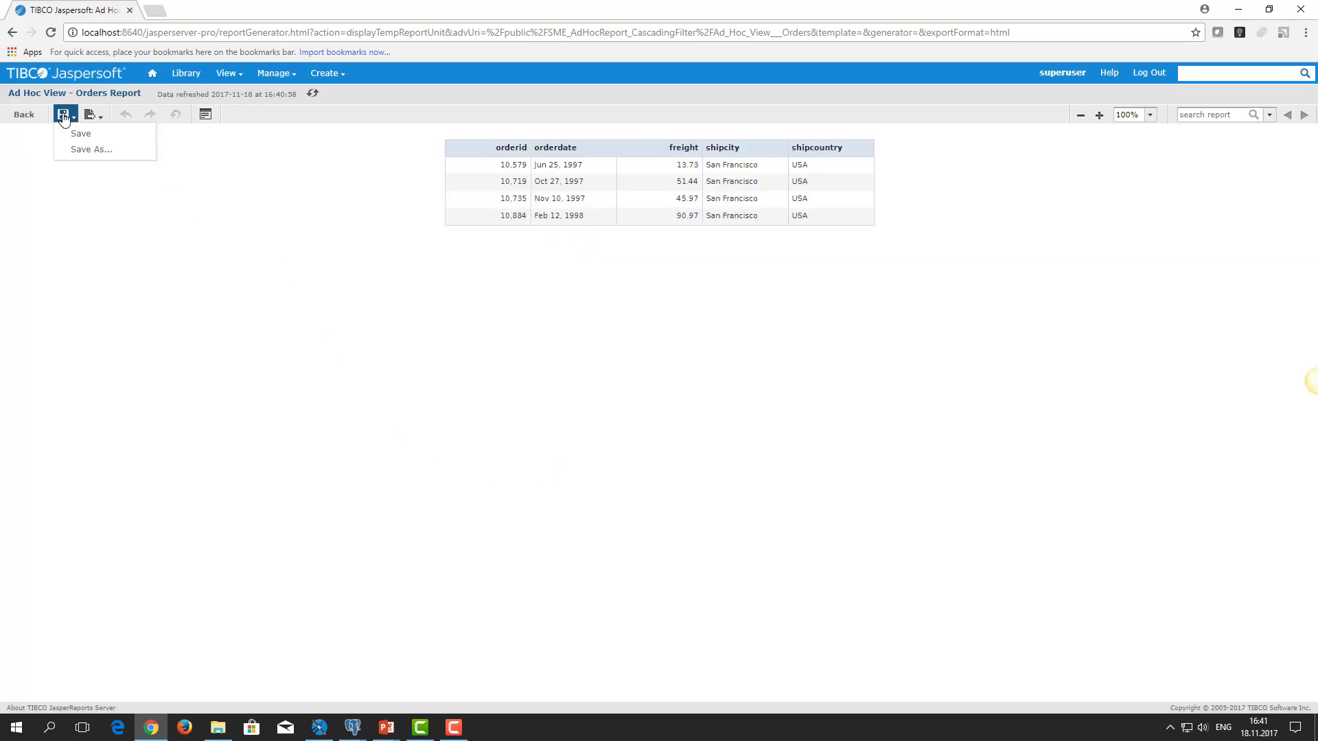
pyautogui.click(91, 149)
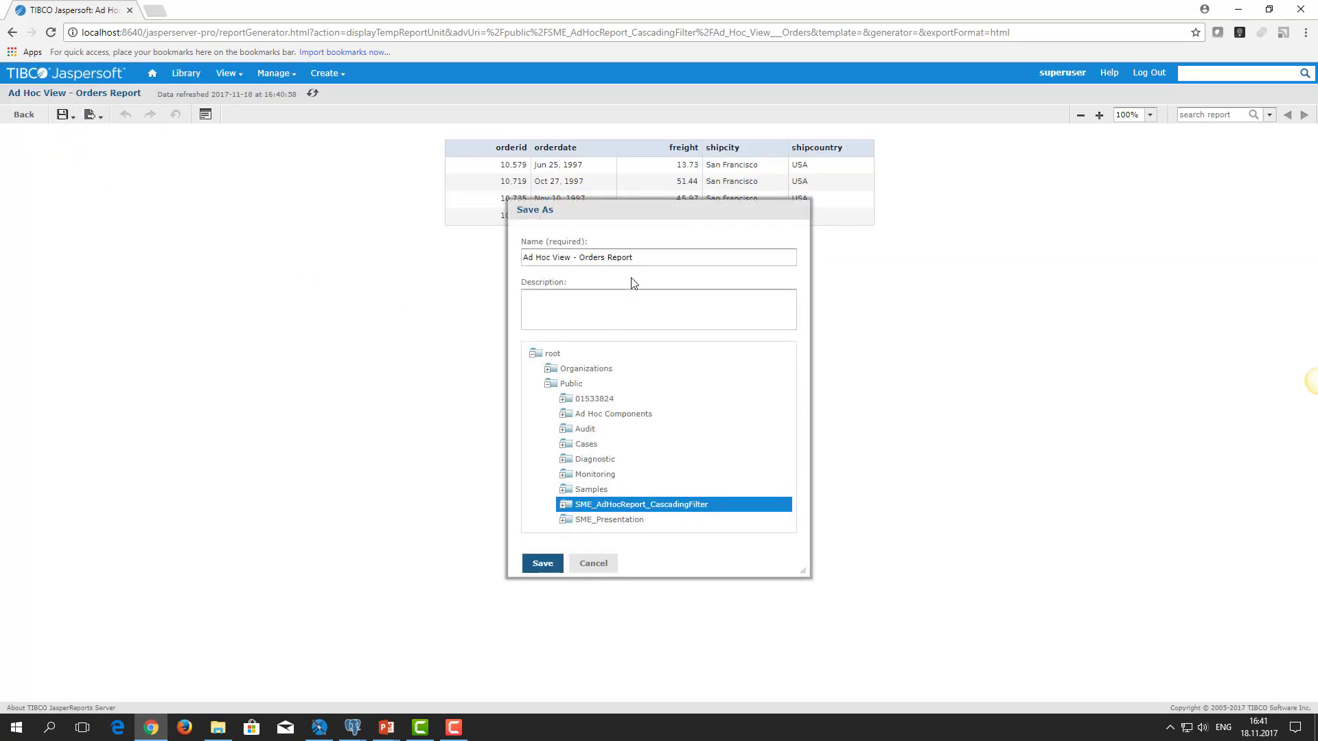
pyautogui.click(542, 563)
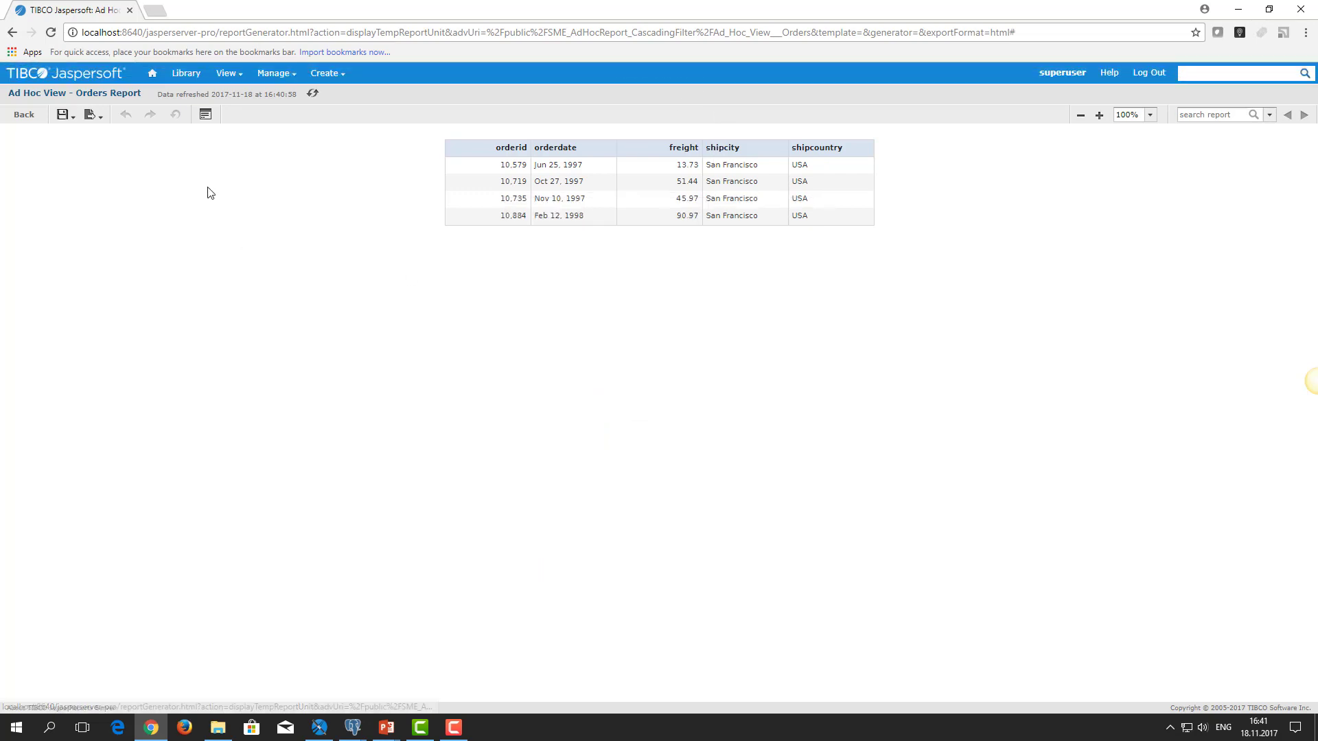
# - Try Mexico in the report's shipcountry control, browse the shipcity list, then dismiss the controls
pyautogui.click(205, 114)
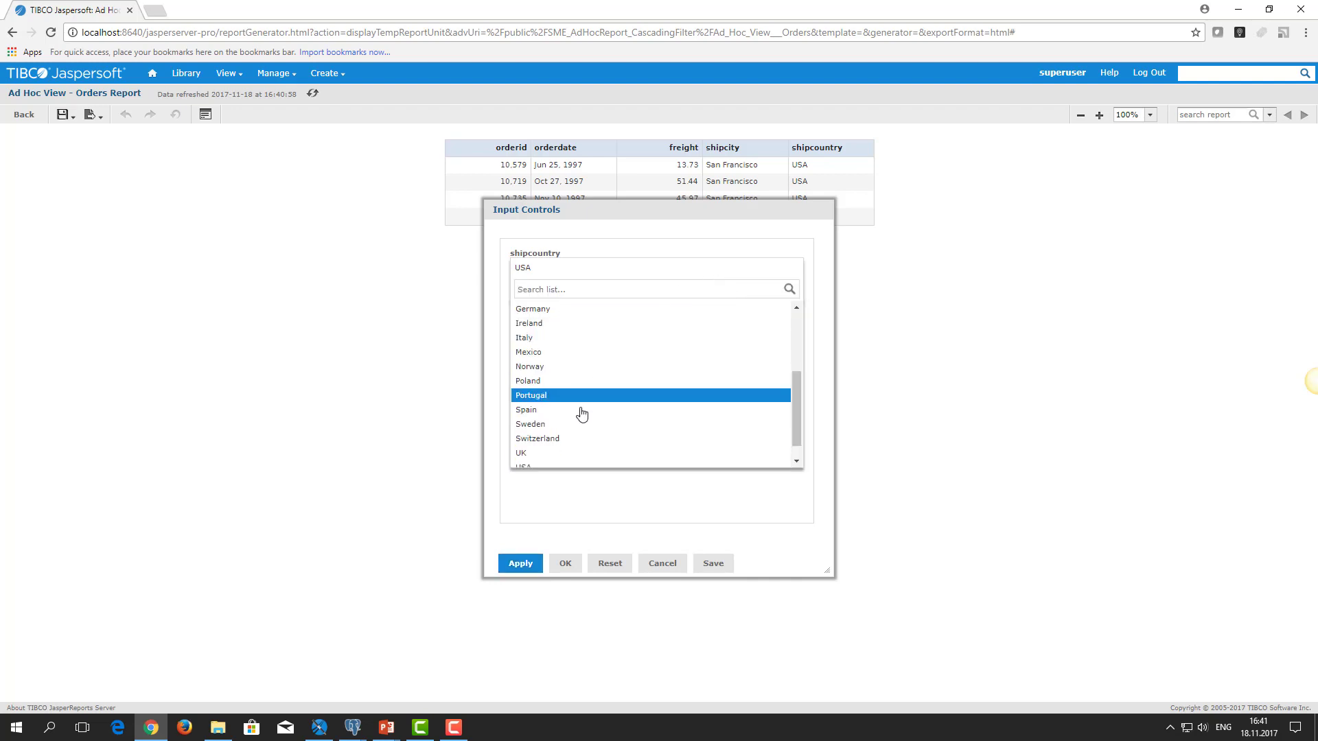
pyautogui.click(527, 351)
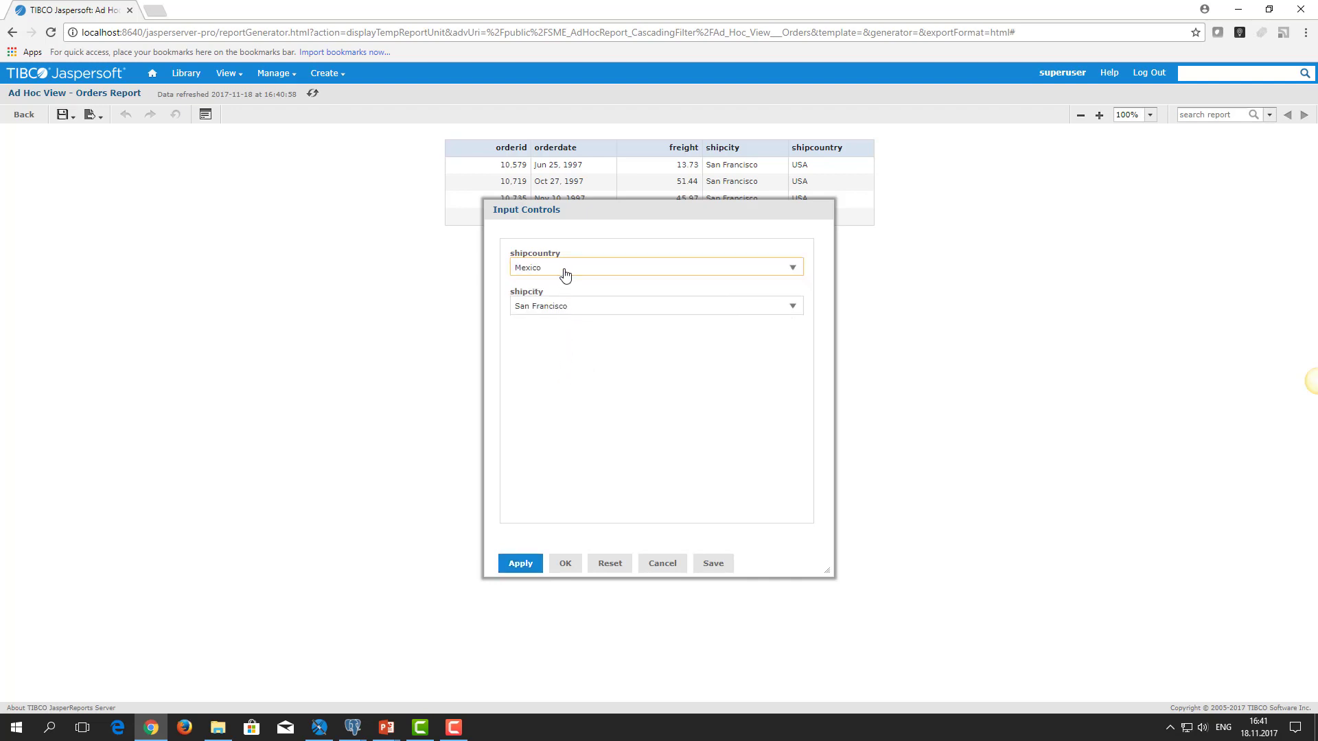
pyautogui.moveTo(568, 313)
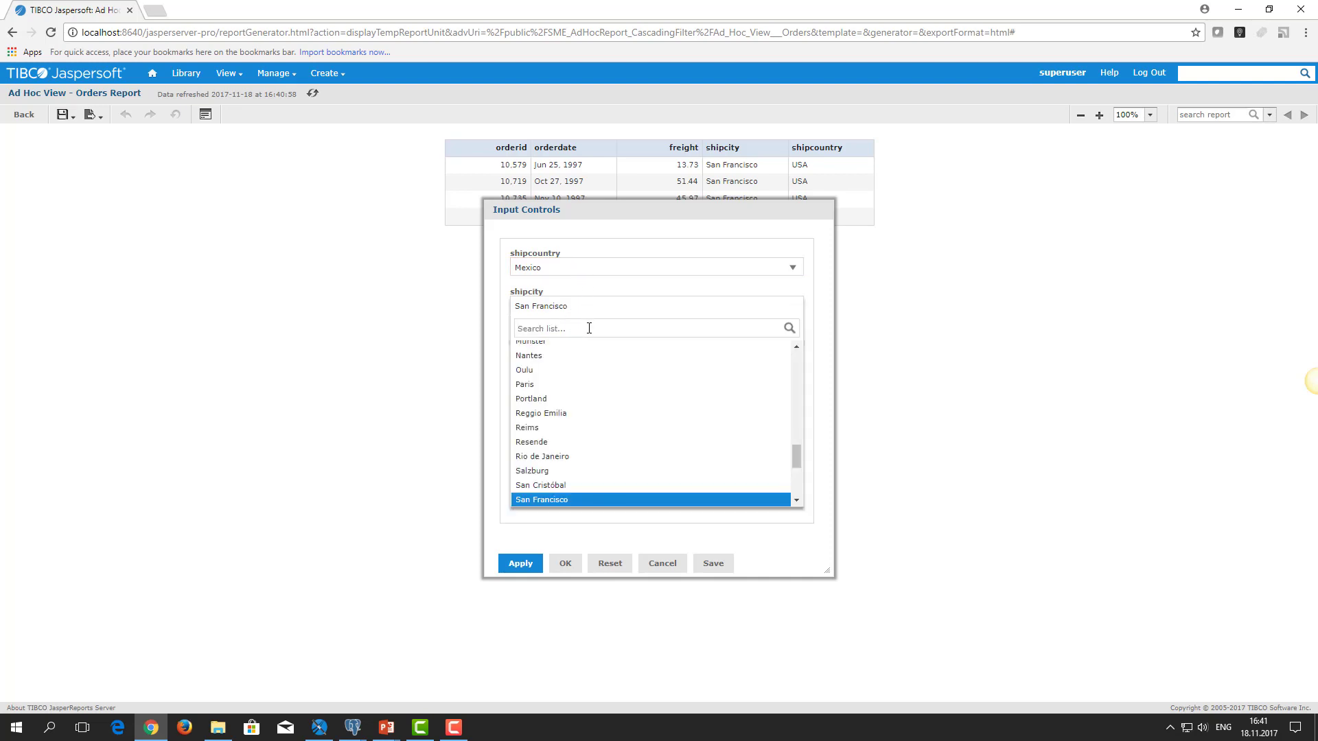
pyautogui.scroll(-3)
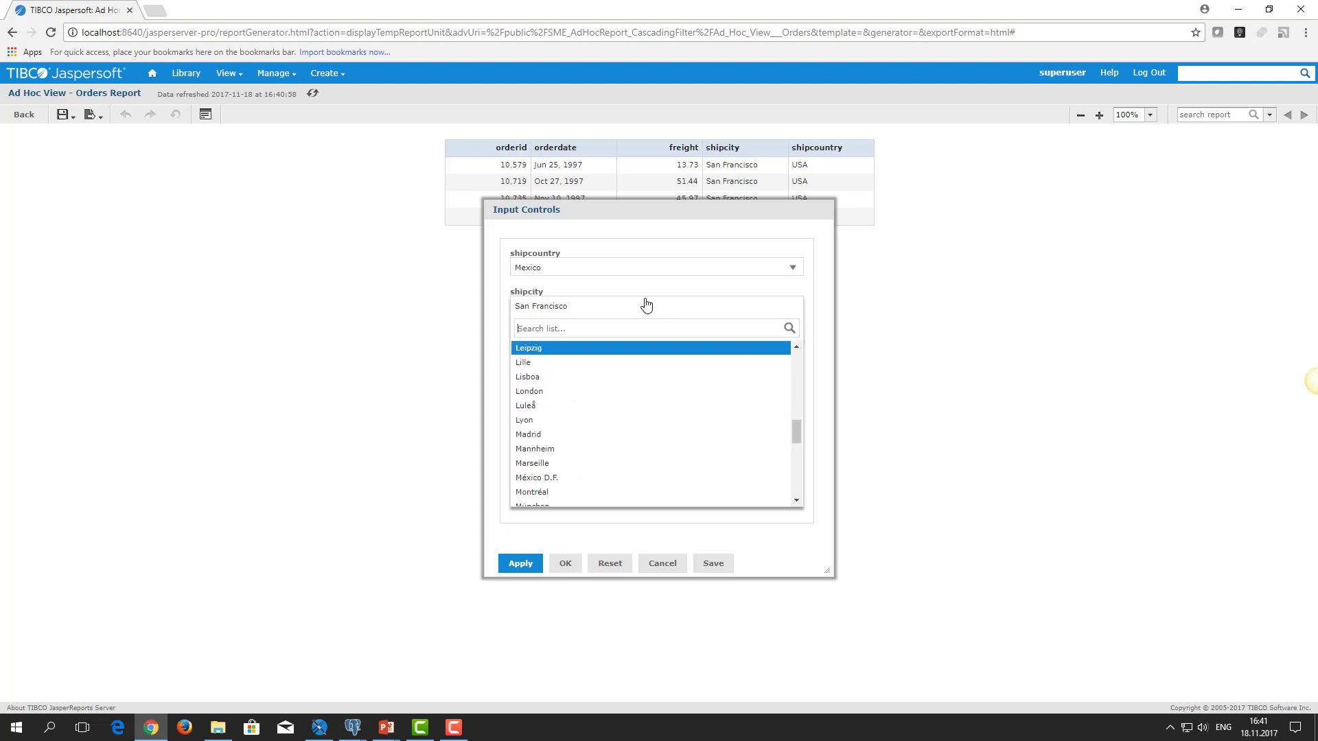
pyautogui.click(656, 266)
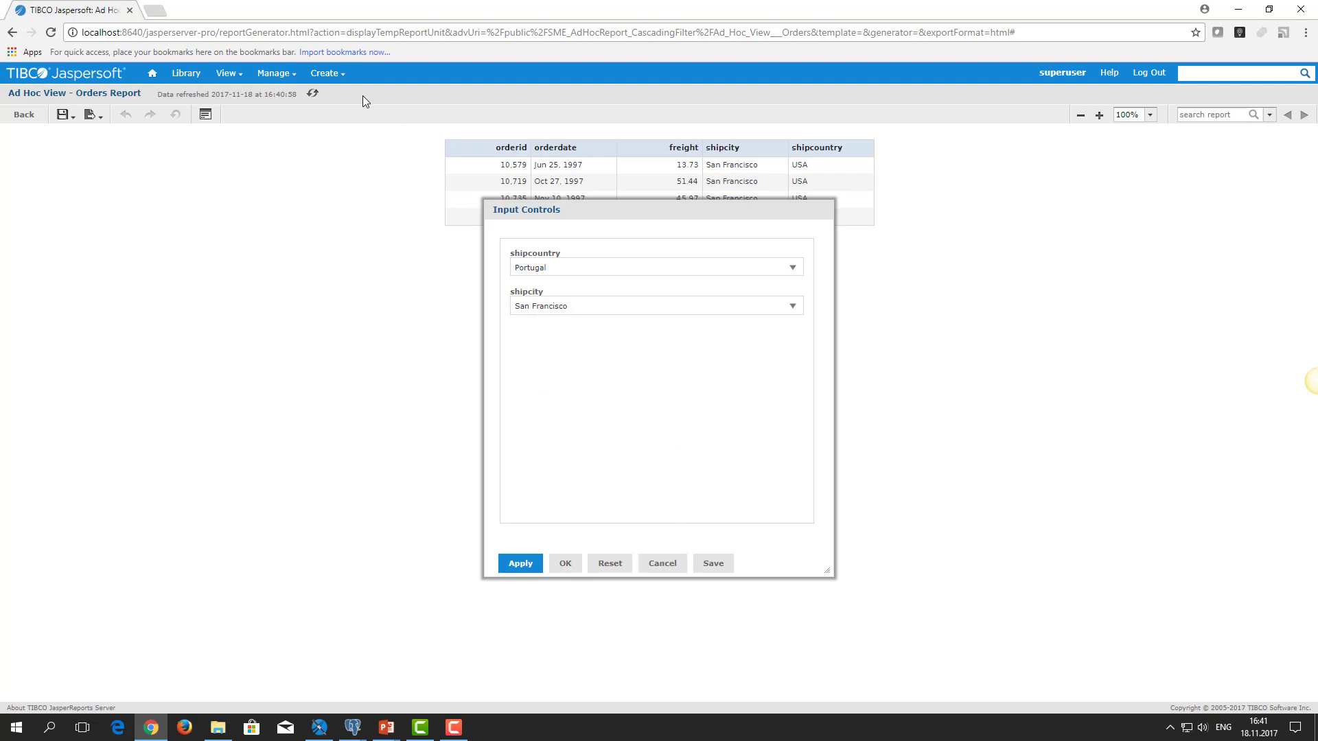
pyautogui.click(225, 72)
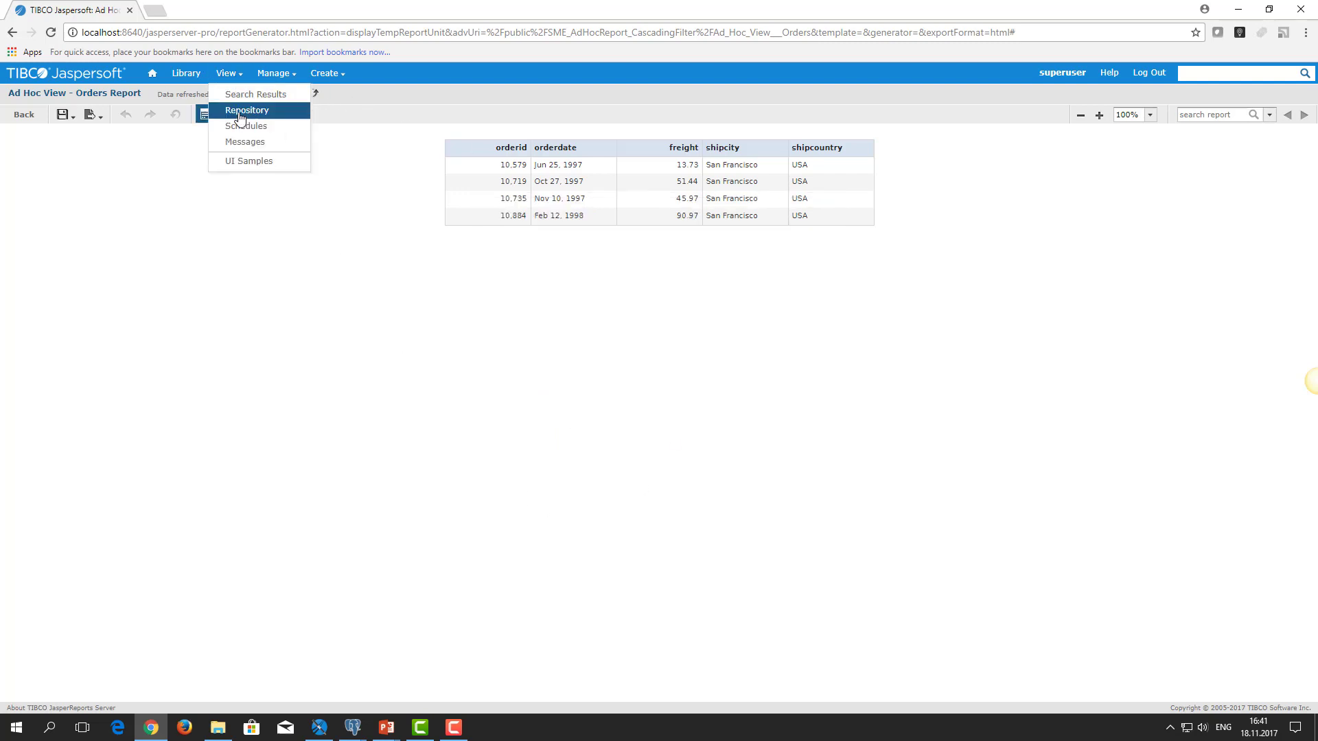
# - View the SME_AdHocReport_CascadingFilter repository folder, then switch to Jaspersoft Studio
pyautogui.click(247, 110)
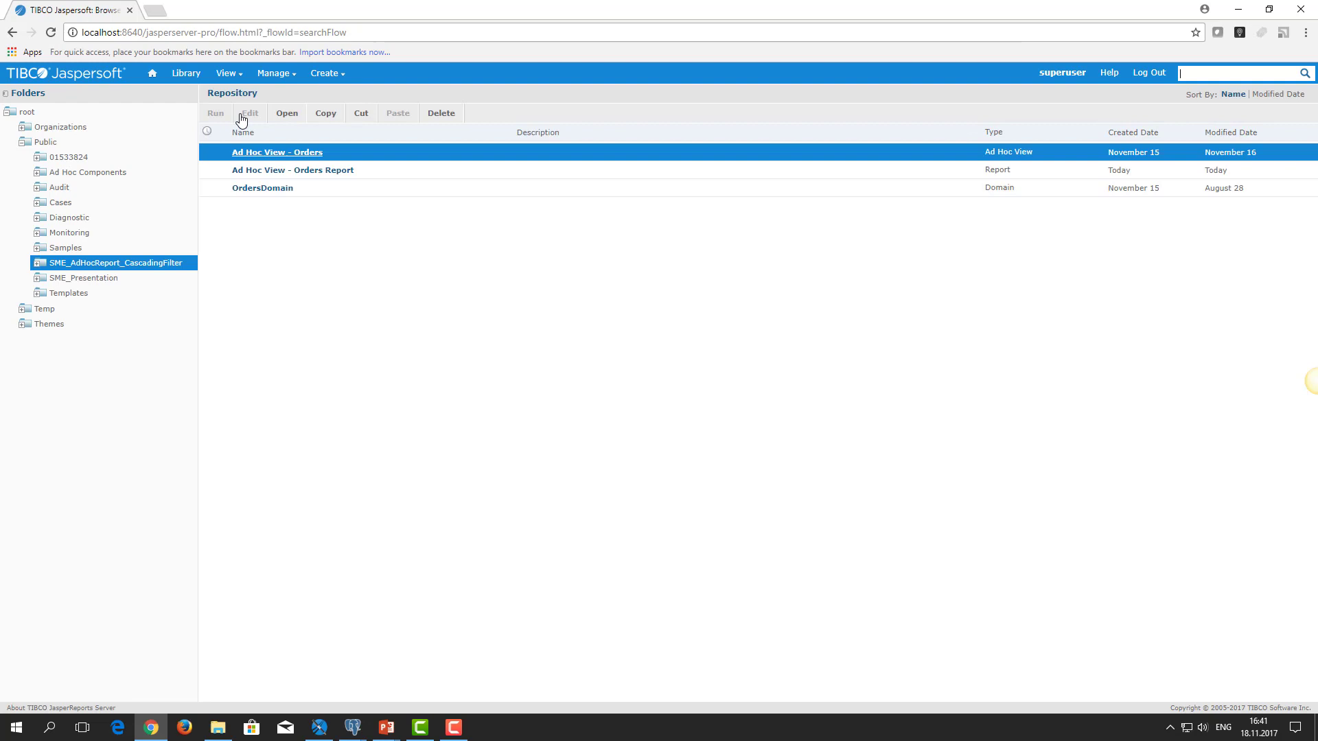
pyautogui.moveTo(263, 118)
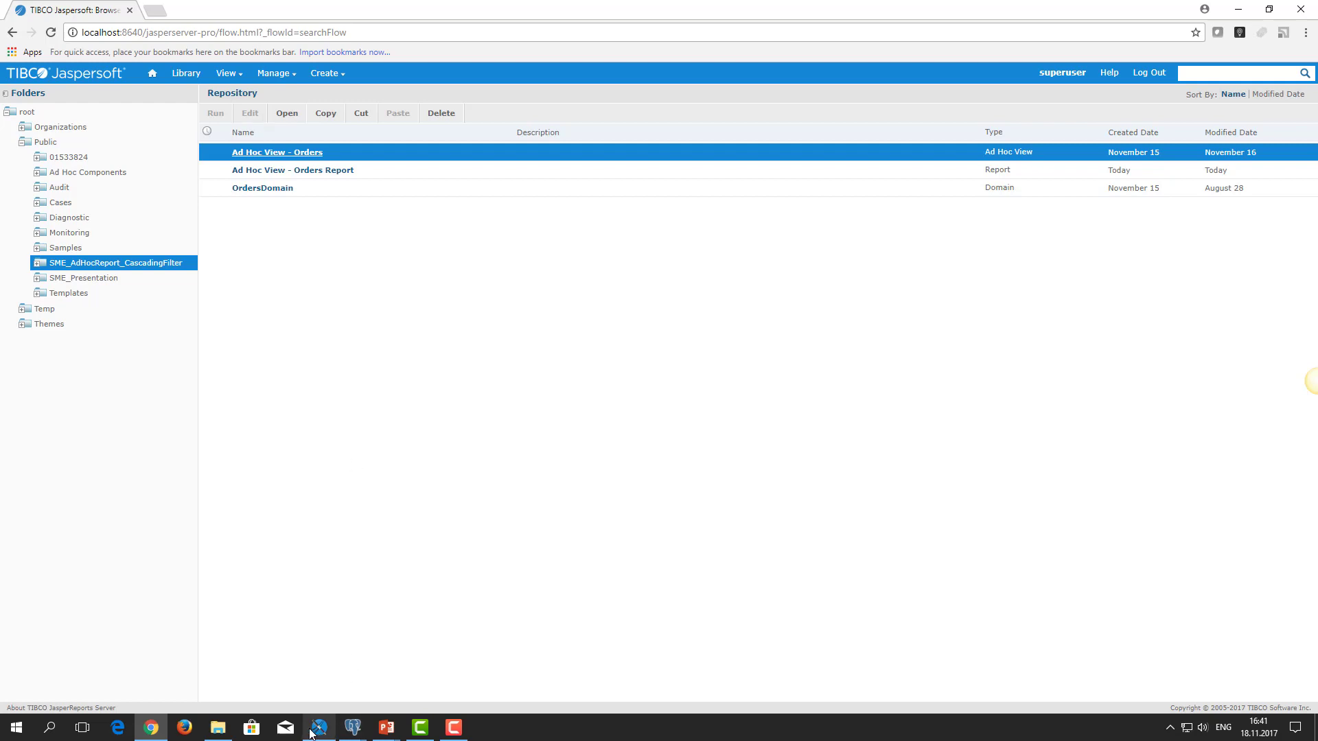
pyautogui.click(317, 728)
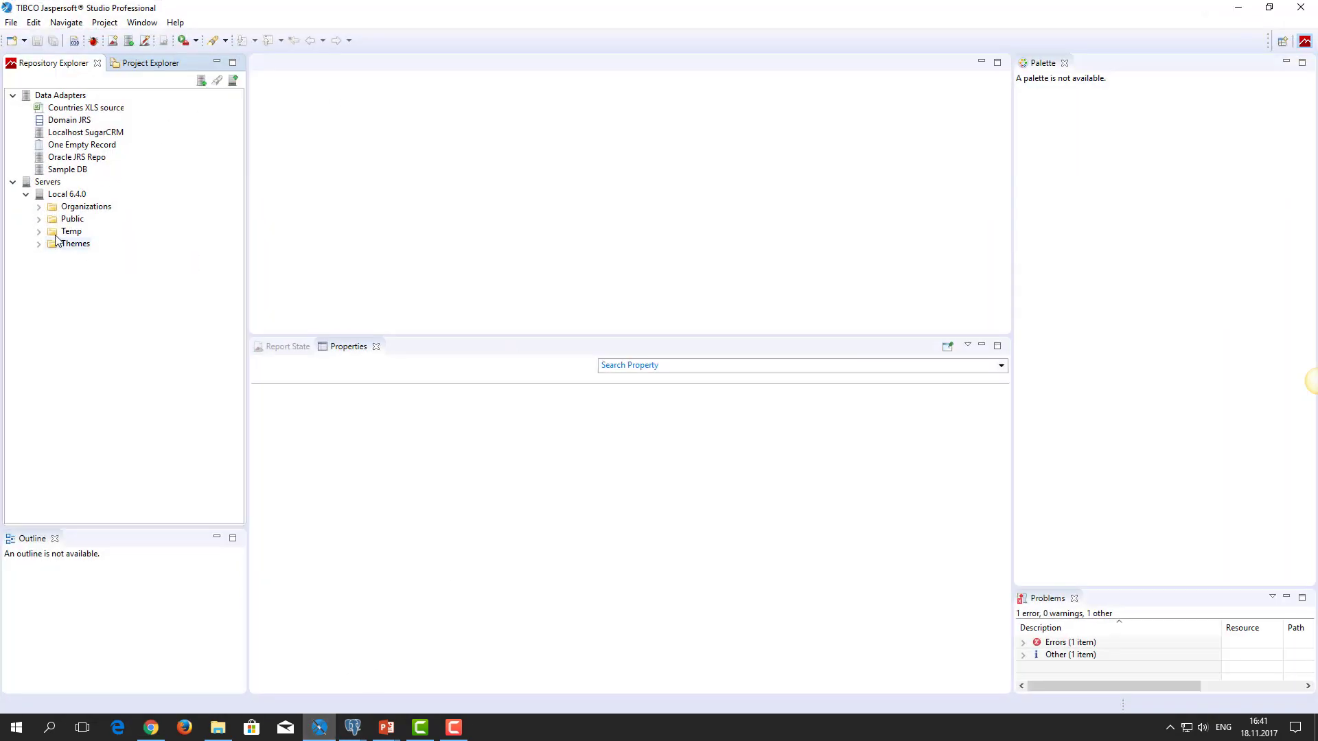
# - Expand Public > SME_AdHocReport_CascadingFilter to show the Orders Report files and Orders view controls
pyautogui.click(38, 219)
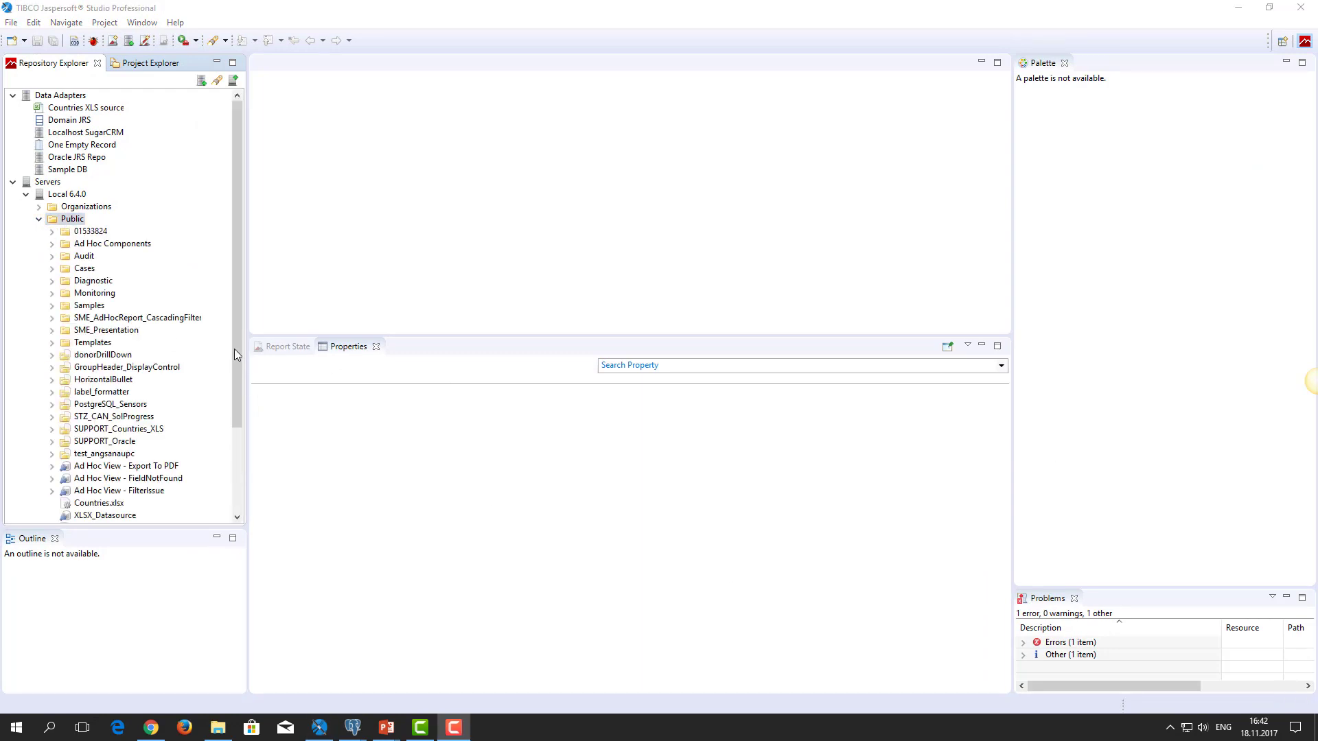
pyautogui.click(138, 317)
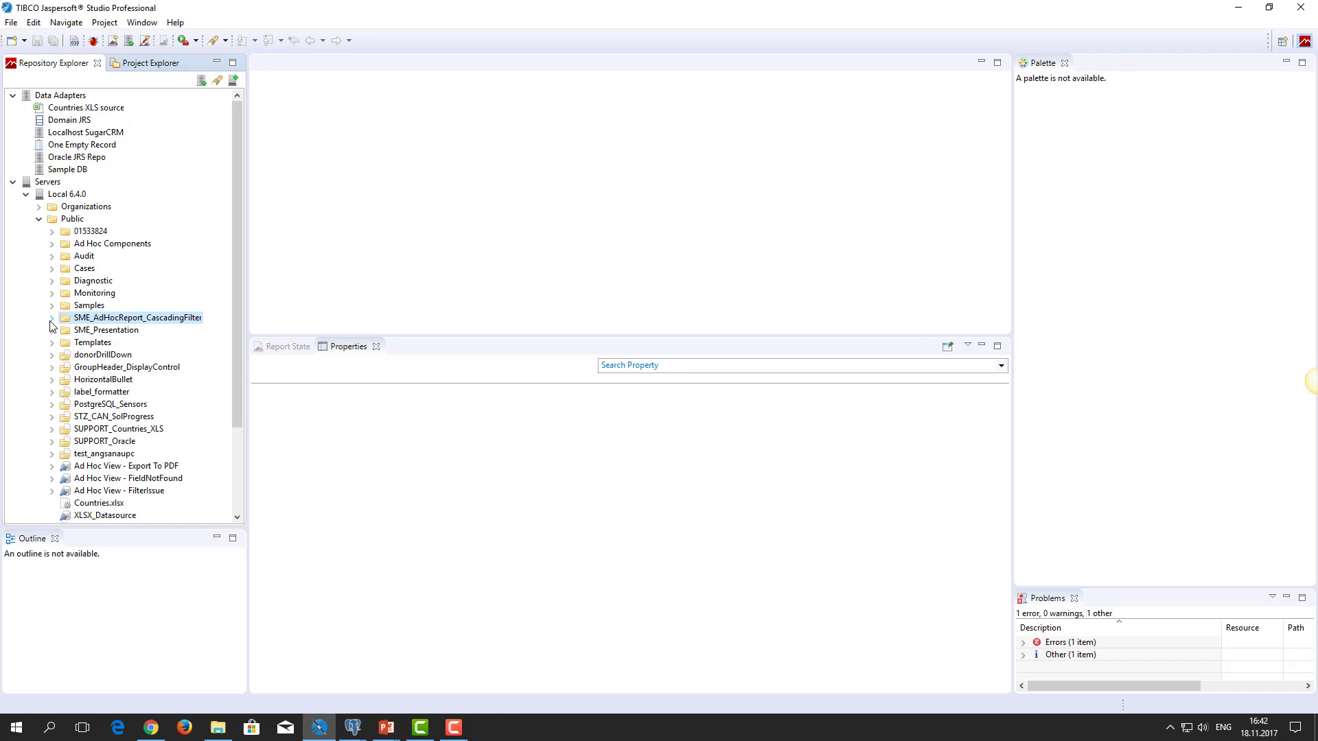
pyautogui.click(51, 317)
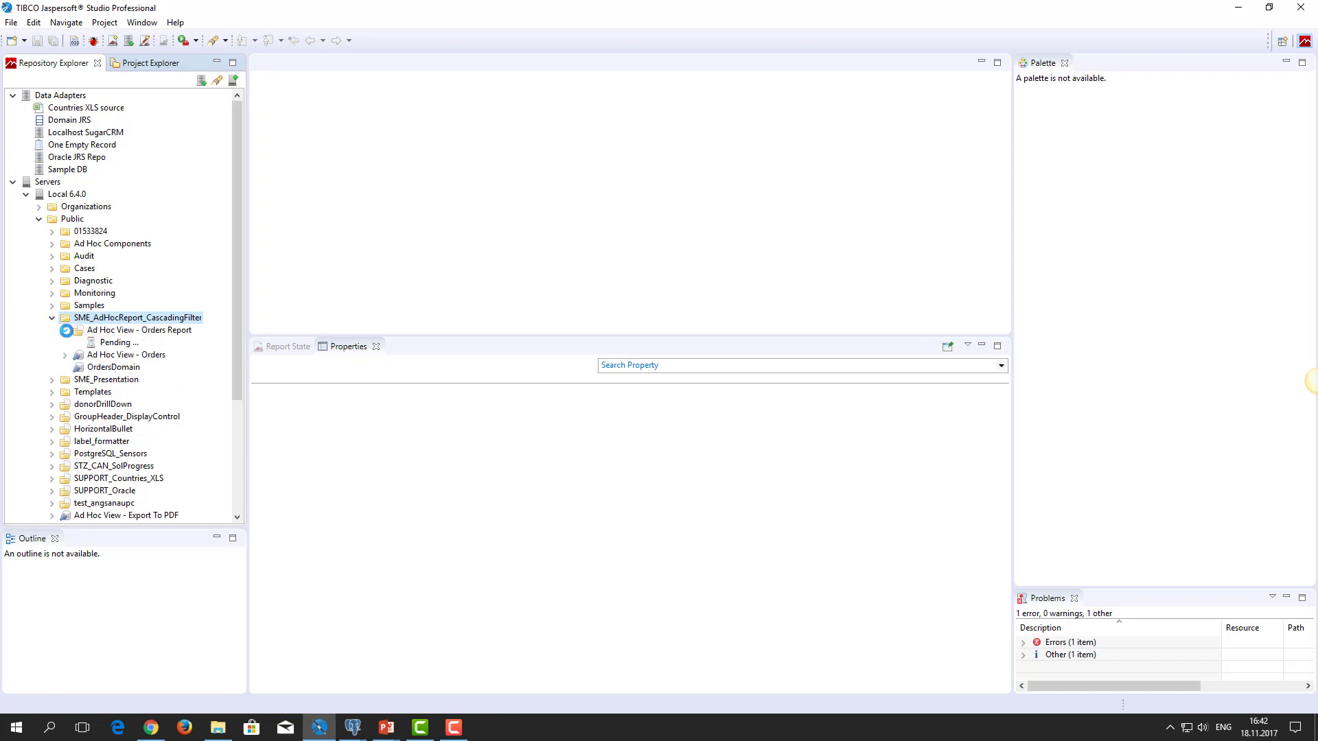
pyautogui.click(64, 329)
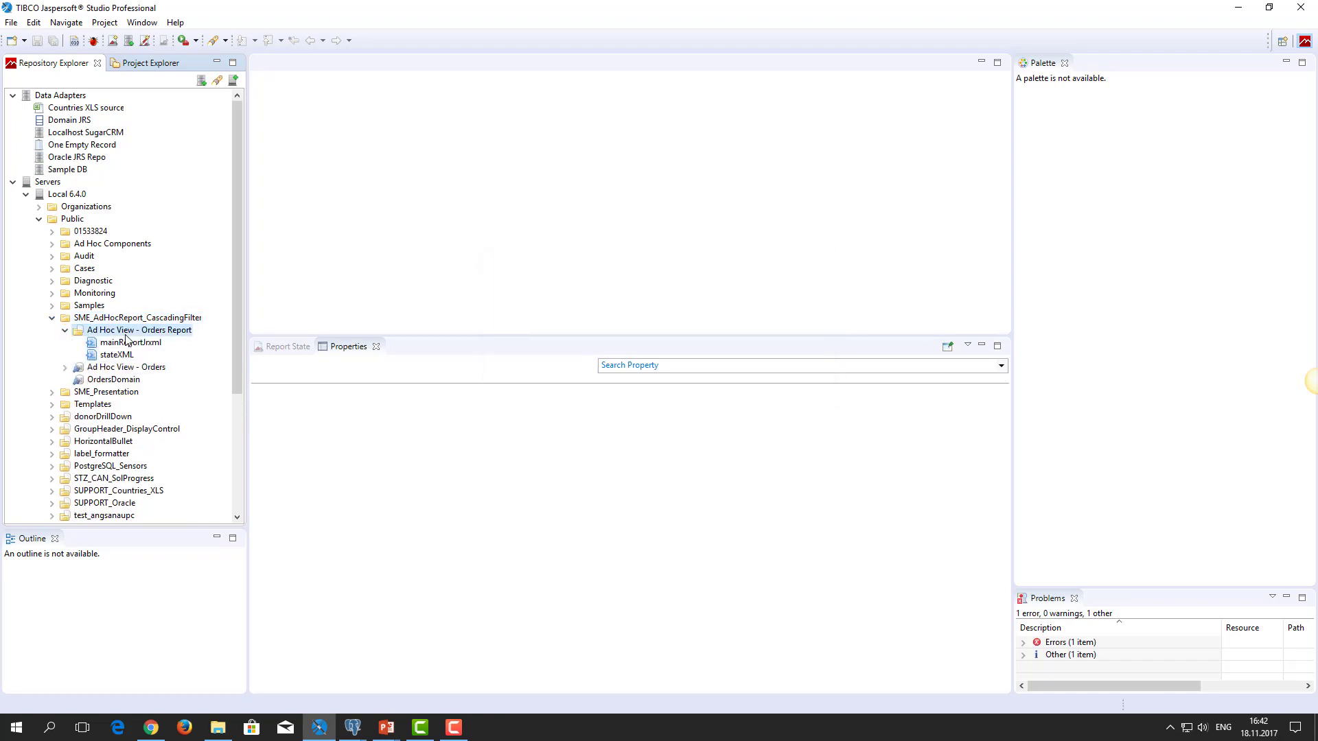
pyautogui.moveTo(140, 329)
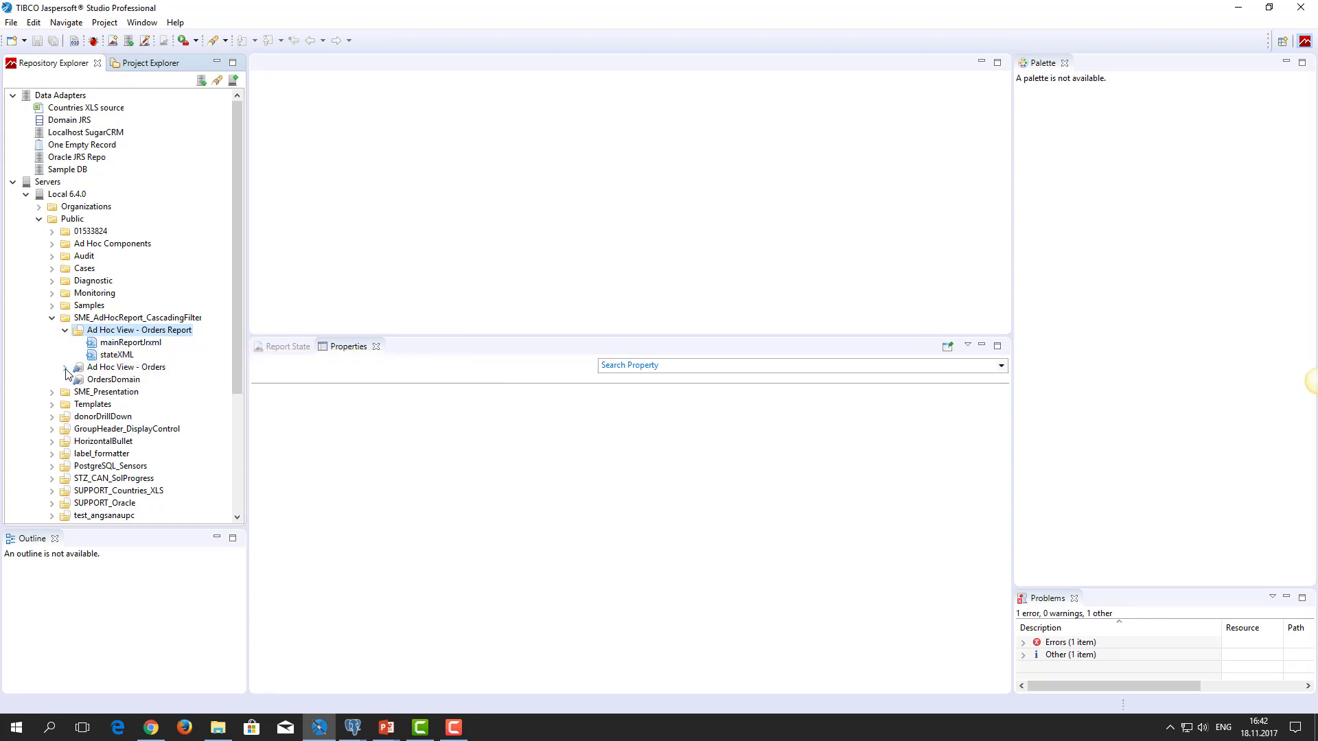
pyautogui.click(64, 368)
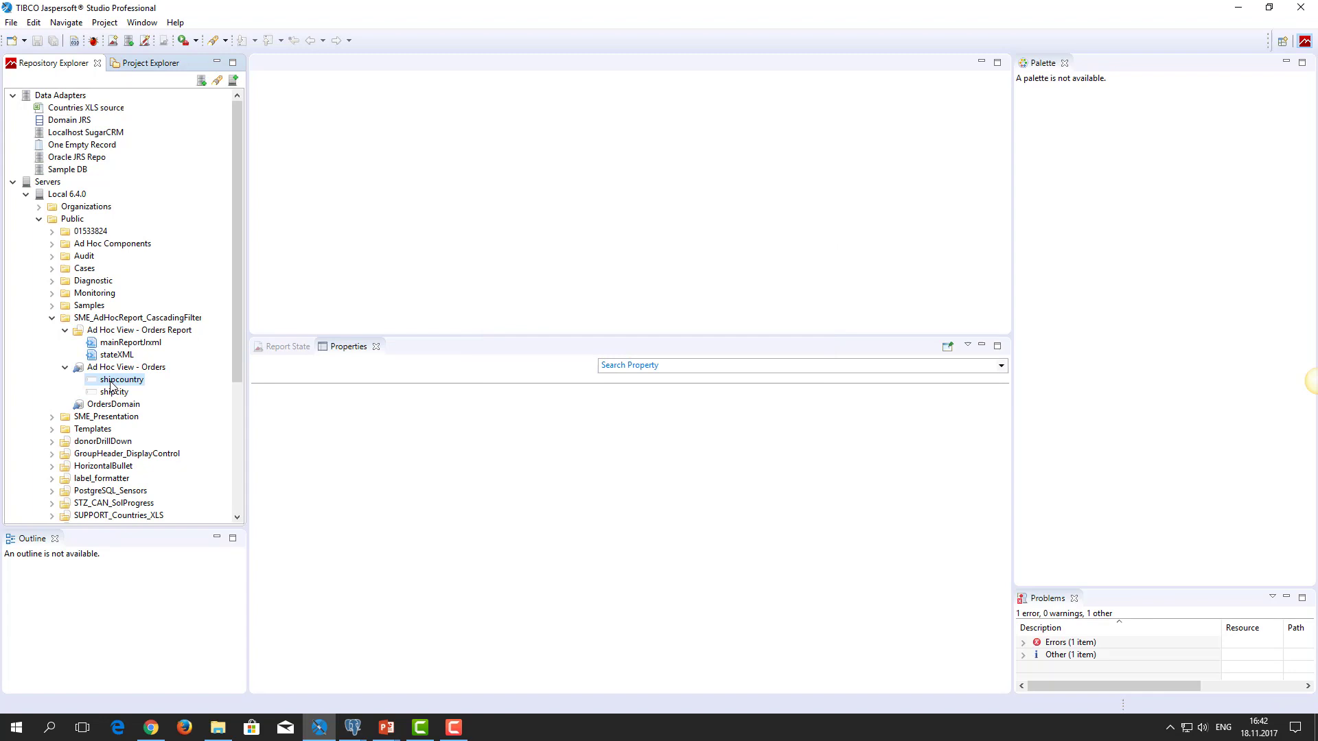
pyautogui.moveTo(121, 380)
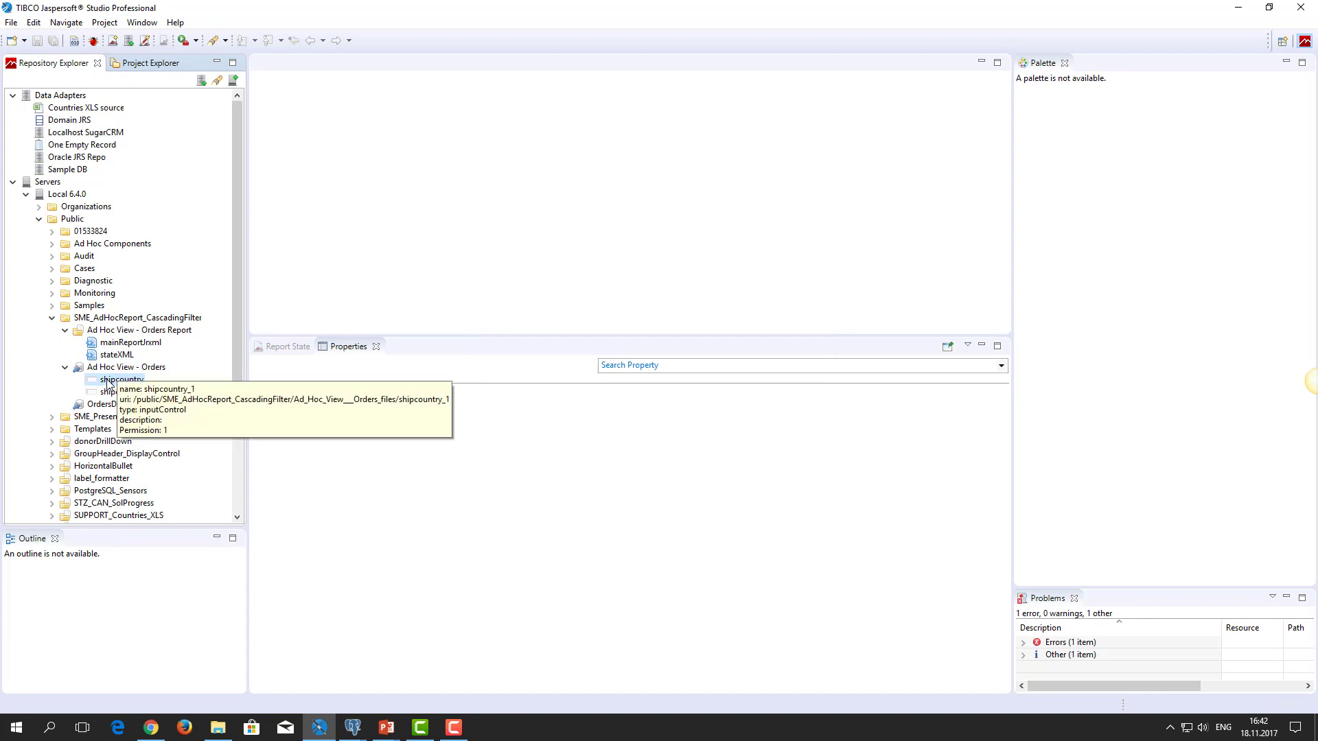
pyautogui.moveTo(115, 393)
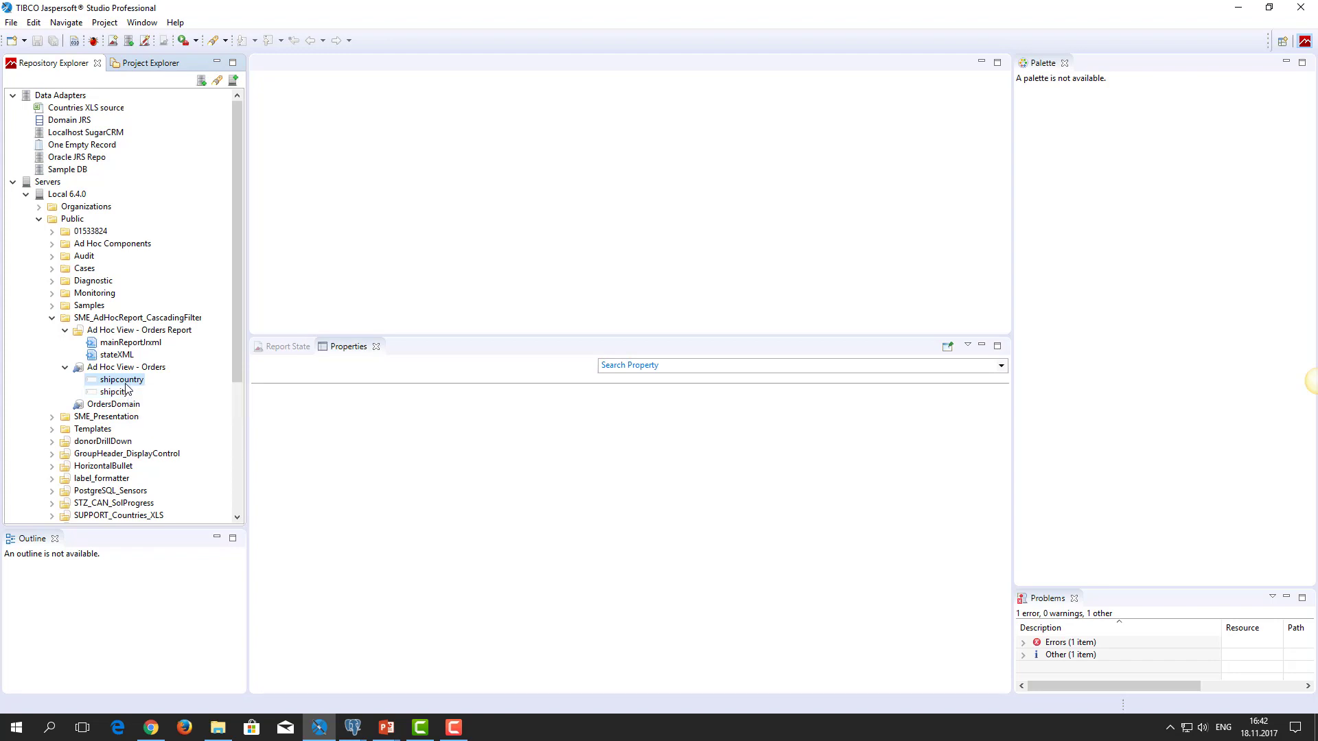
# - View the shipcountry input control's name and ID in its Resource Editor
pyautogui.doubleClick(119, 379)
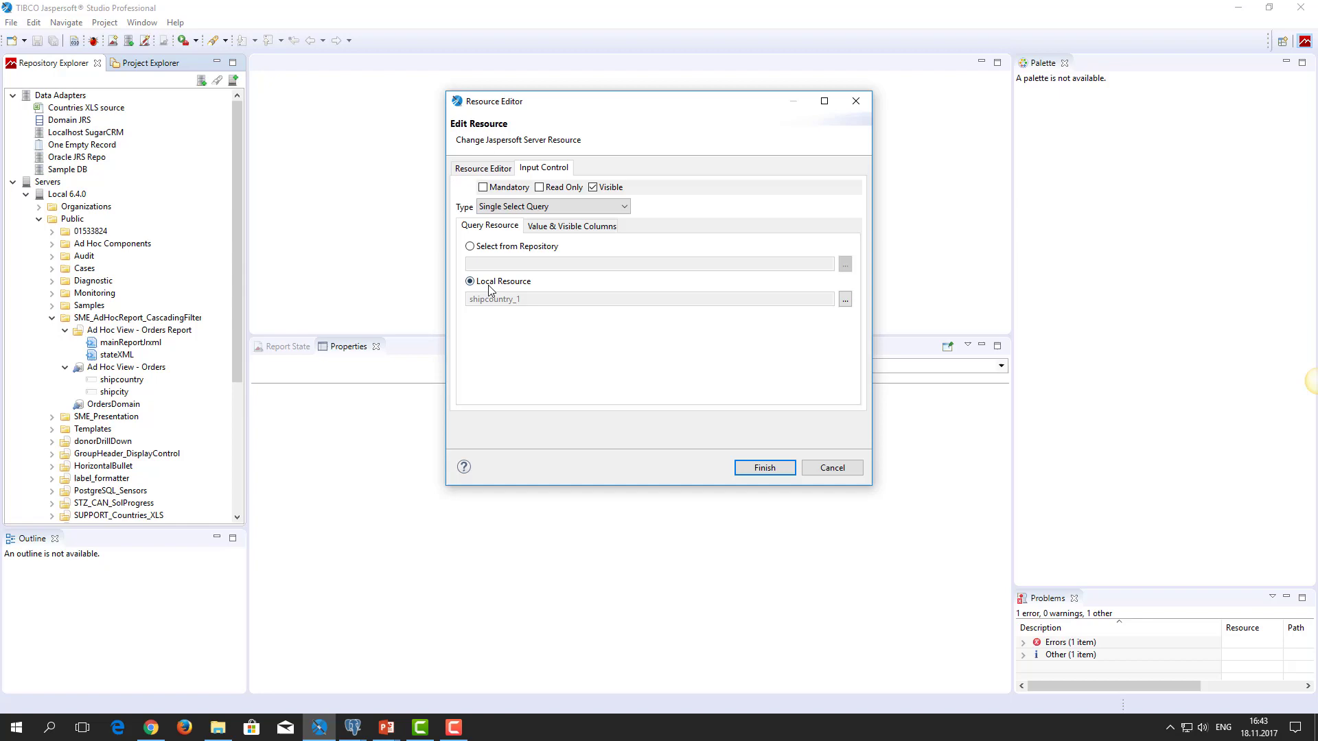
pyautogui.click(482, 167)
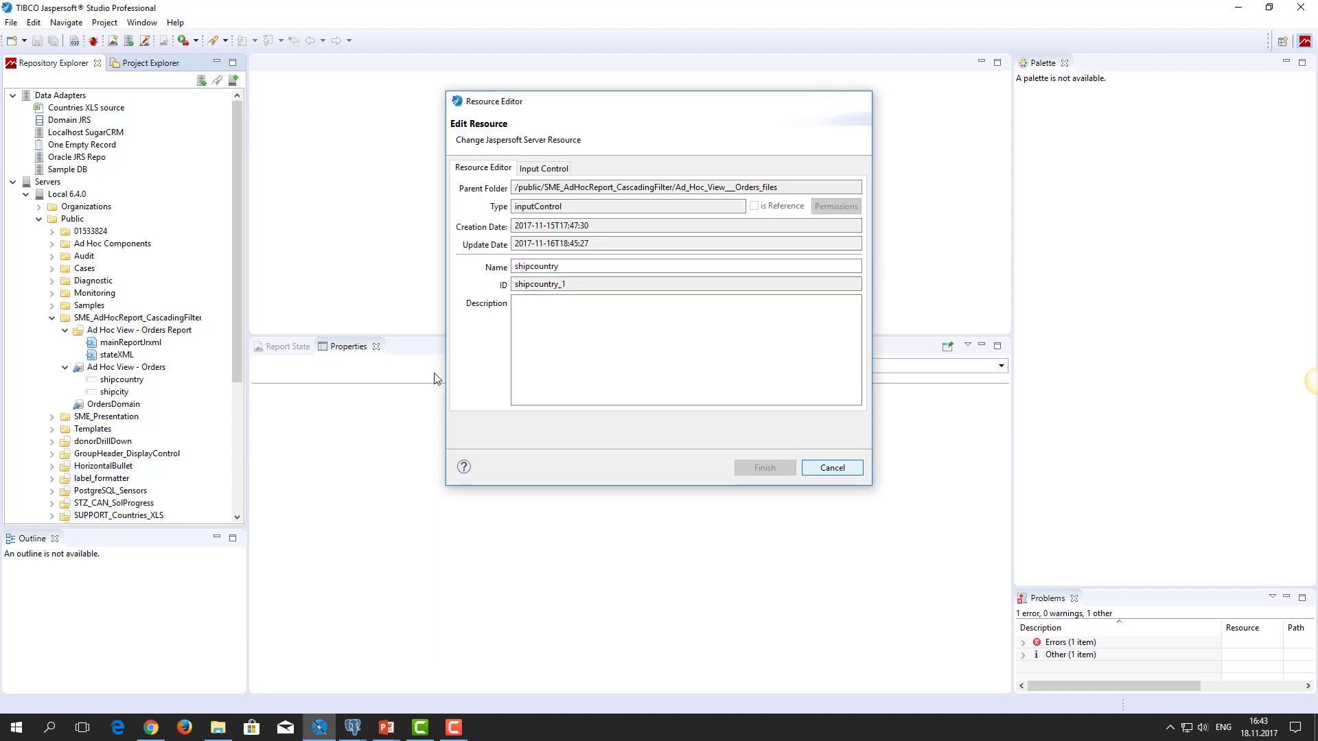
# - Check the shipcity control's name, ID and OrdersDomain data source path
pyautogui.click(543, 168)
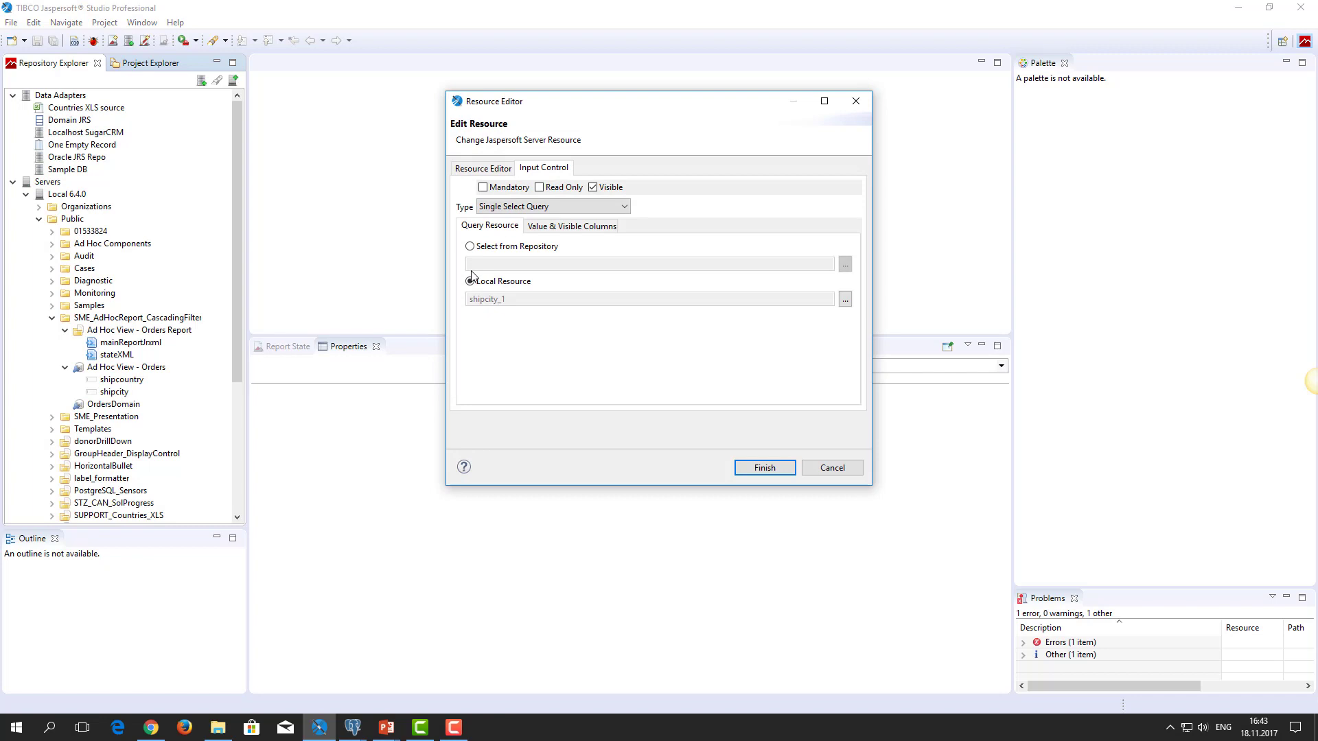
pyautogui.click(482, 168)
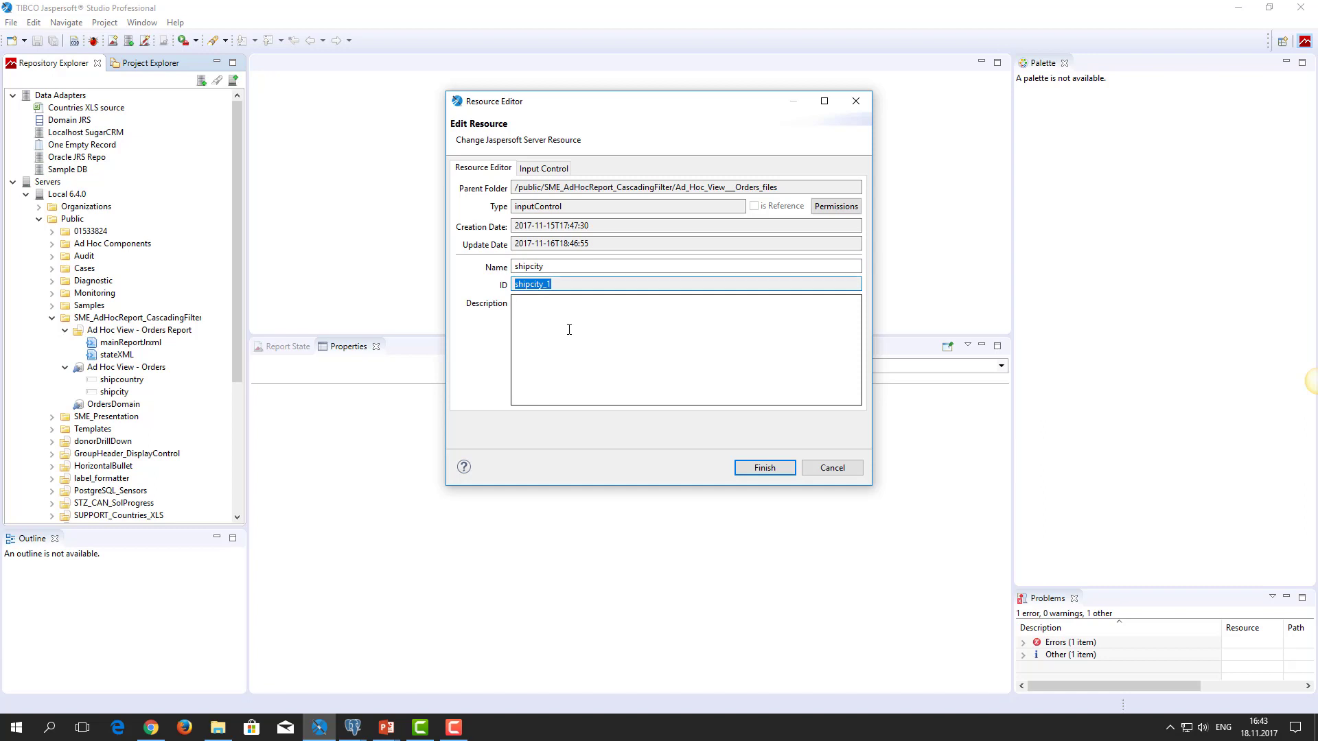
pyautogui.click(544, 167)
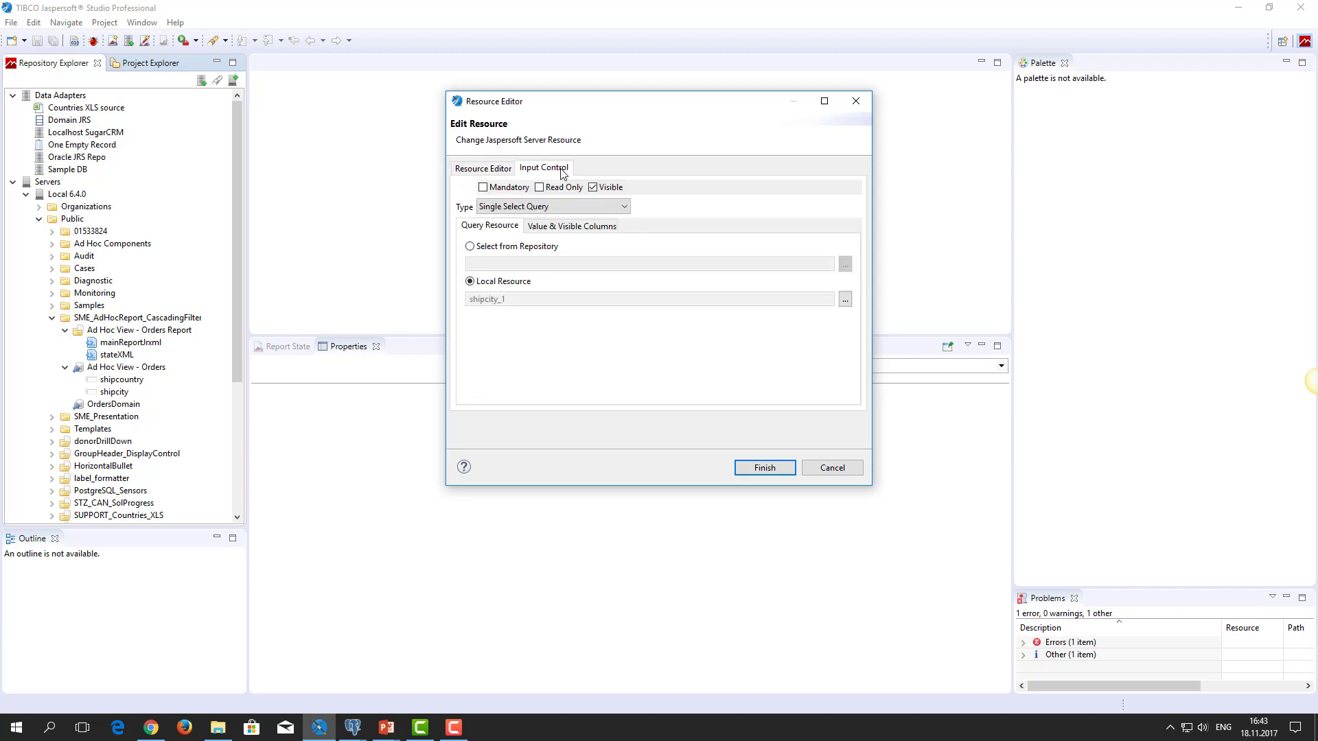
pyautogui.moveTo(804, 320)
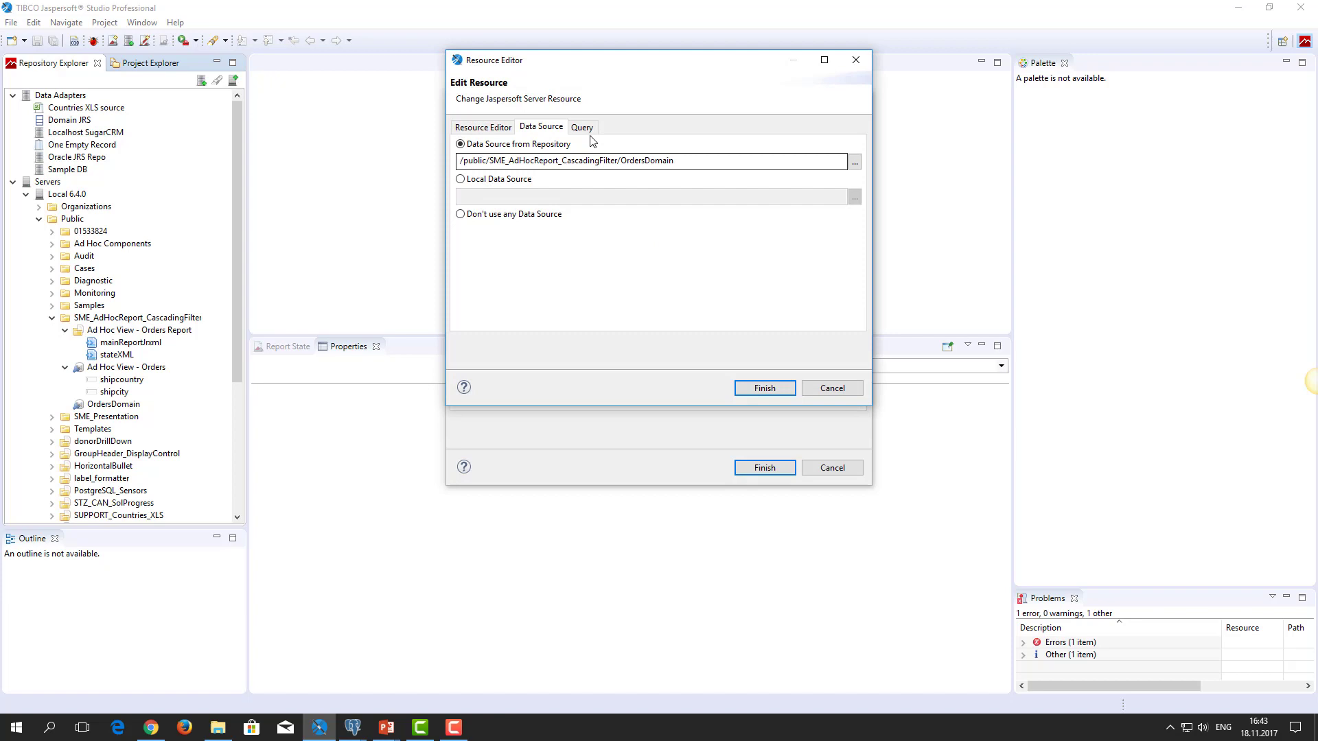
pyautogui.tripleClick(654, 160)
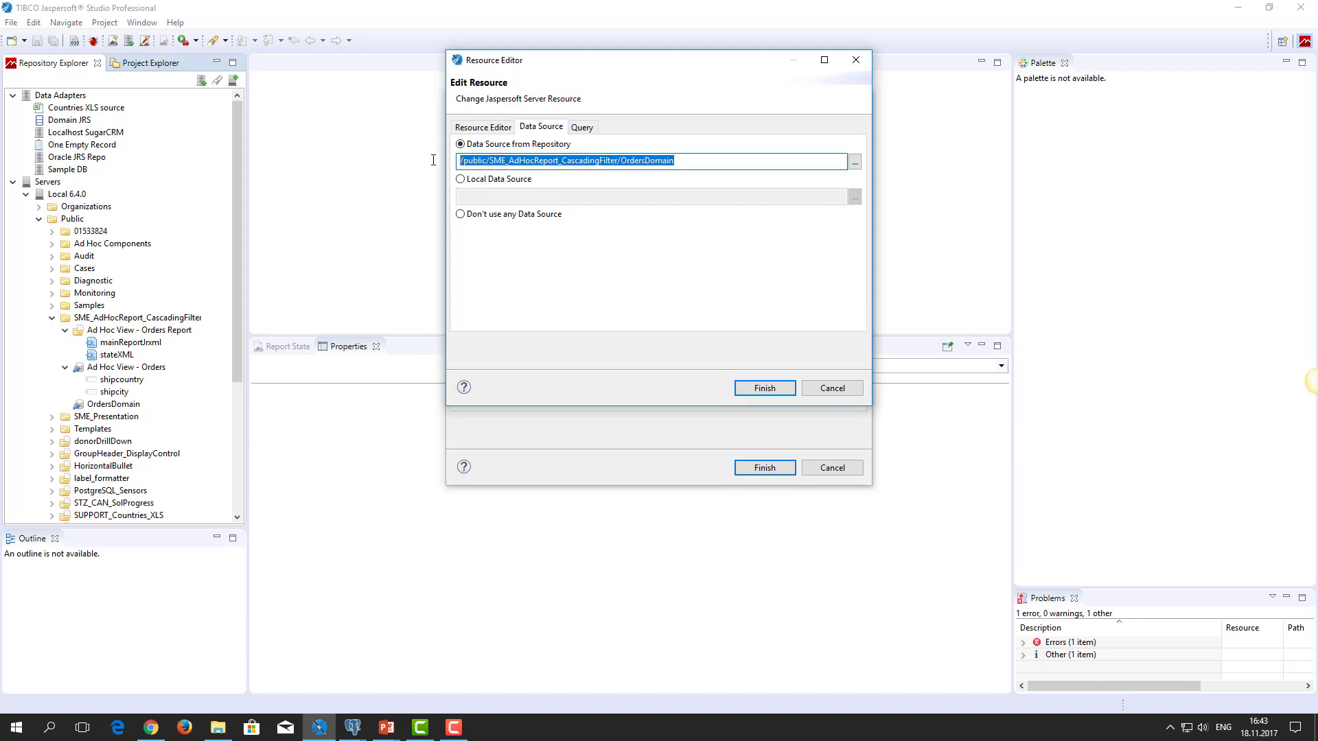
pyautogui.moveTo(431, 165)
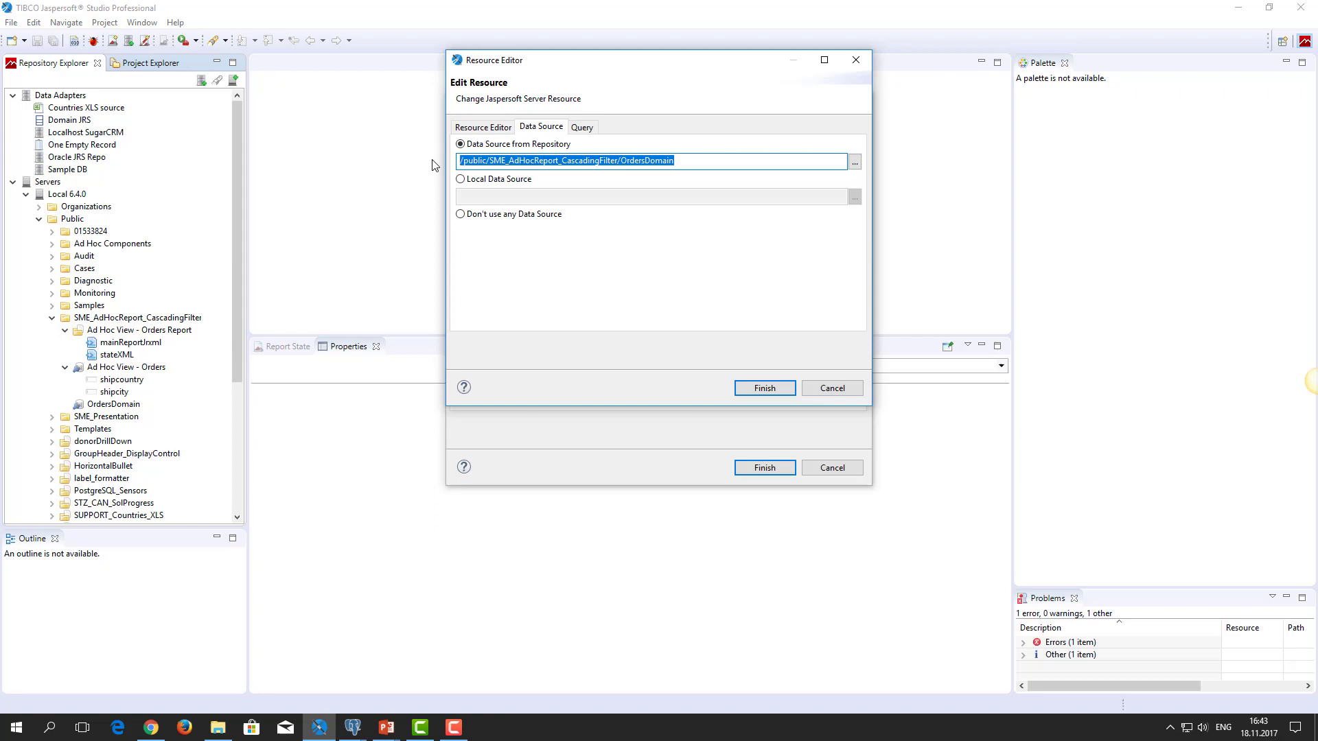
# - Review the shipcity control's domain query and cancel without changes
pyautogui.click(582, 126)
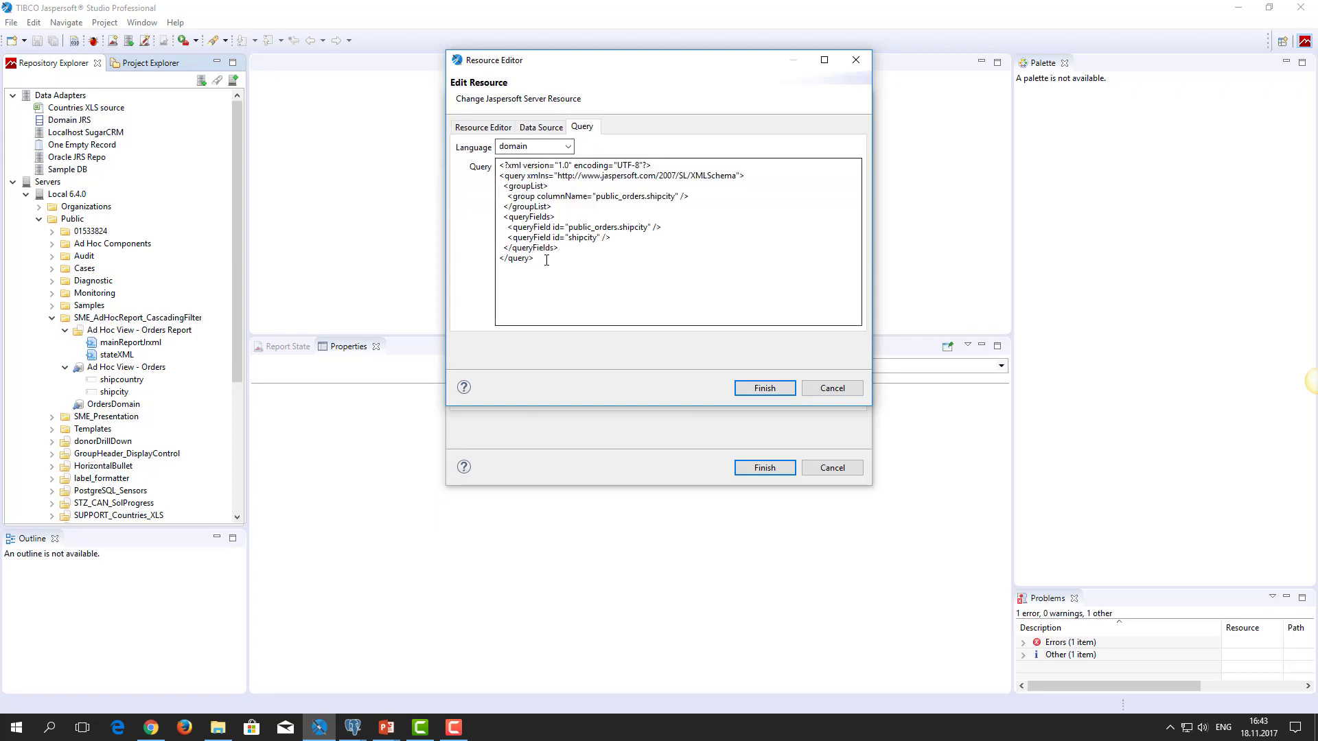
pyautogui.press('ctrl+a')
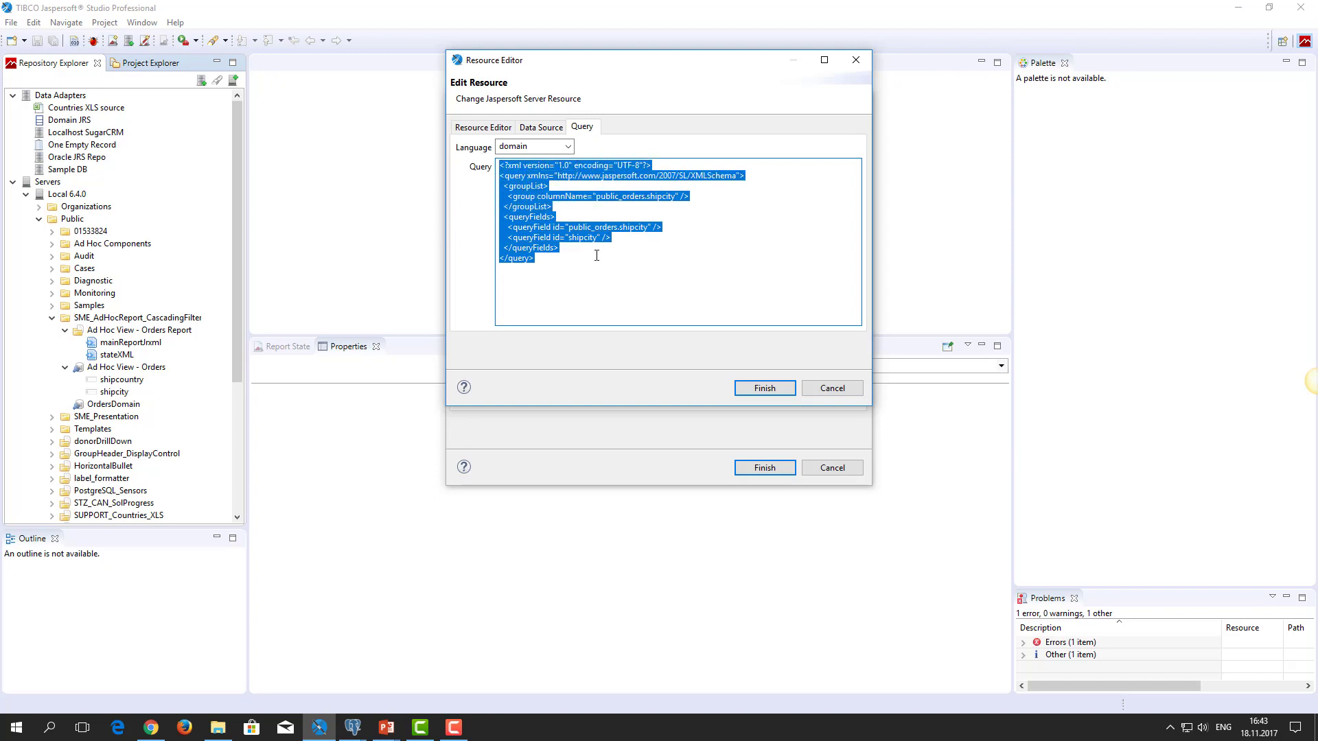
pyautogui.moveTo(675, 355)
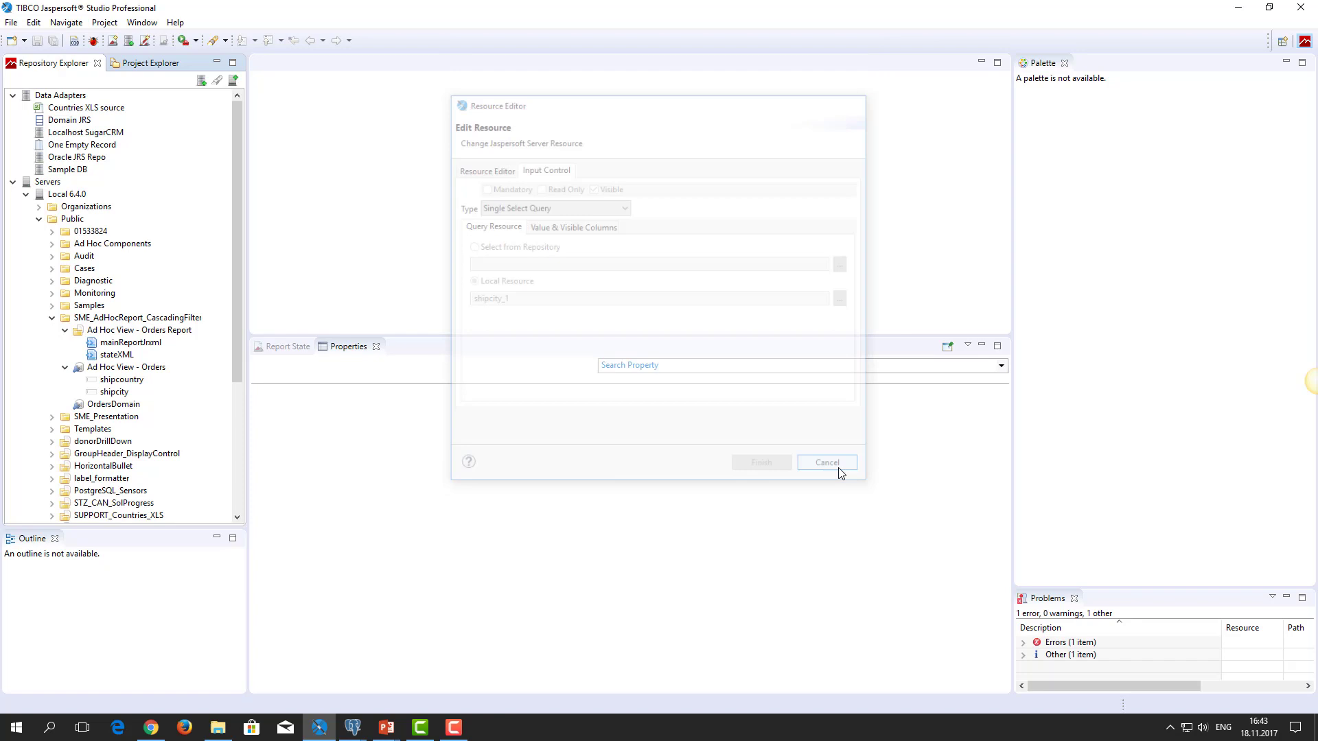
pyautogui.click(826, 462)
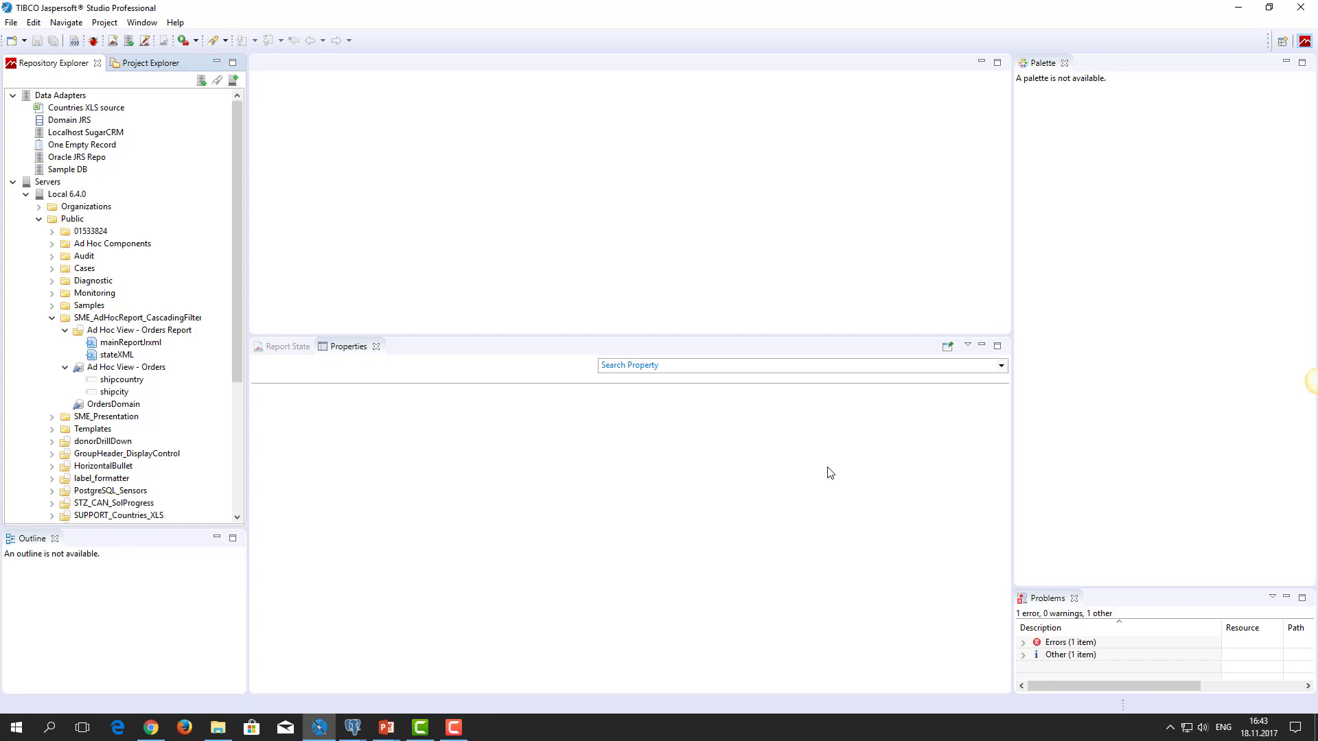
pyautogui.moveTo(475, 376)
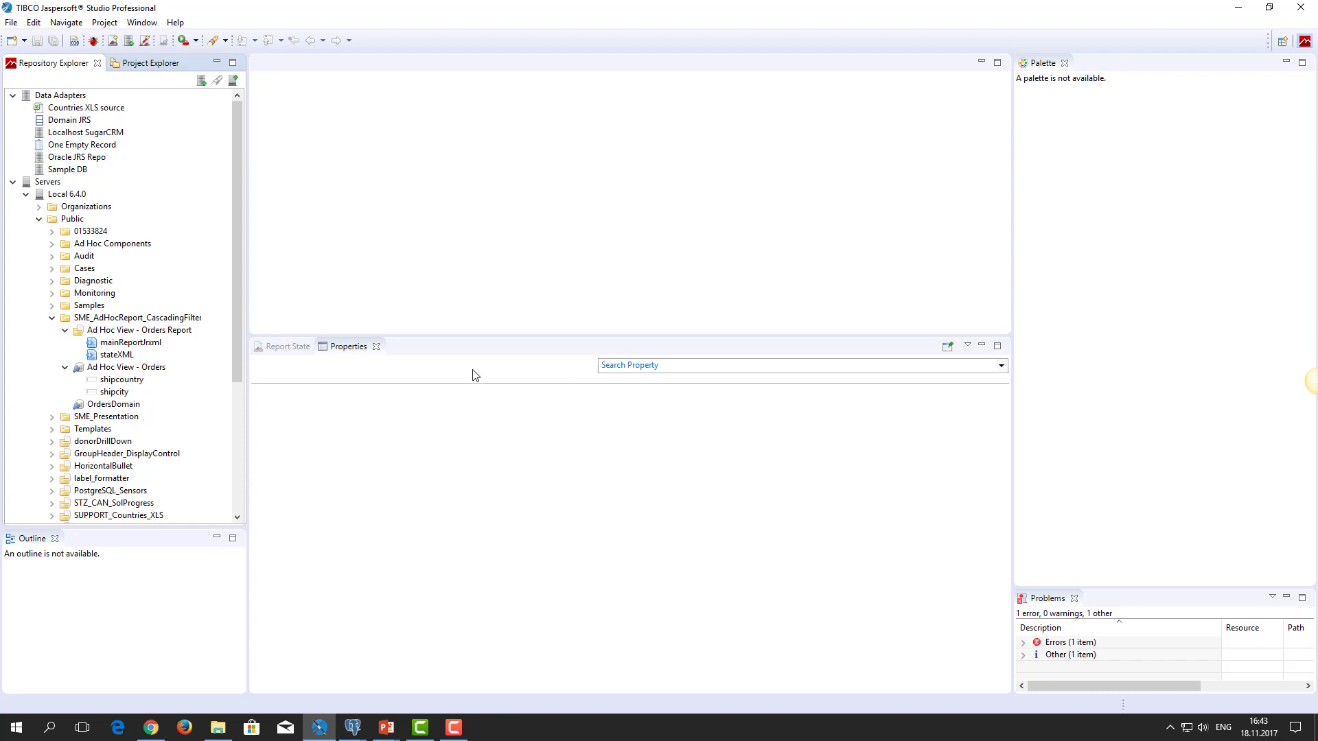
pyautogui.moveTo(127, 368)
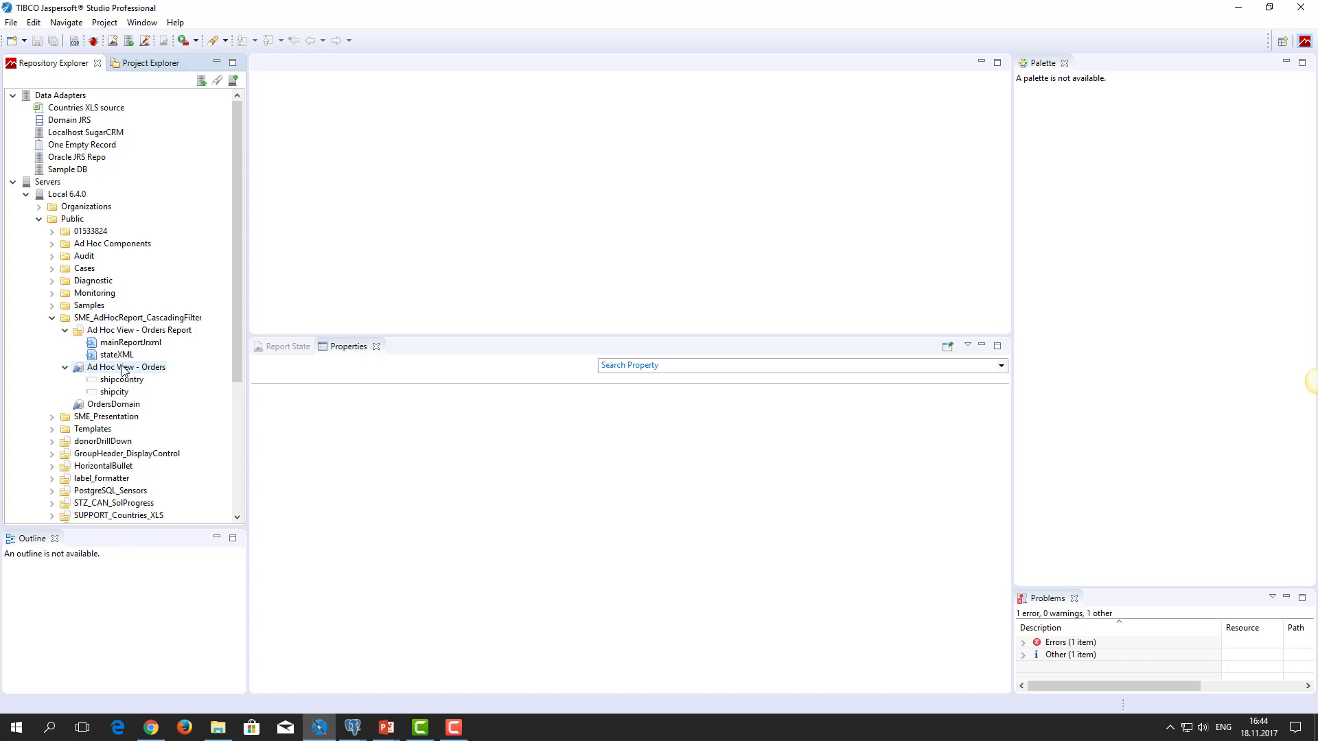
# - Select the shipcountry input control under Ad Hoc View - Orders
pyautogui.click(121, 379)
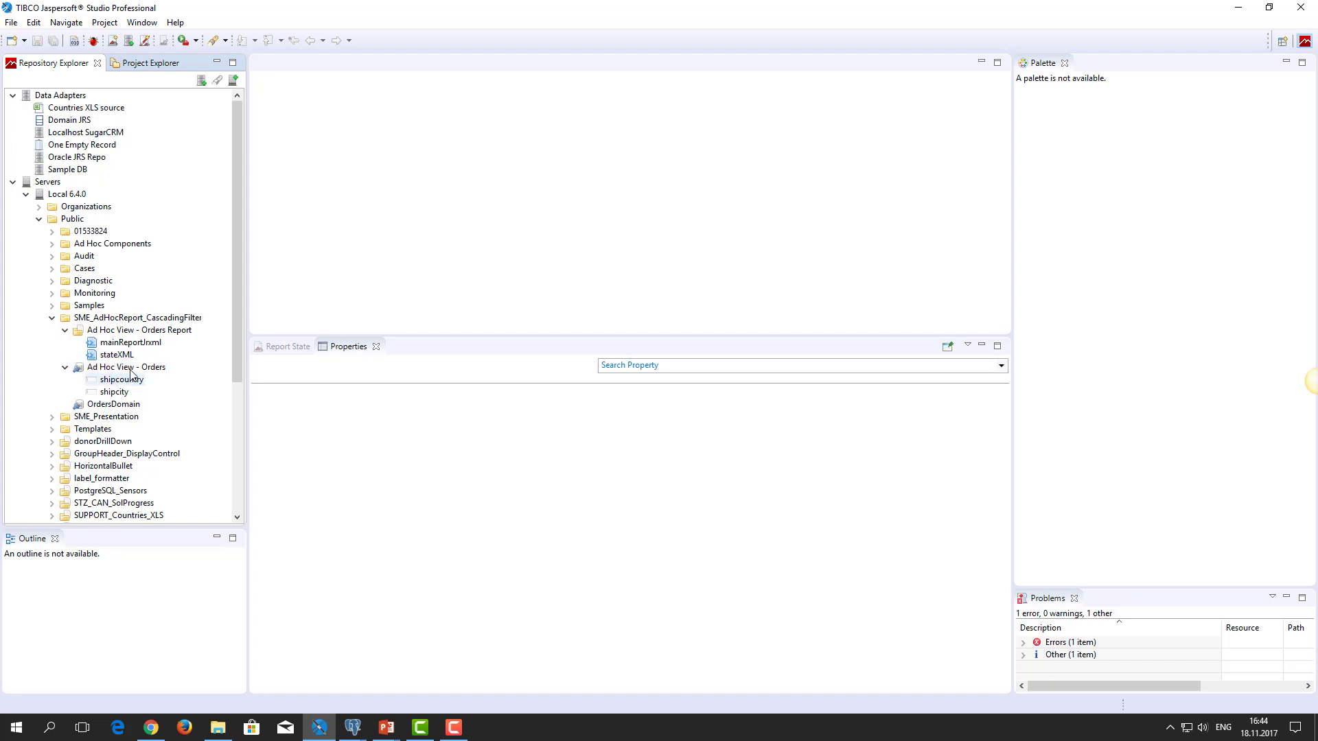
pyautogui.moveTo(112, 391)
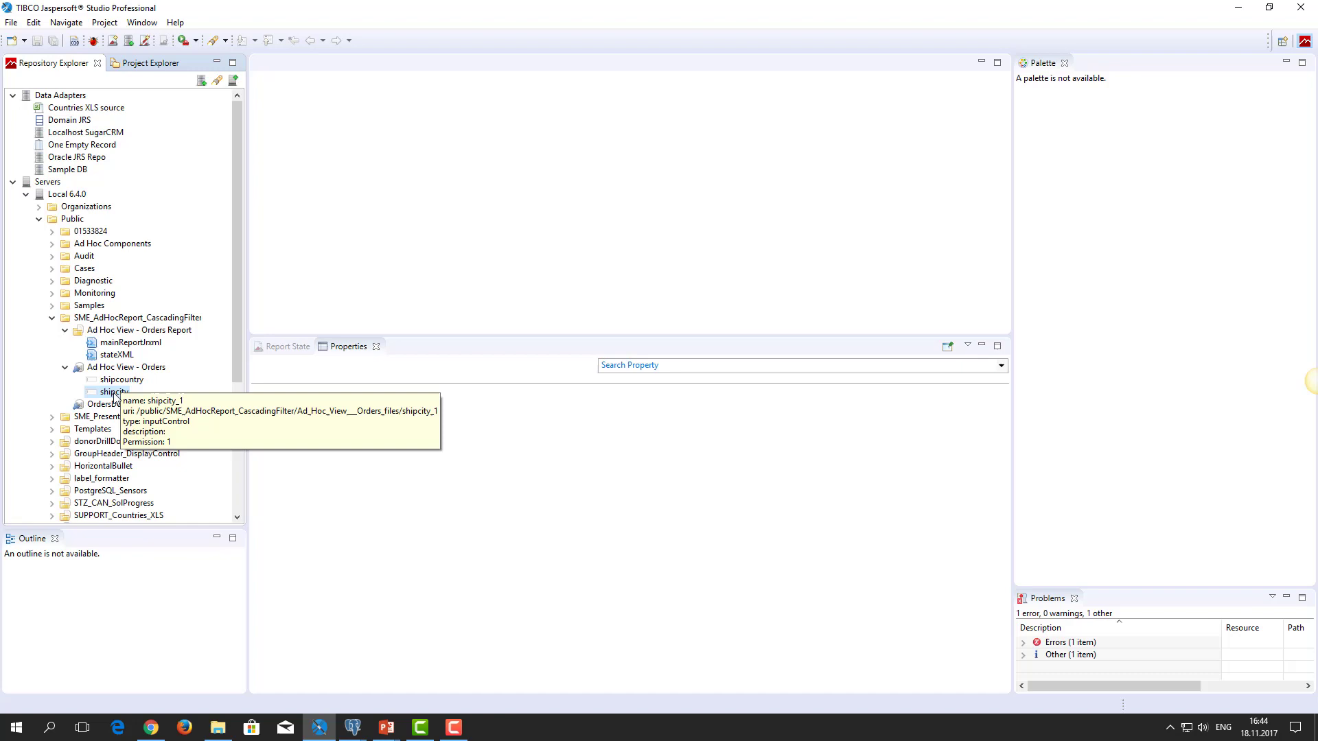
# - Paste the queryFilterString line into the shipcity control's domain query
pyautogui.doubleClick(114, 391)
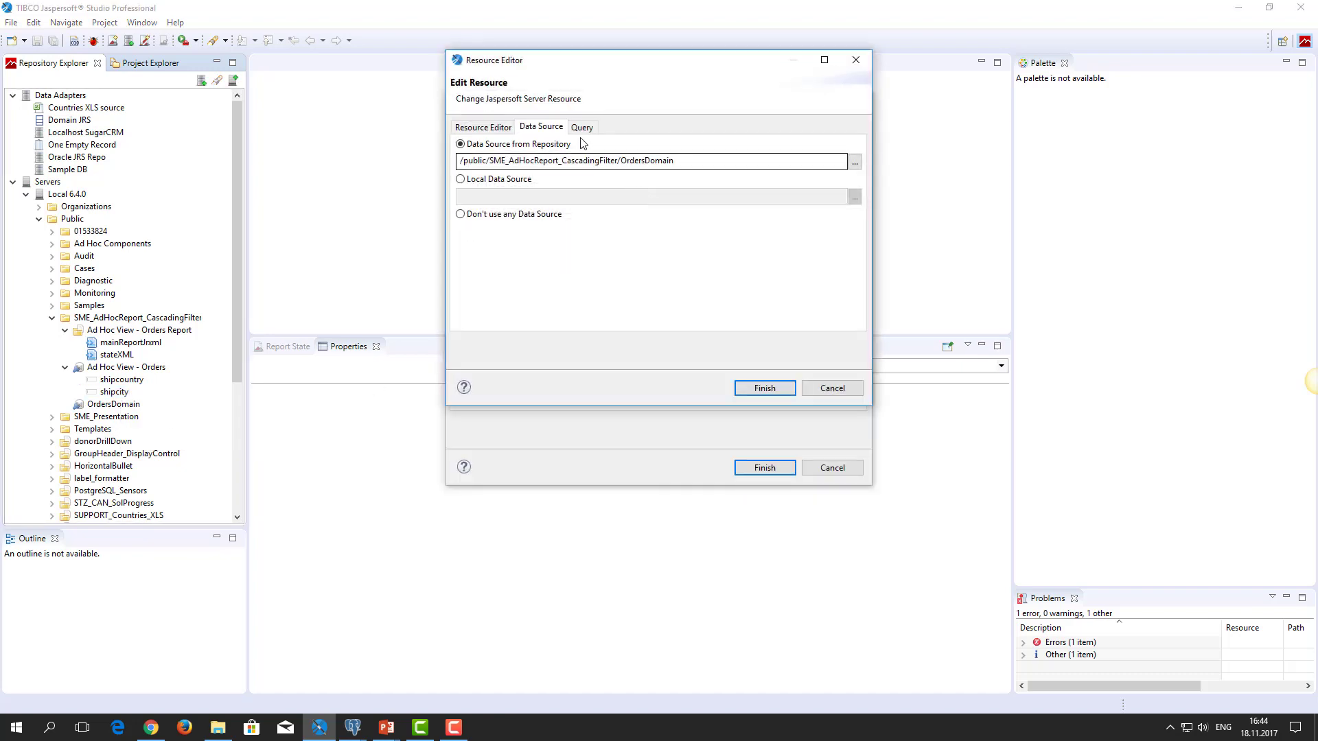
pyautogui.click(582, 126)
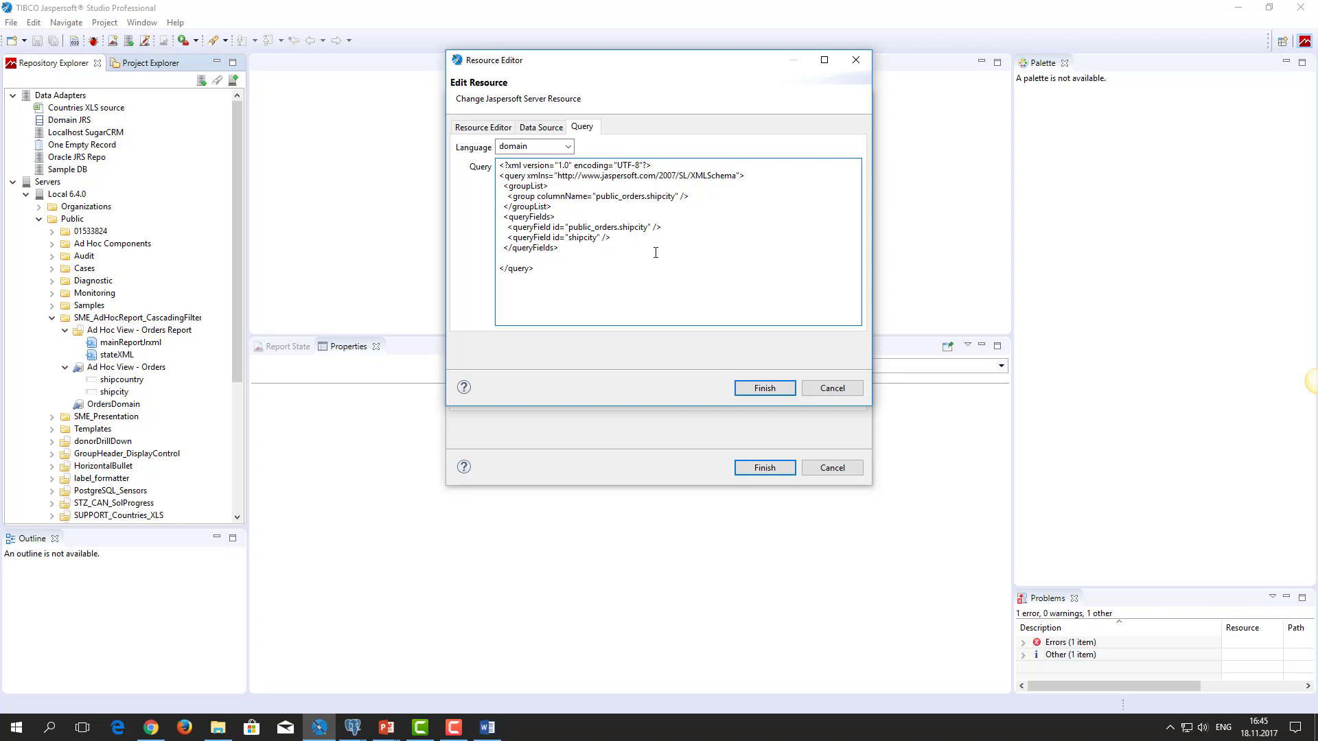
pyautogui.rightClick(655, 252)
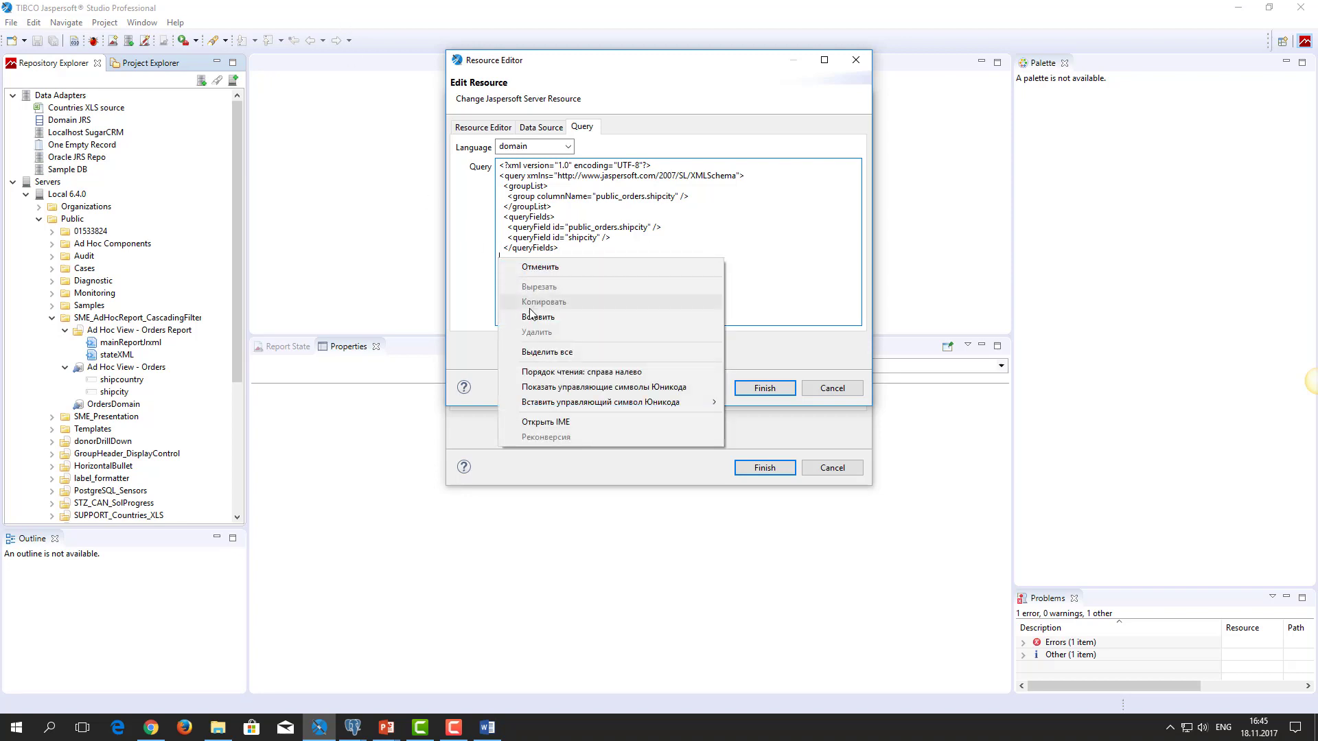
pyautogui.click(538, 317)
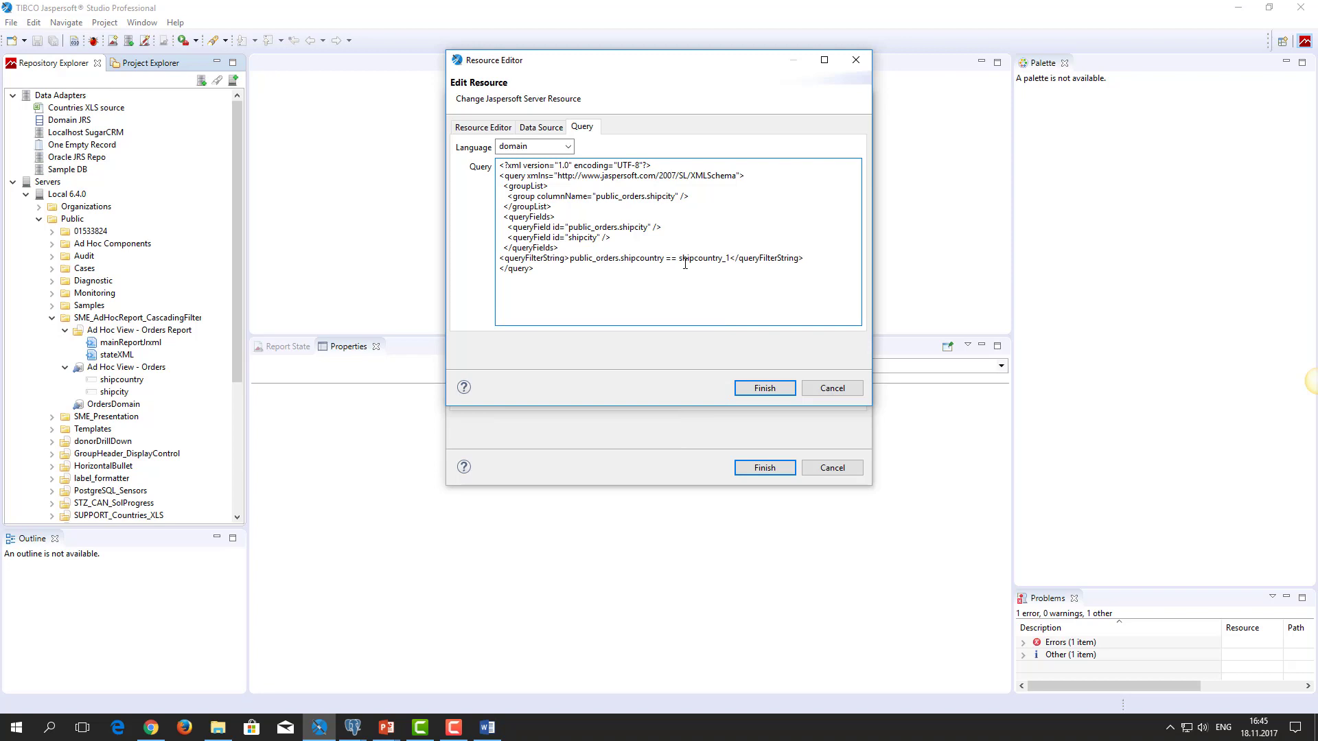
# - Set the filter parameter to shipcountry_1 and save the shipcity input control
pyautogui.doubleClick(694, 258)
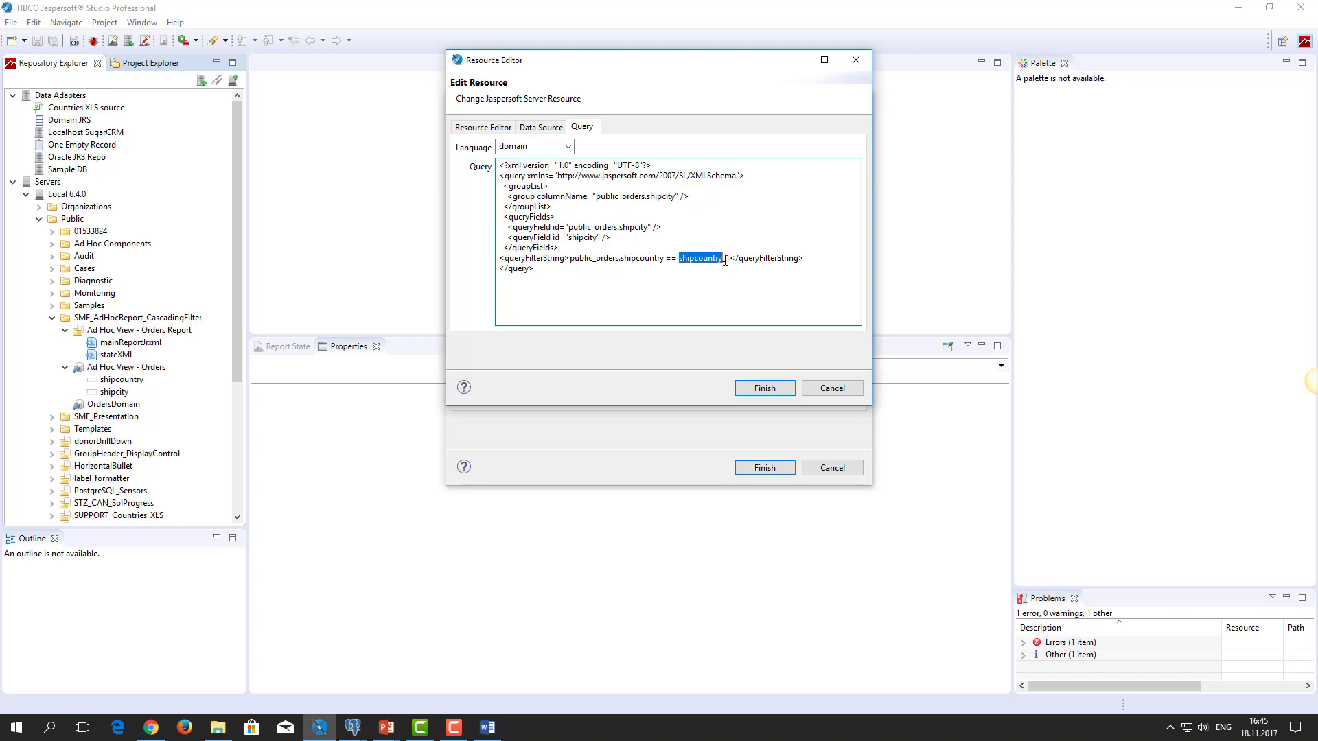
pyautogui.write('shipcountry_1')
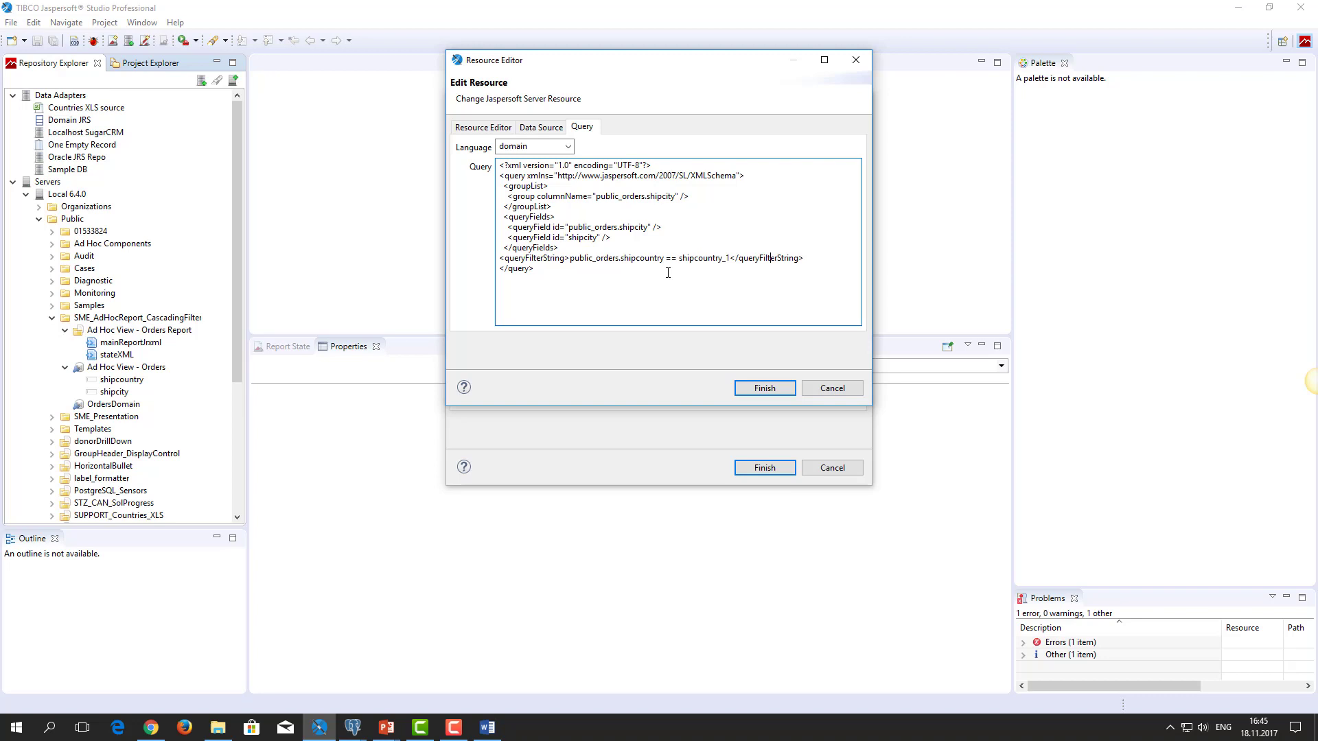
pyautogui.click(762, 387)
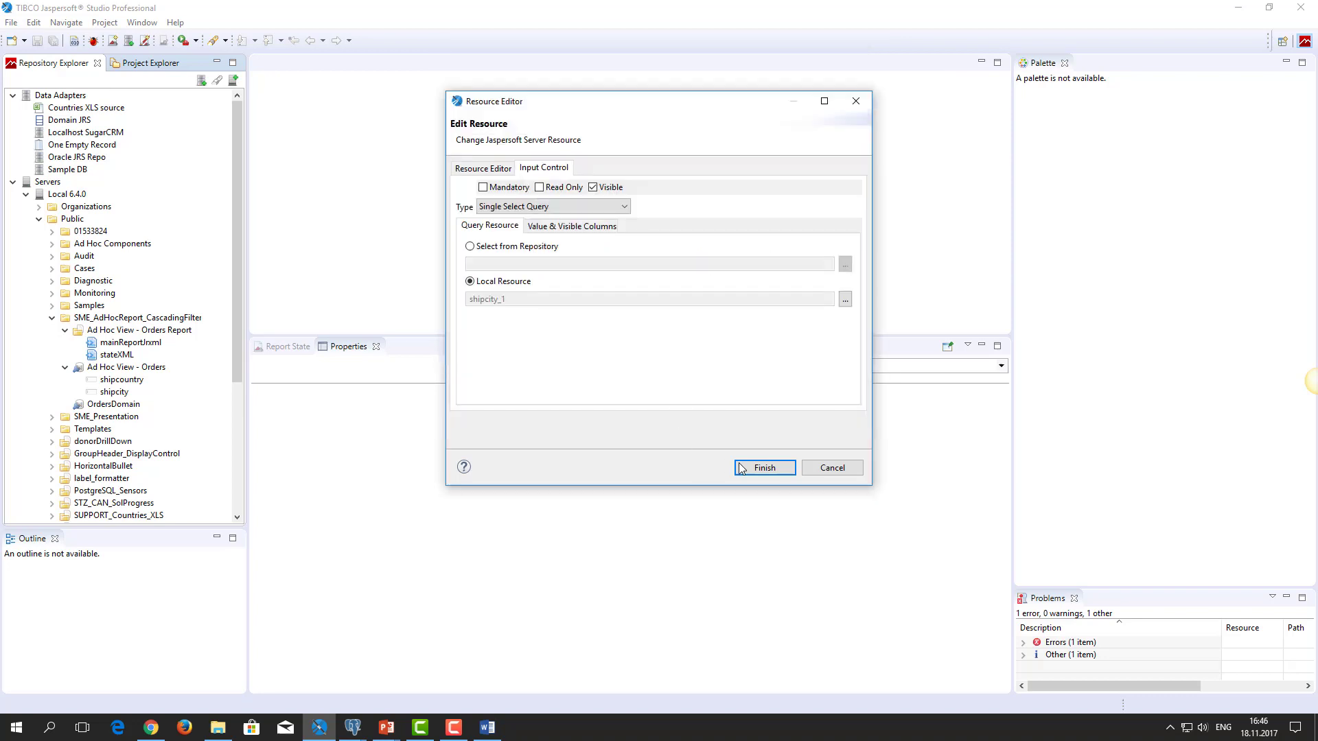
pyautogui.click(763, 468)
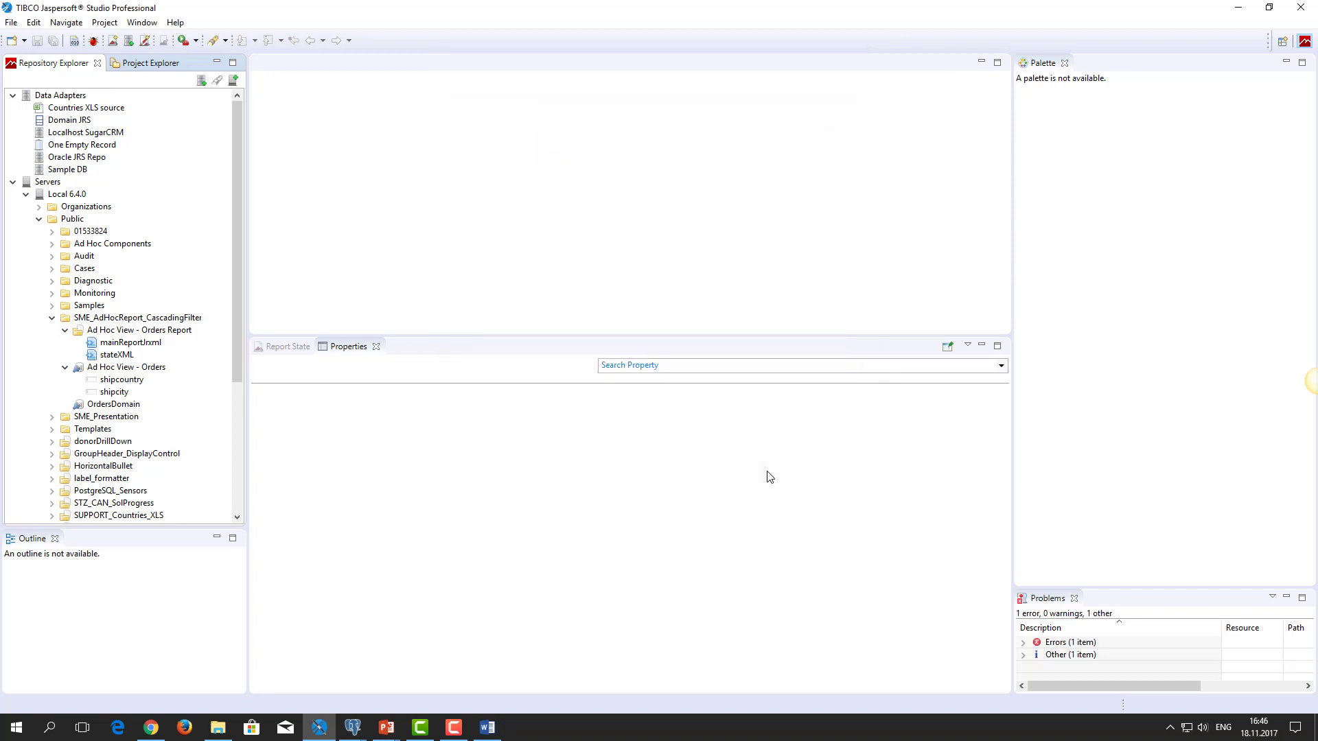
pyautogui.click(114, 393)
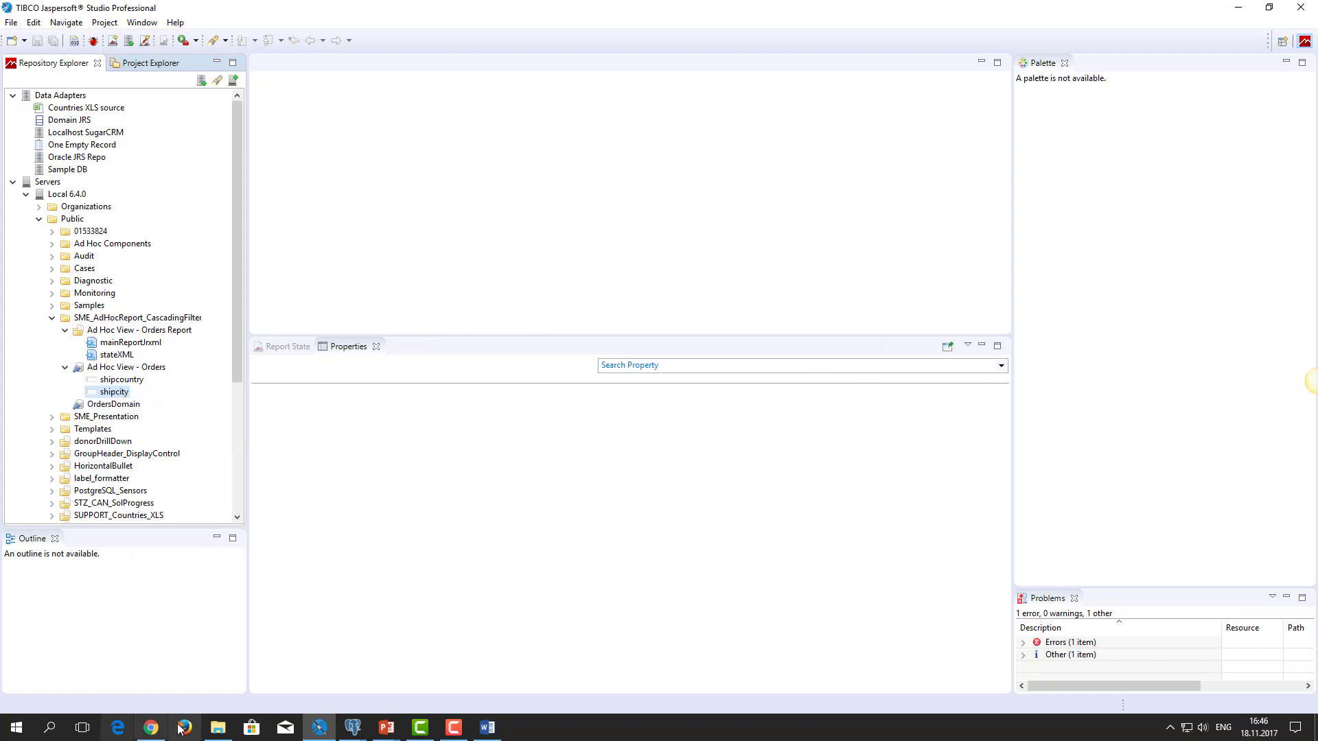
# - Switch to the Chrome window showing the JasperReports Server repository
pyautogui.click(150, 727)
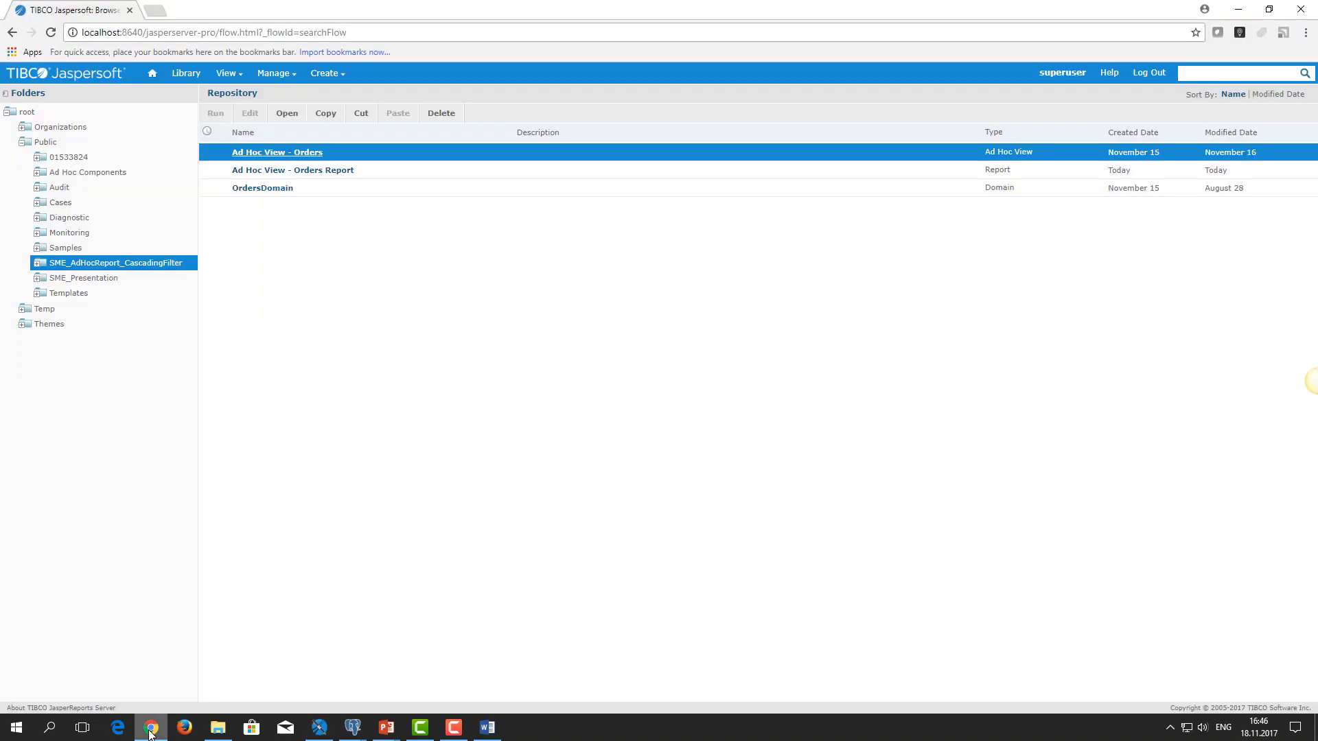
pyautogui.moveTo(343, 216)
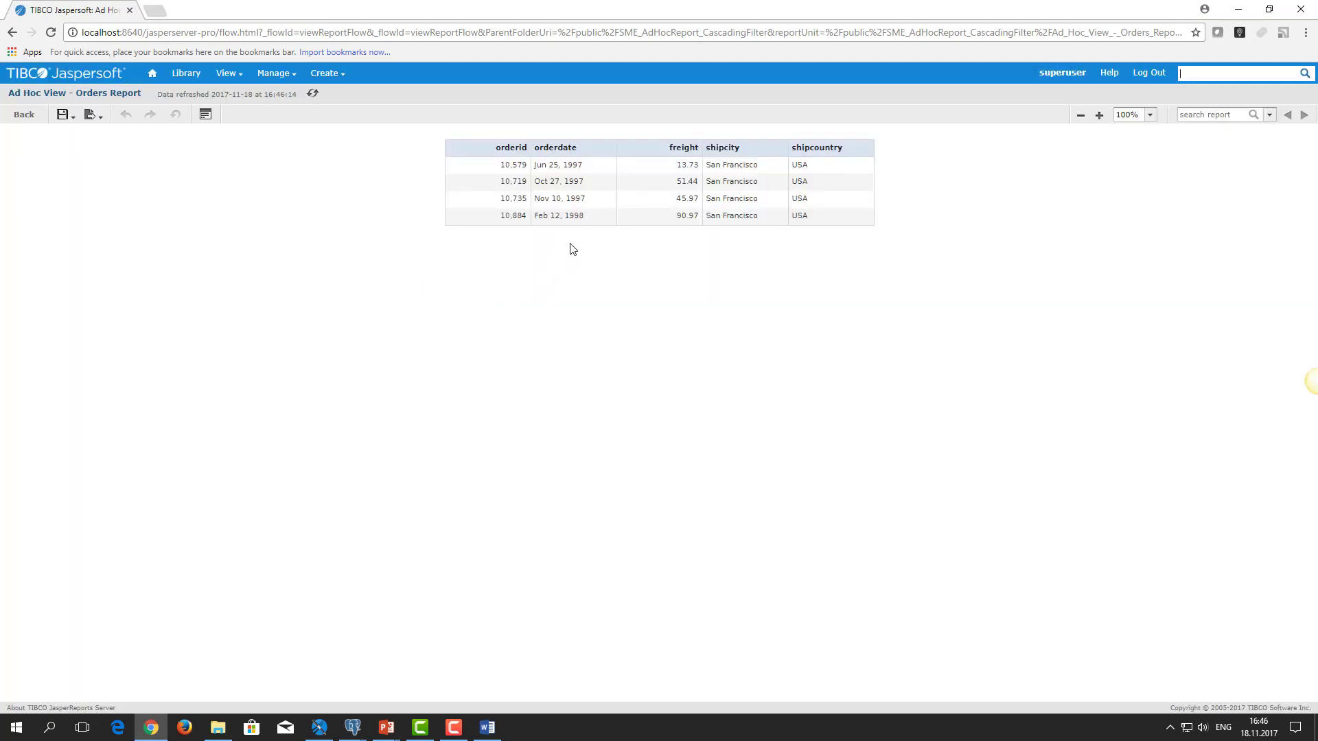
pyautogui.click(205, 114)
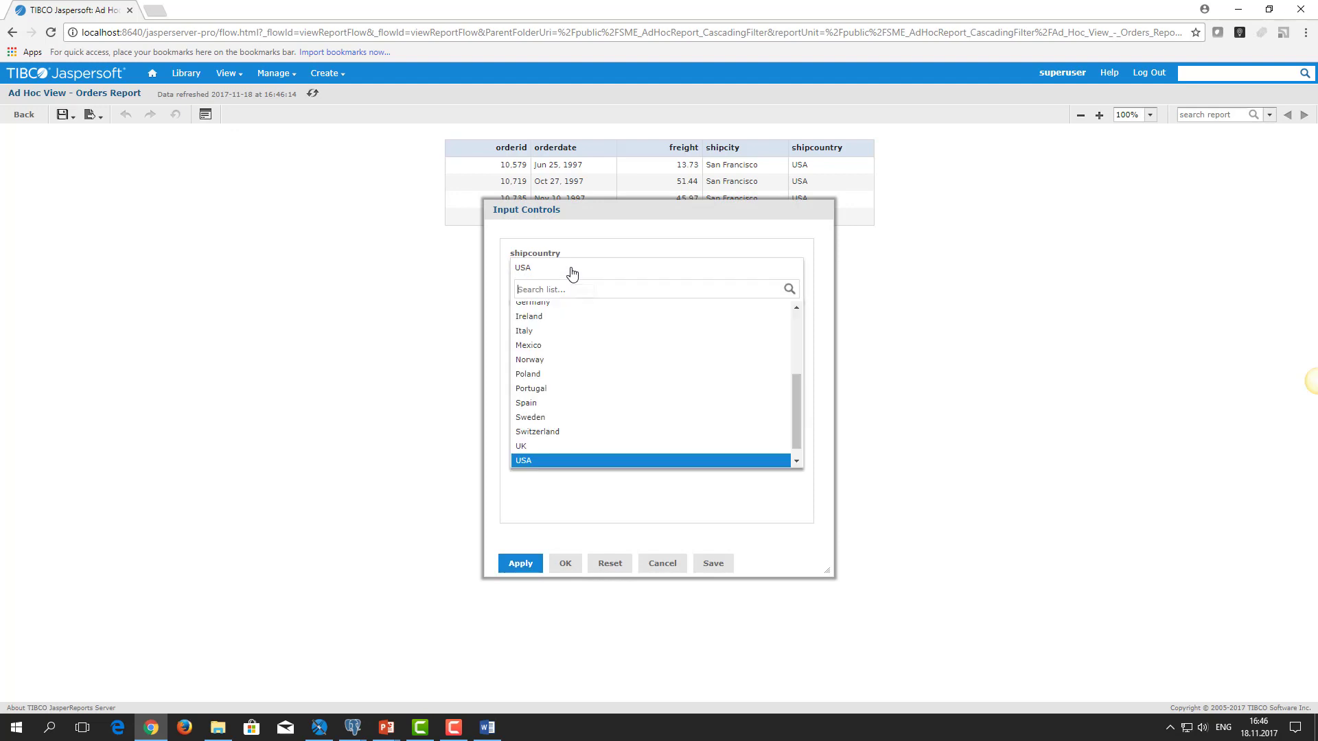
pyautogui.click(529, 316)
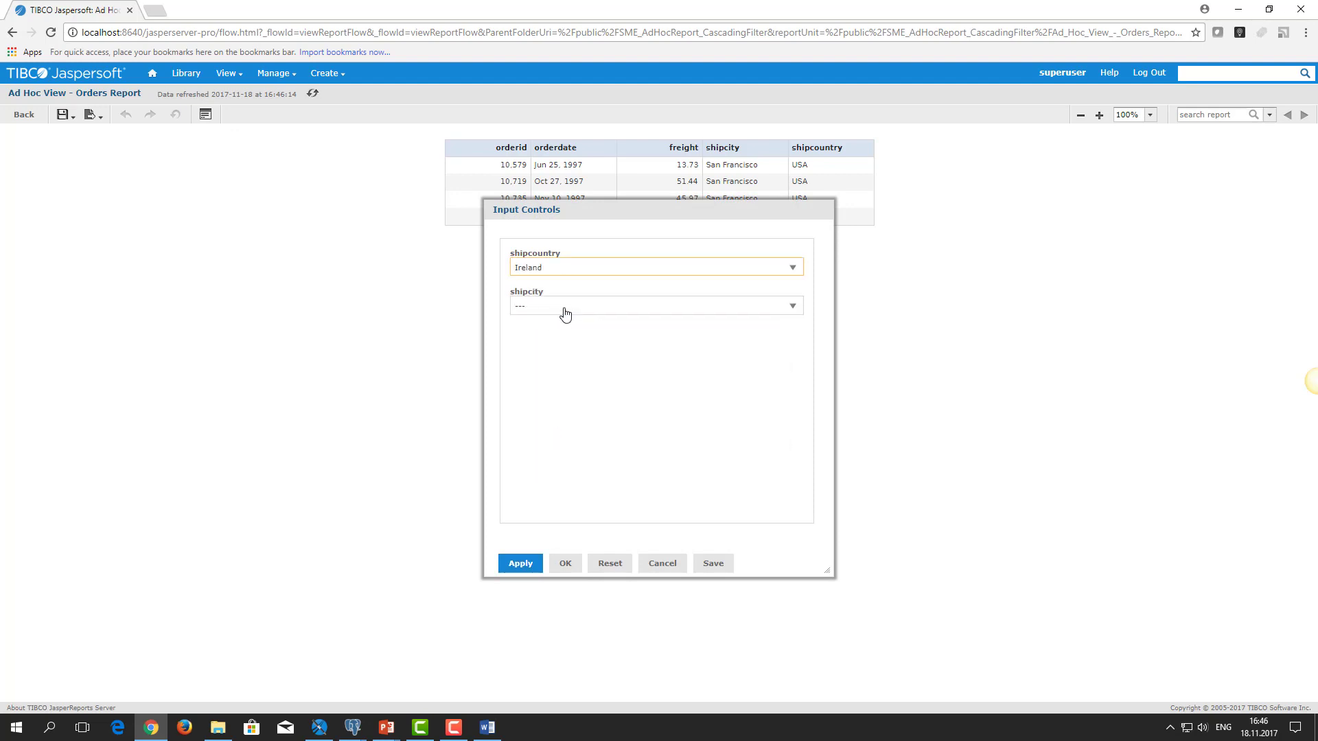
pyautogui.moveTo(562, 272)
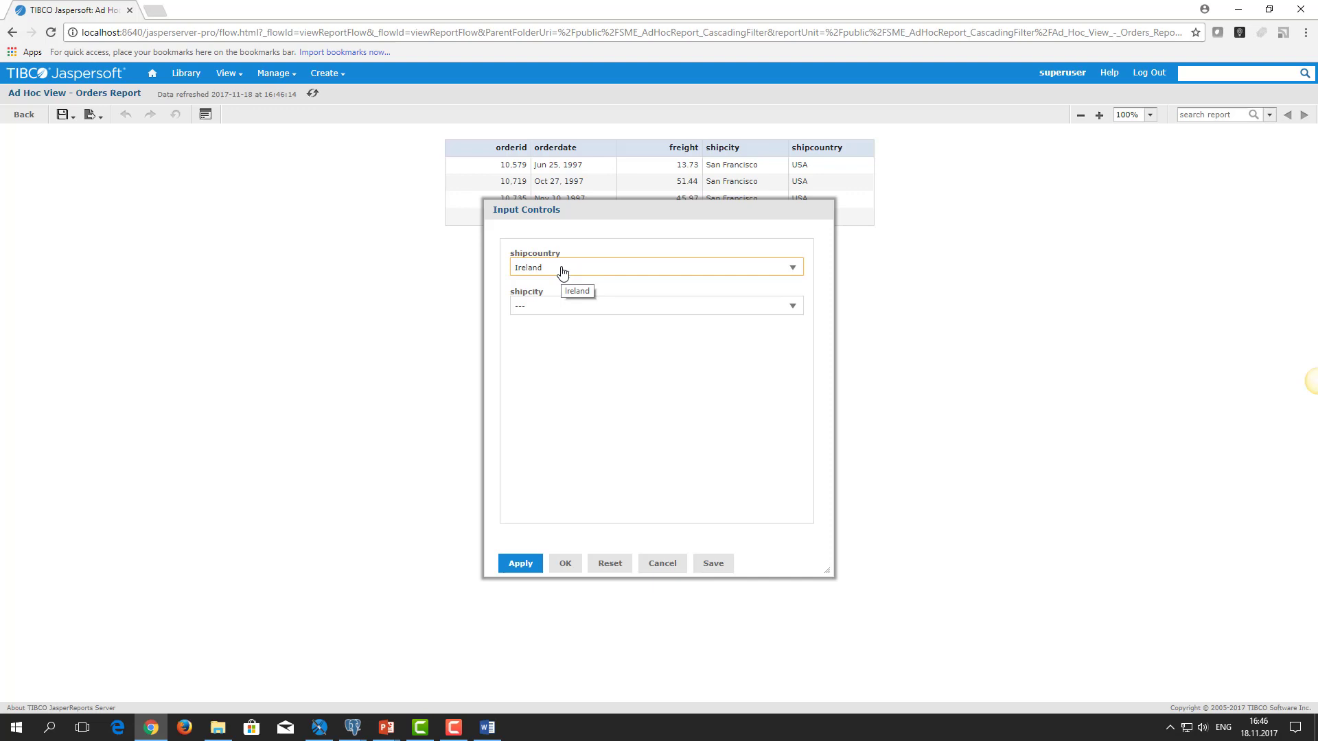
pyautogui.click(655, 304)
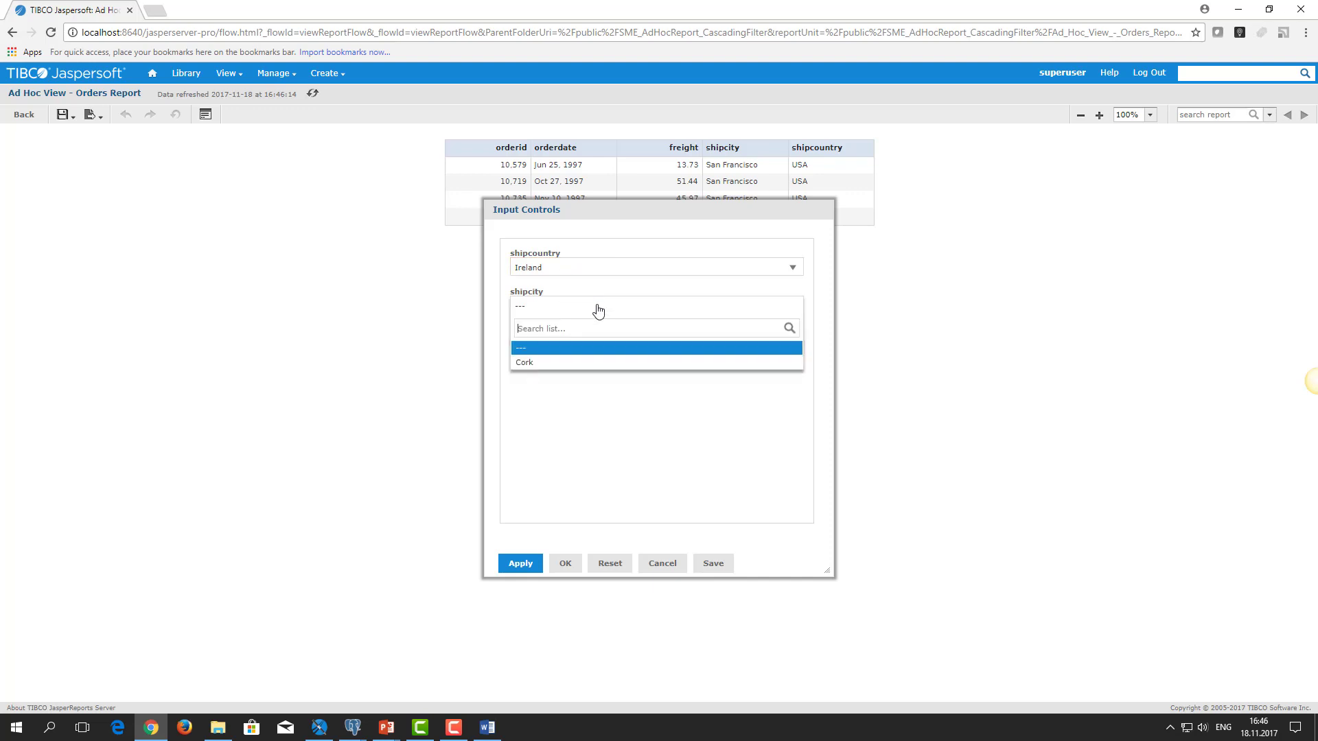
pyautogui.click(656, 268)
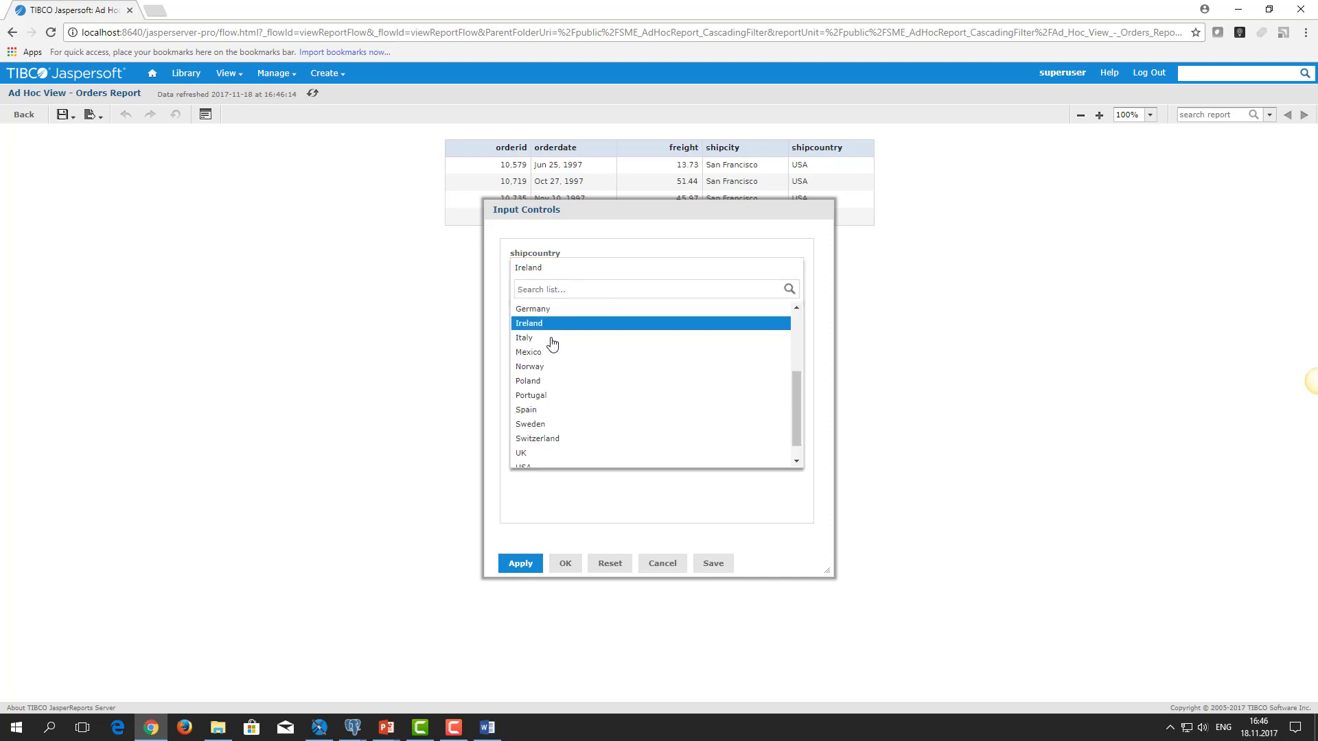
pyautogui.click(521, 452)
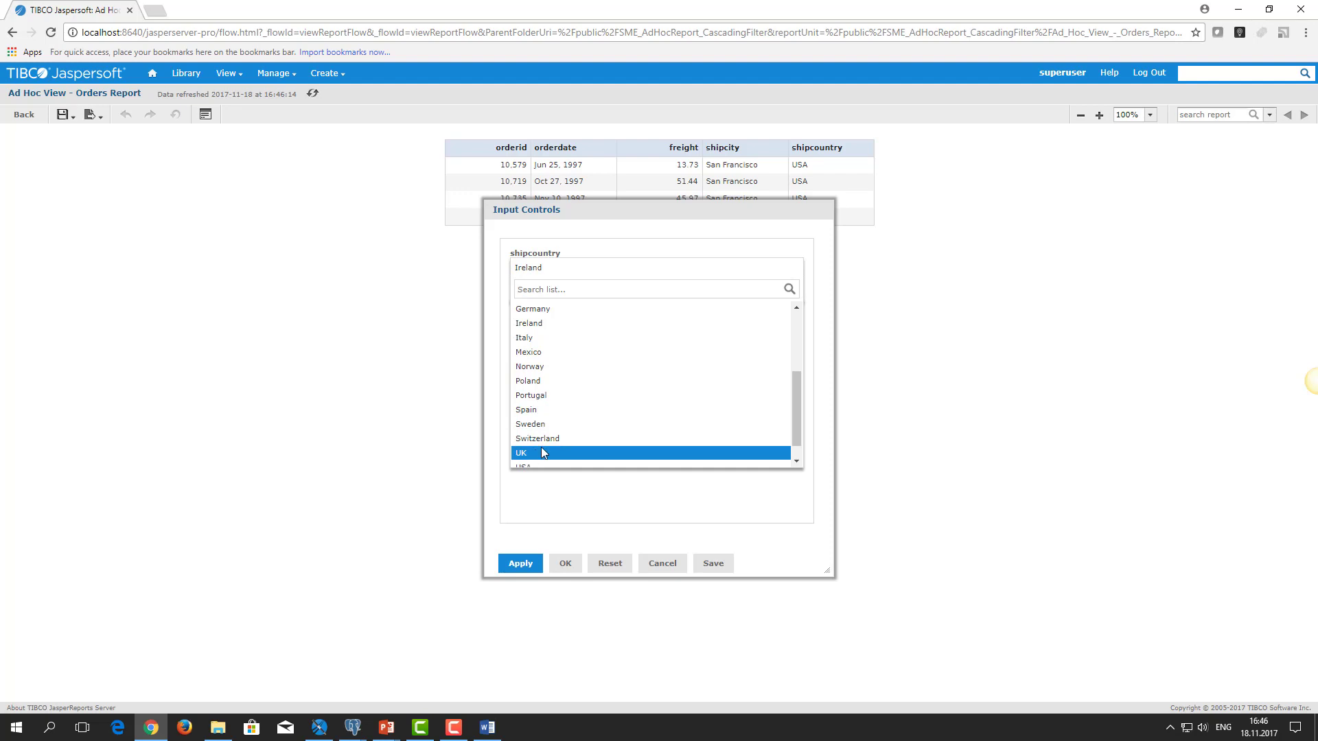
pyautogui.click(521, 452)
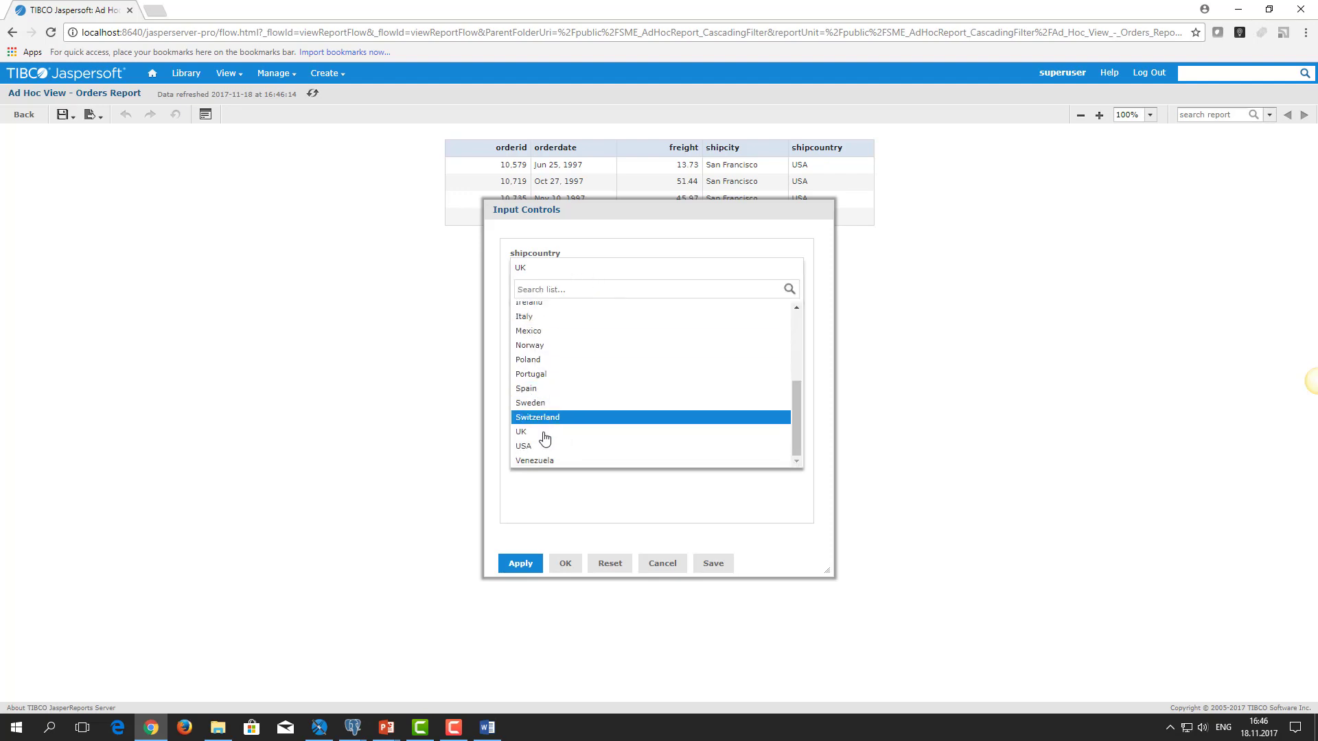
pyautogui.click(523, 445)
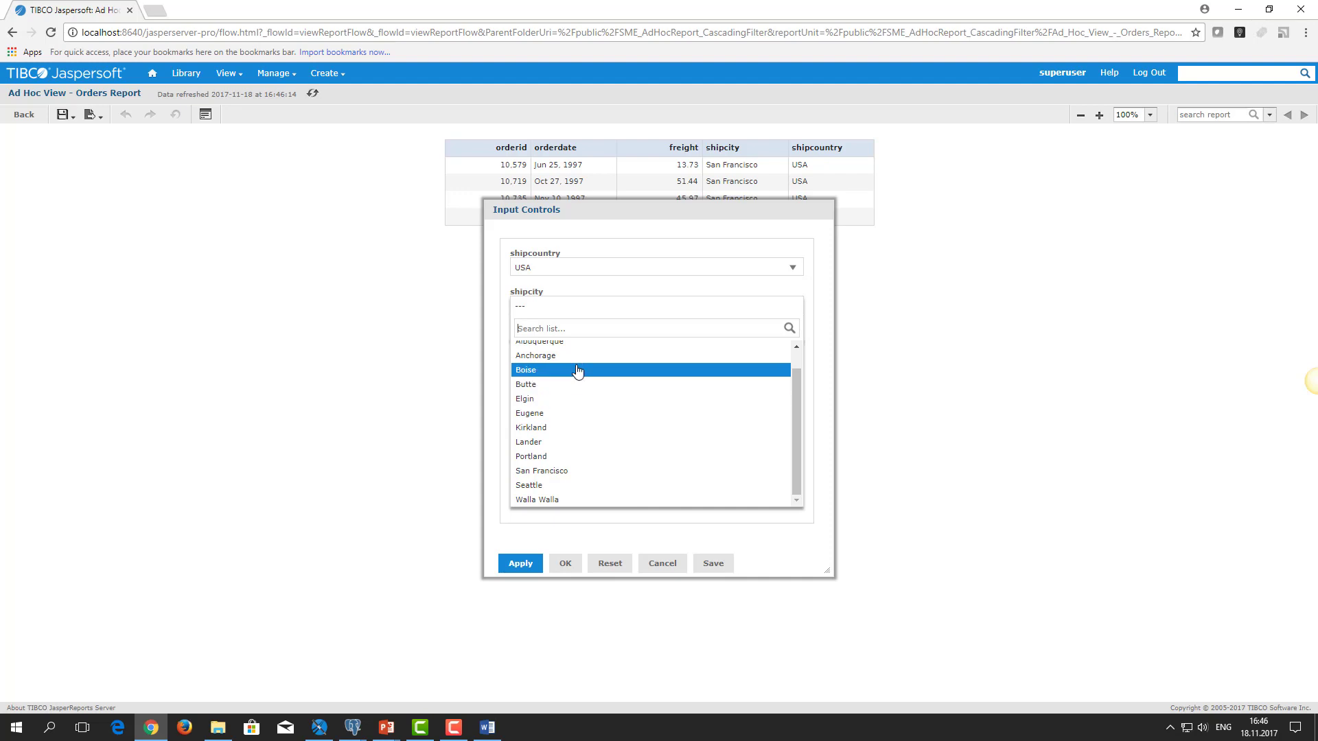
pyautogui.click(536, 499)
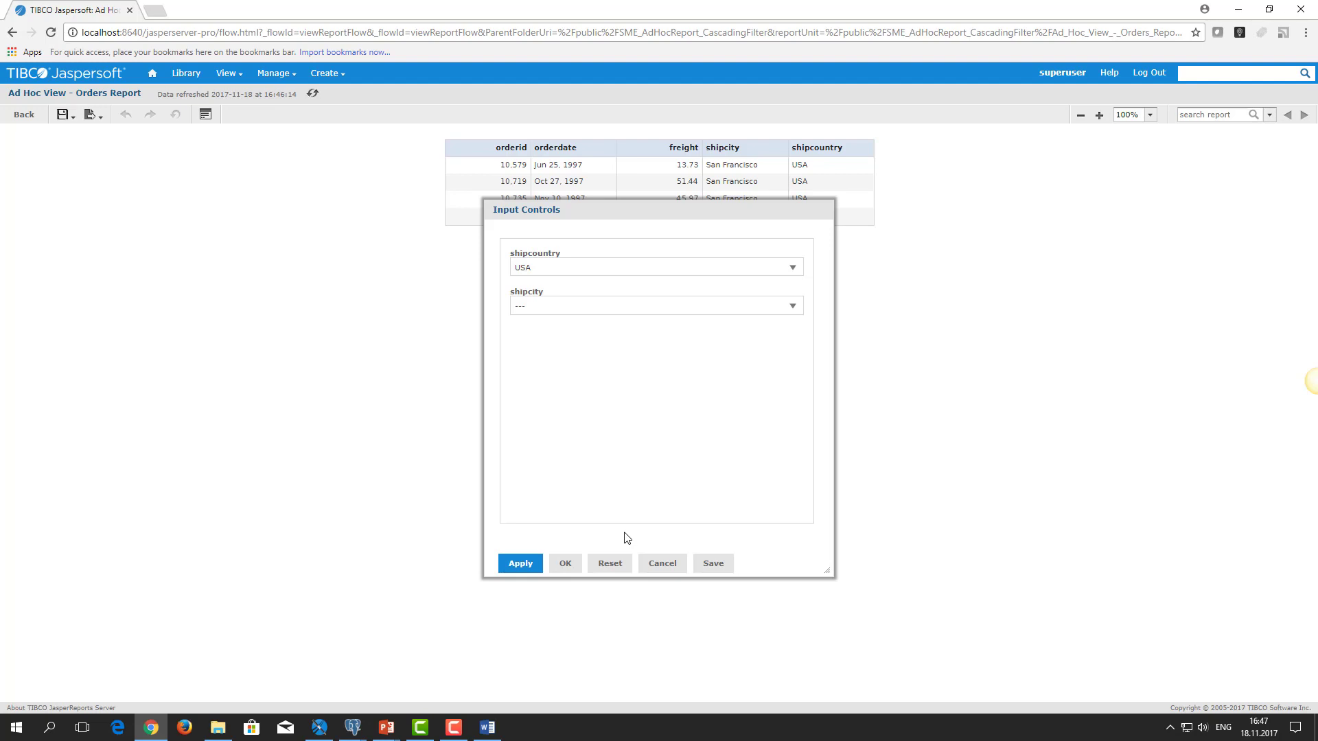
pyautogui.moveTo(627, 585)
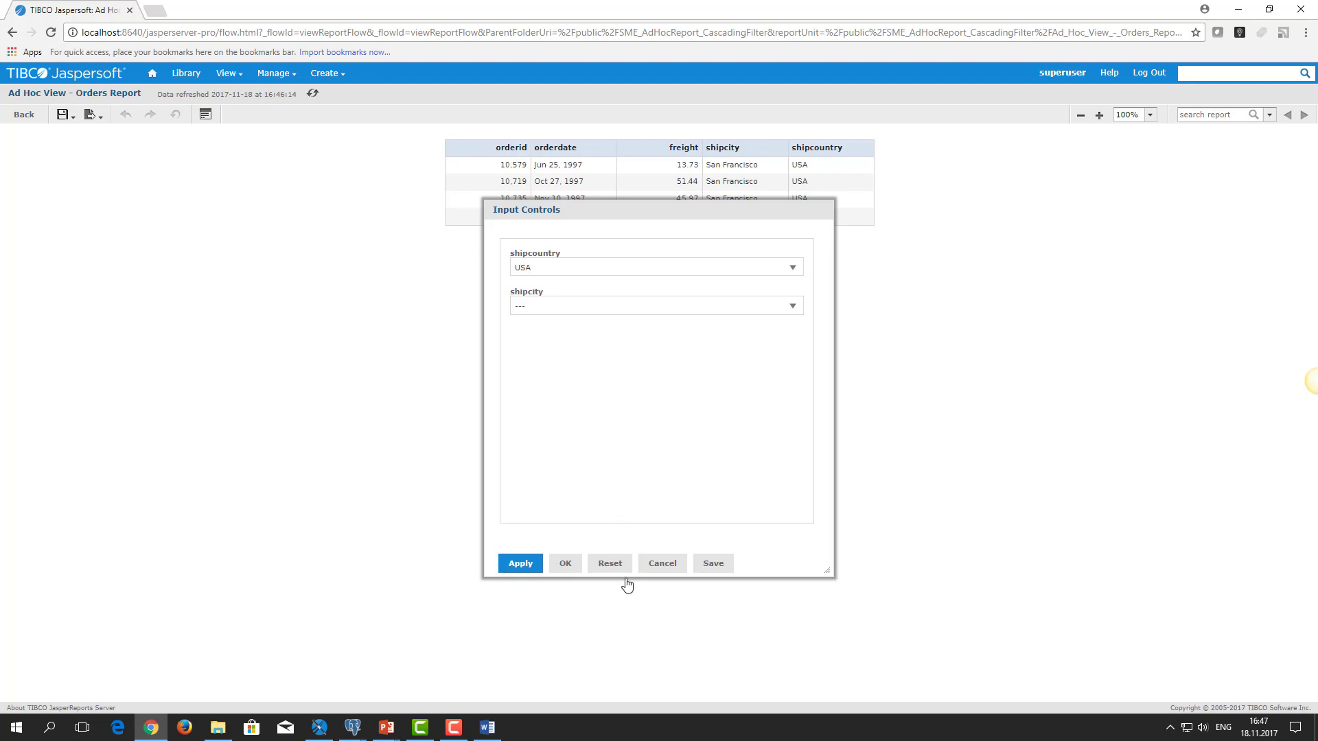
pyautogui.click(227, 72)
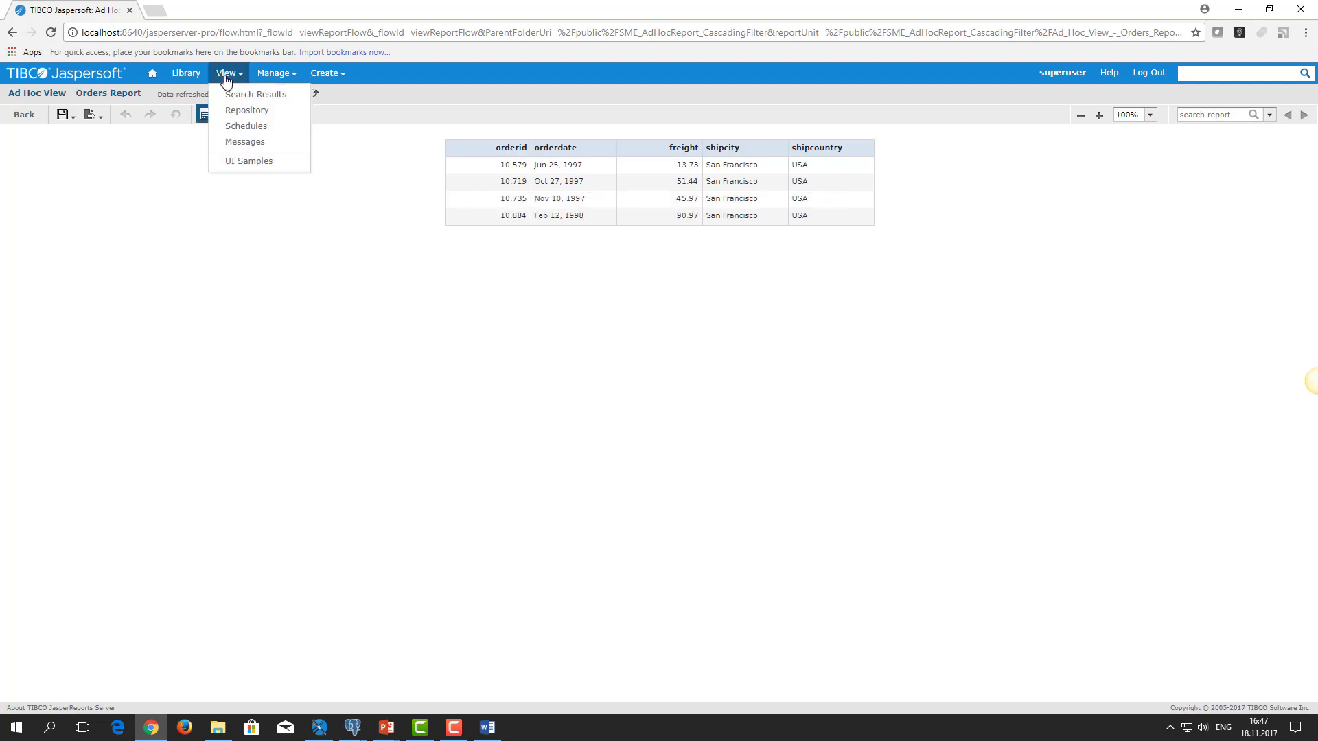
# - Generate the Orders report with the default template and save it as a copy with the CustomIC suffix in SME_AdHocReport_CascadingFilter
pyautogui.click(248, 110)
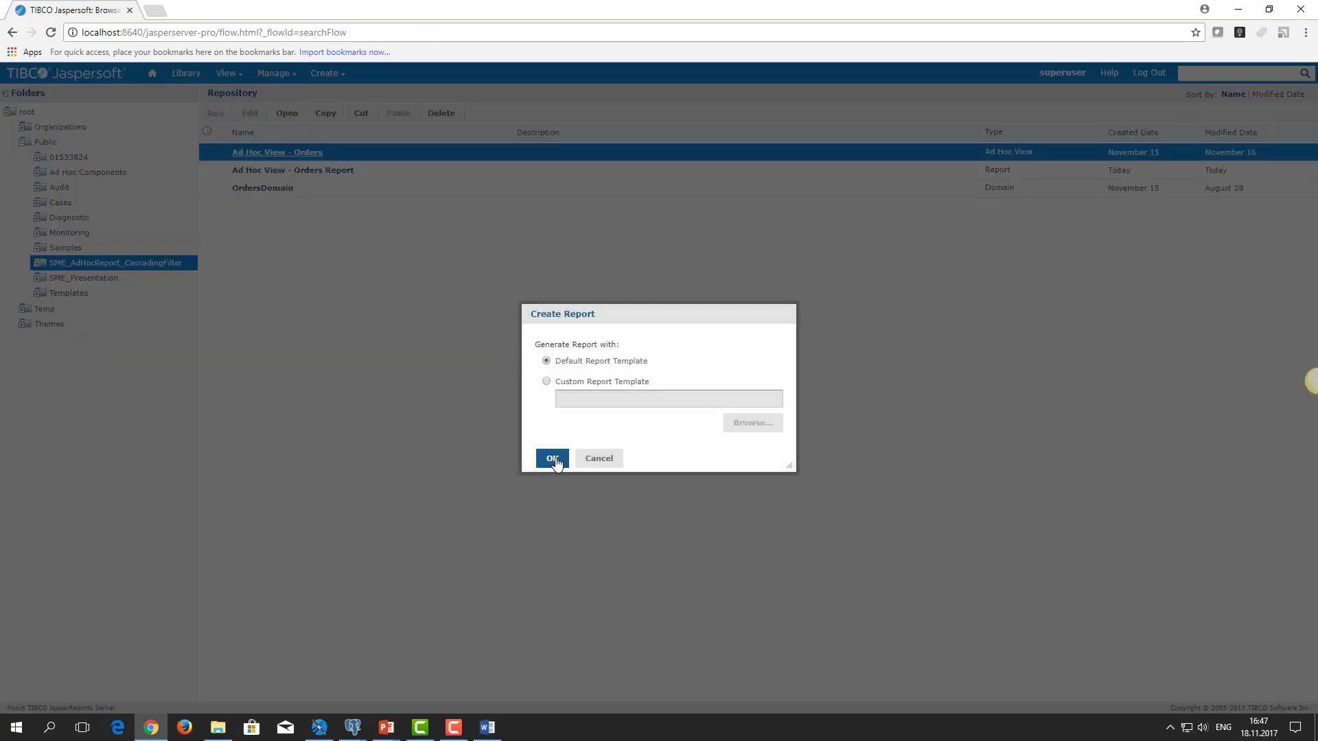
pyautogui.click(552, 459)
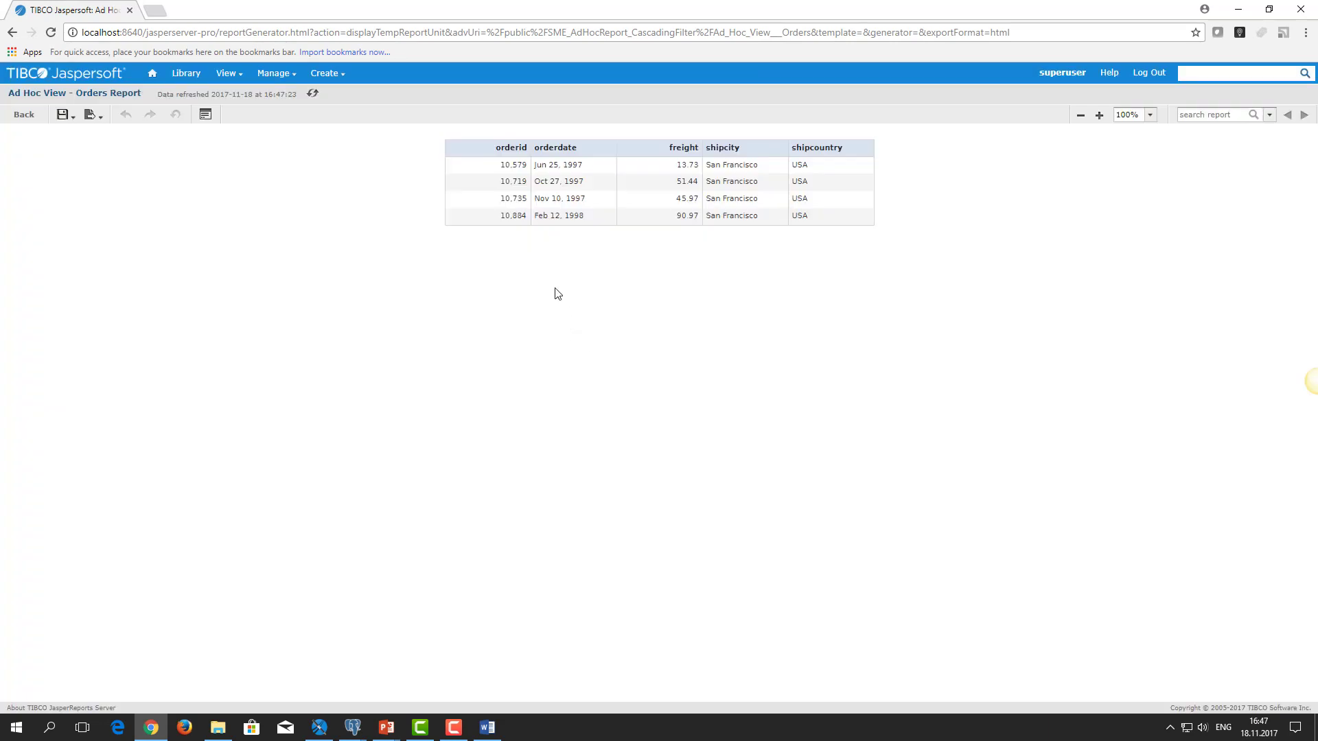
pyautogui.click(61, 114)
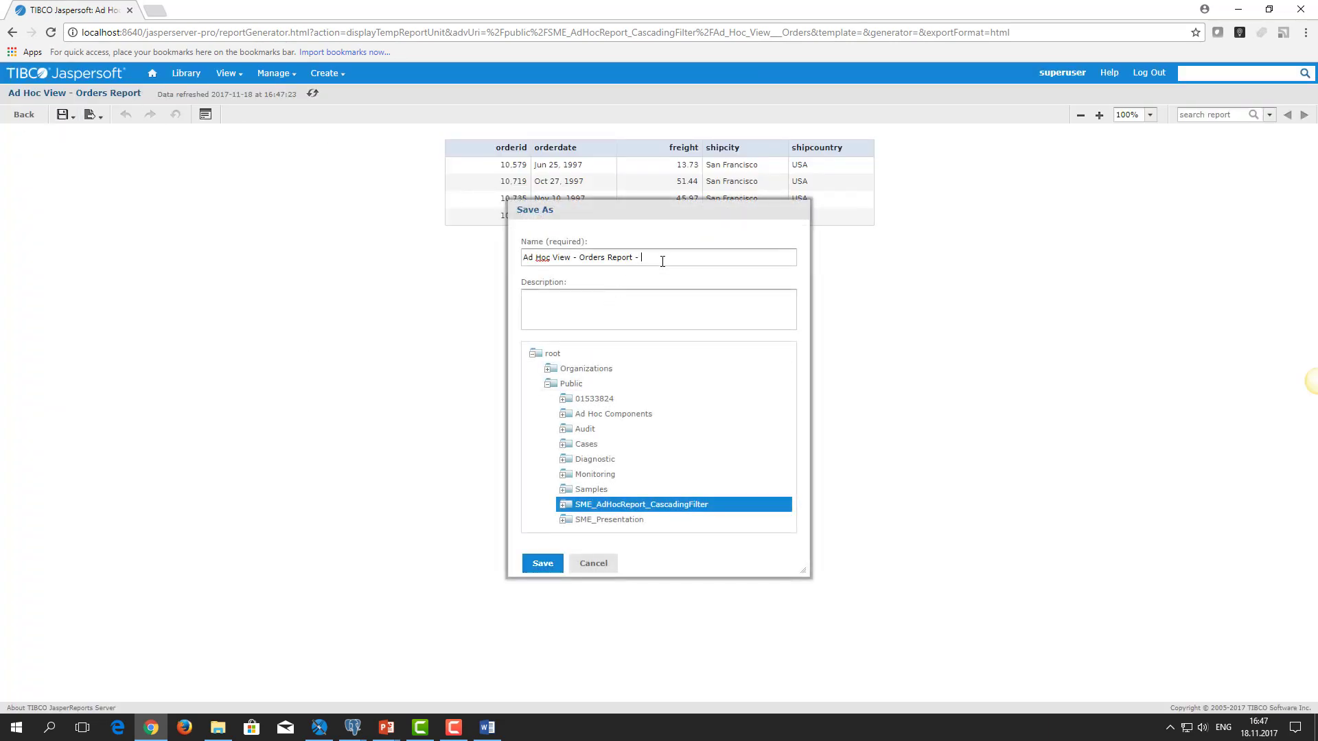
pyautogui.write('CustomID')
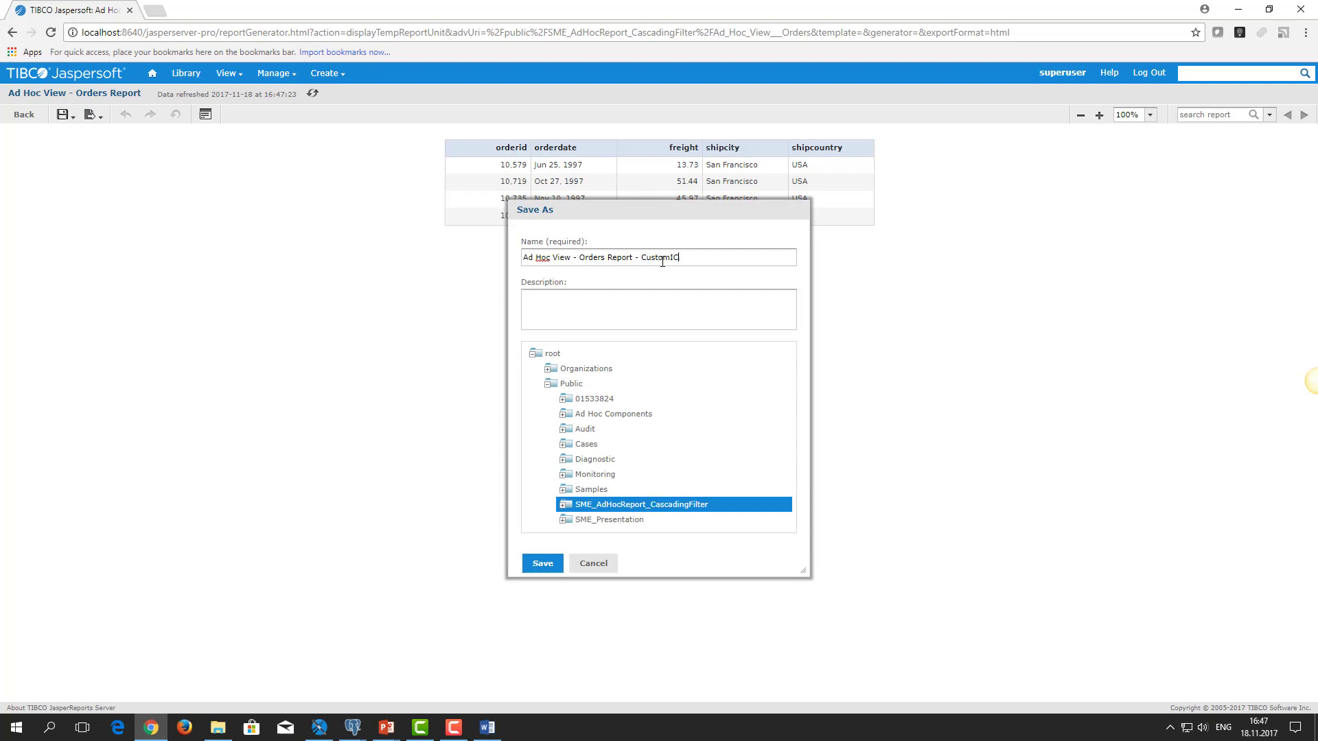
pyautogui.click(542, 563)
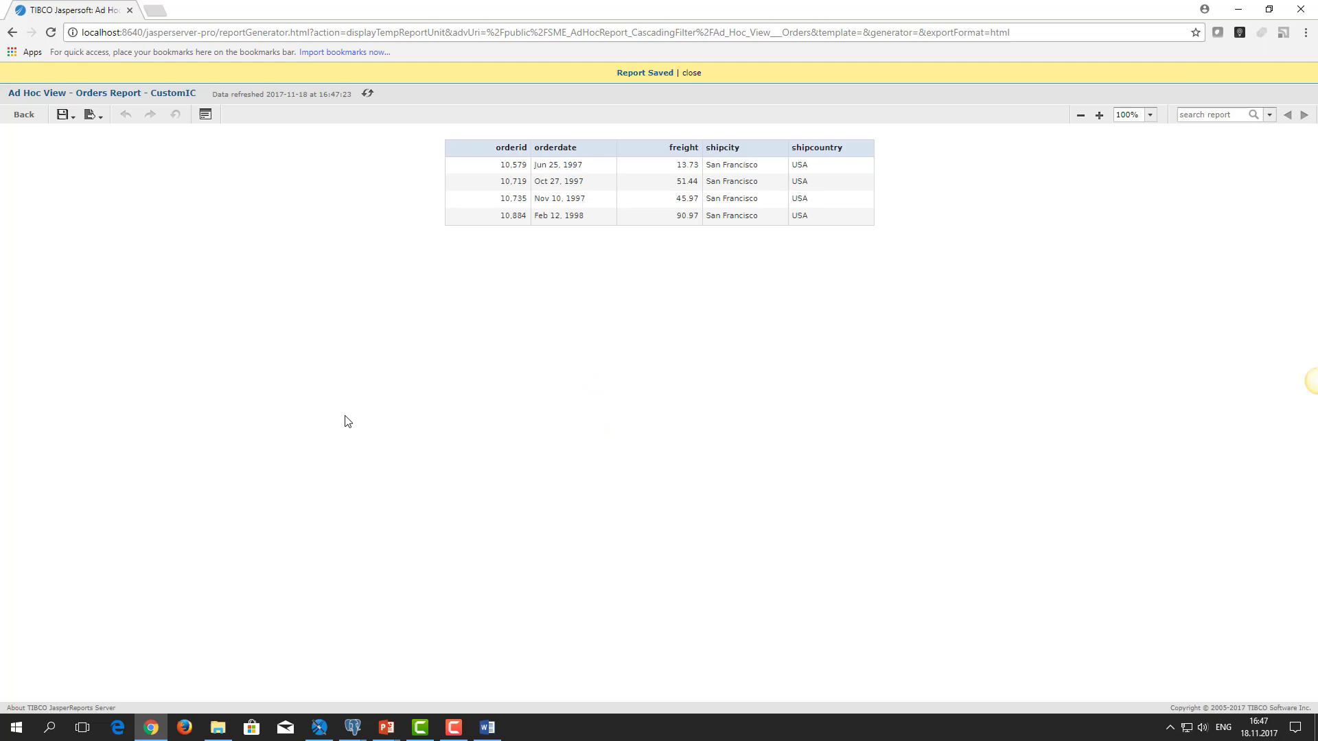
pyautogui.click(318, 728)
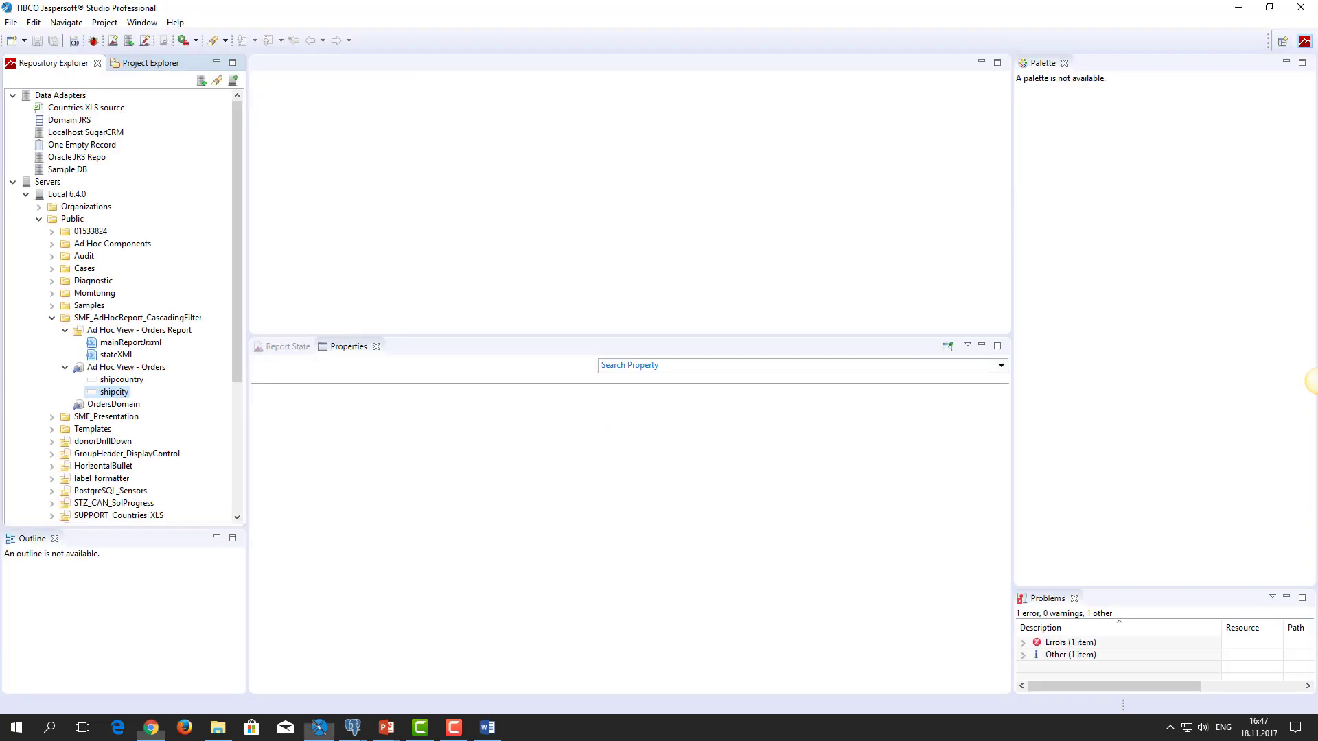
# - Refresh SME_AdHocReport_CascadingFilter and the new CustomIC report copy so its mainReport.jrxml and input controls are listed
pyautogui.rightClick(138, 317)
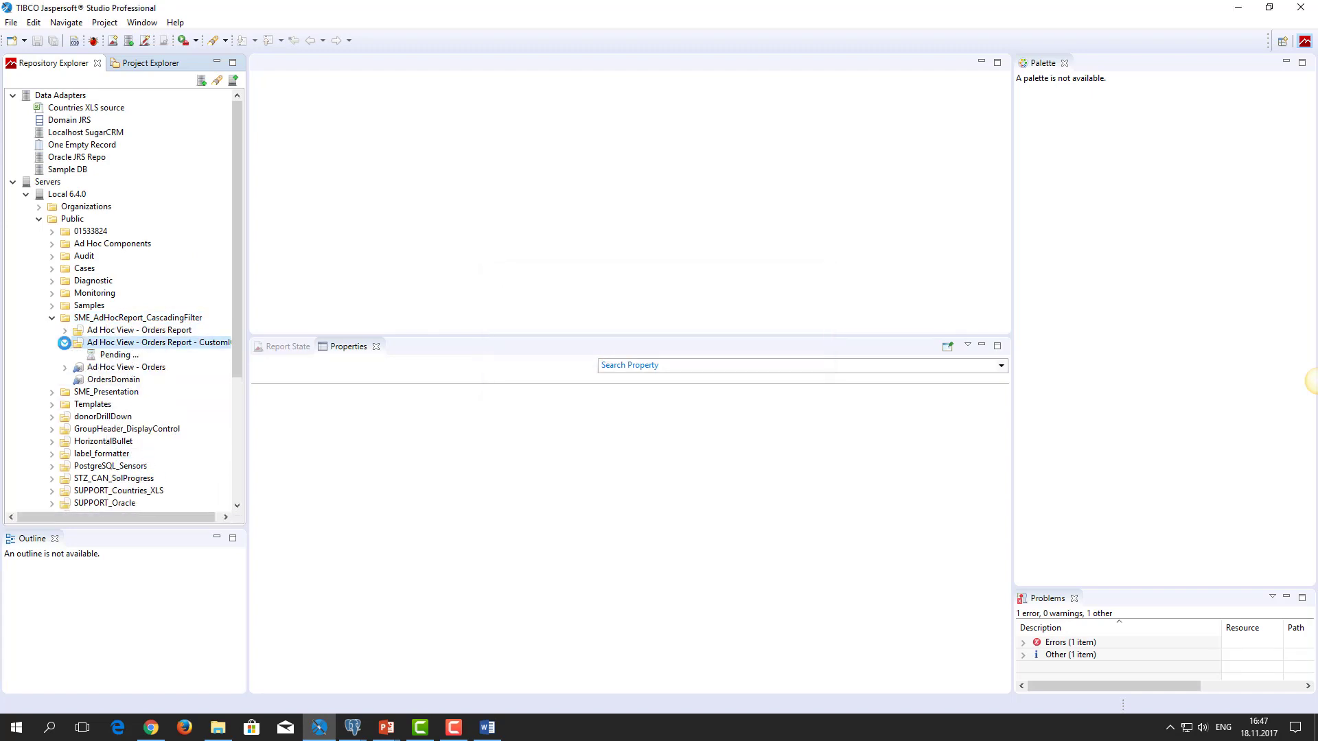
pyautogui.click(65, 342)
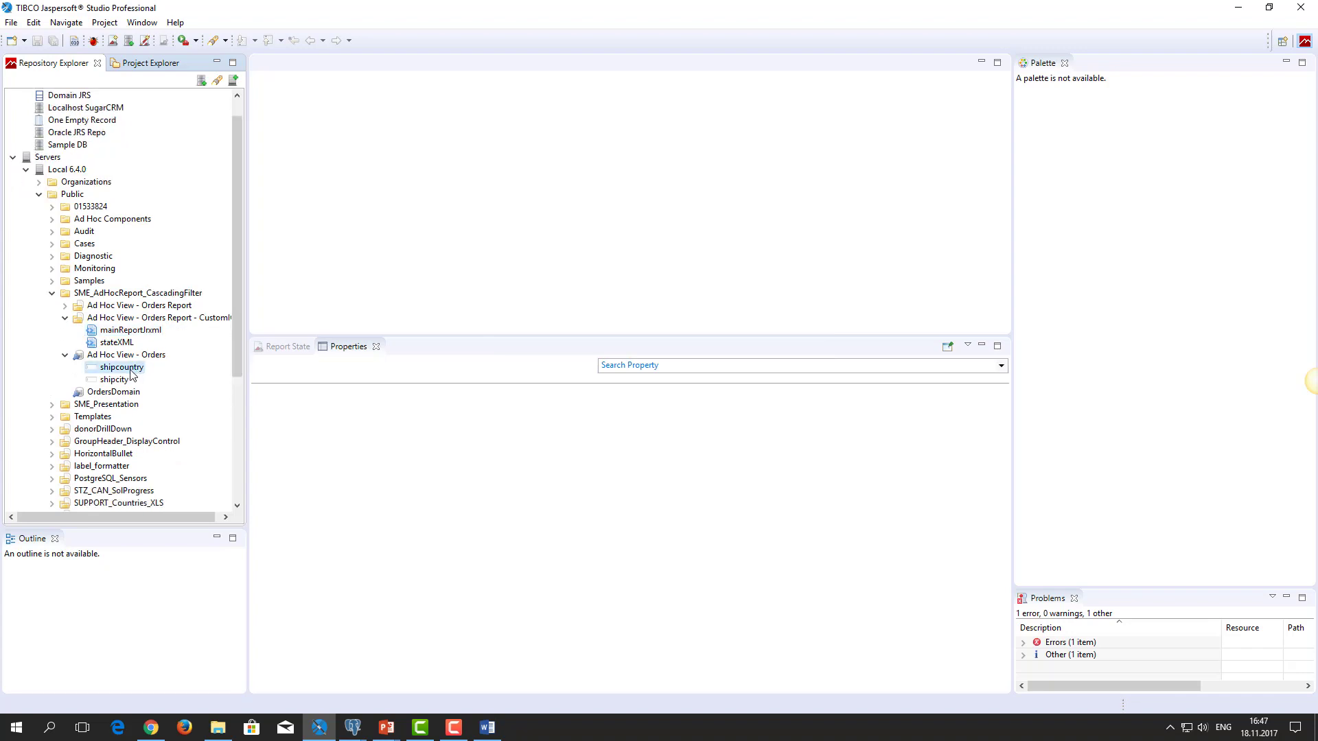
pyautogui.rightClick(121, 368)
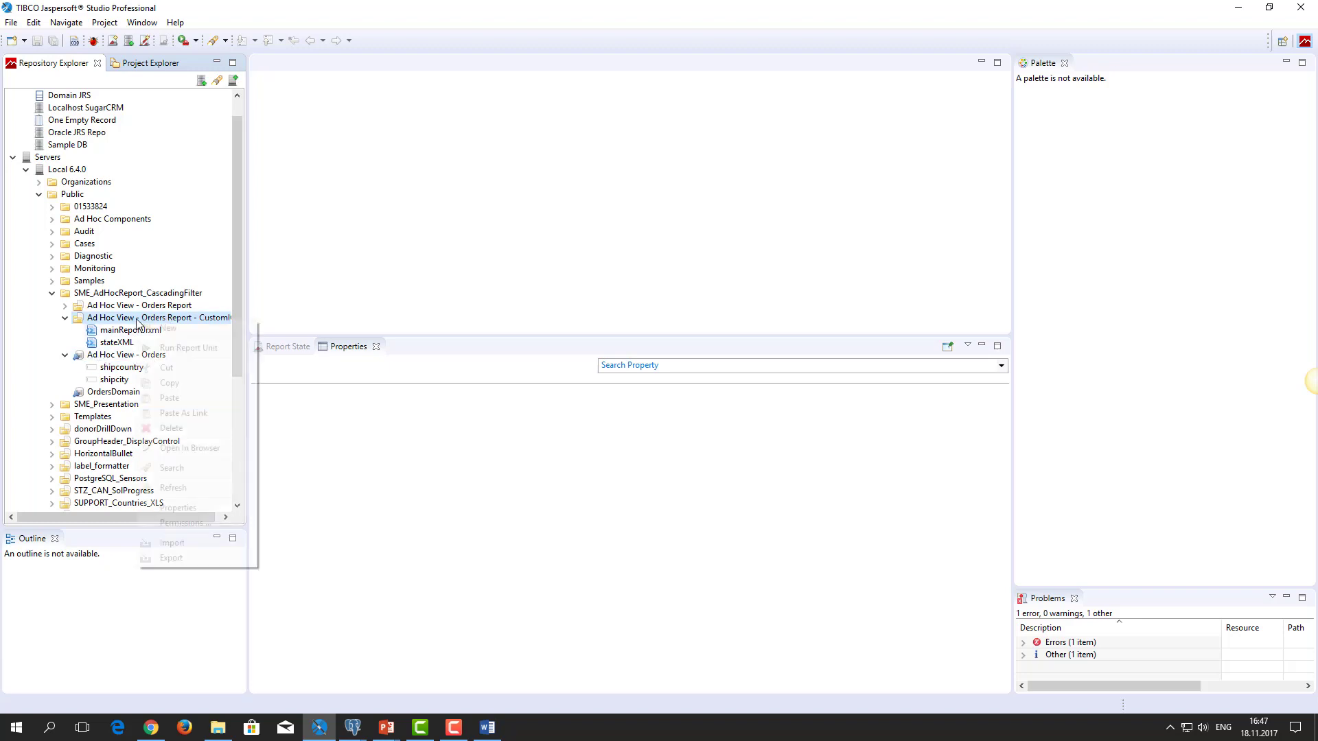
pyautogui.click(169, 398)
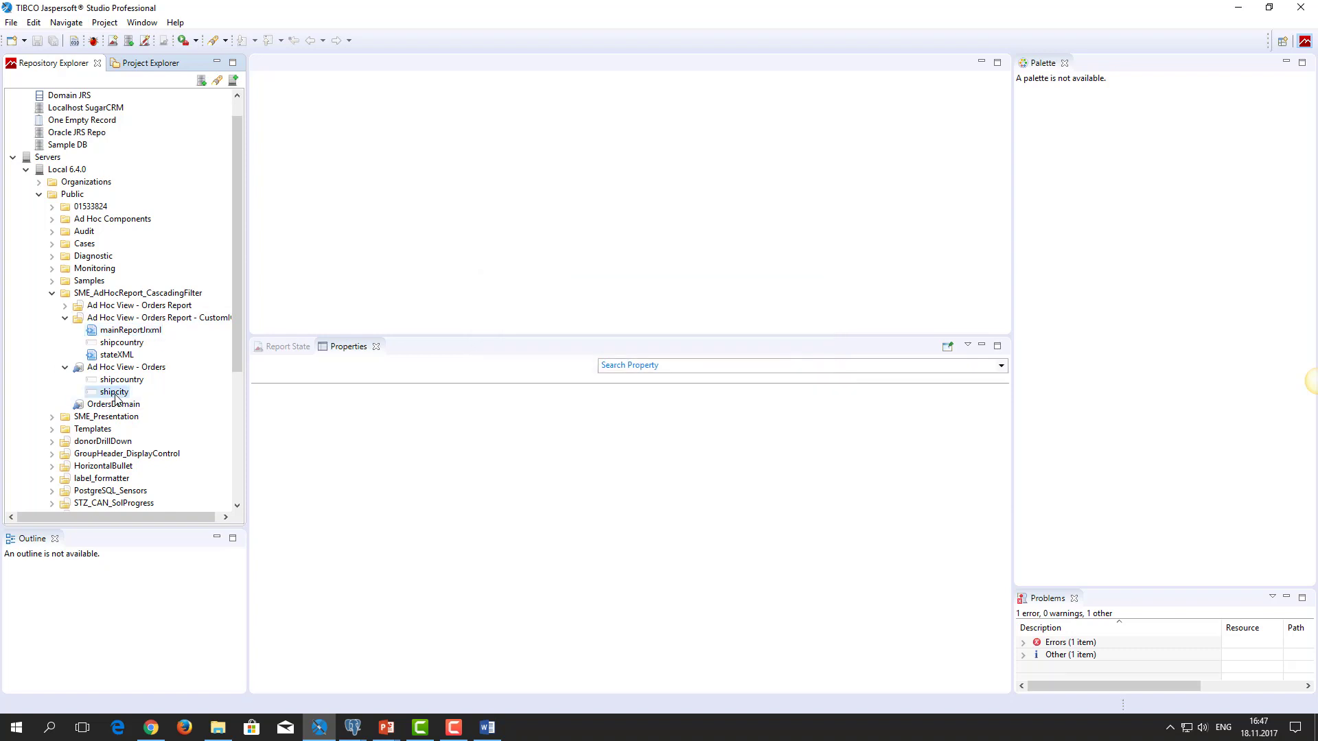
pyautogui.rightClick(114, 392)
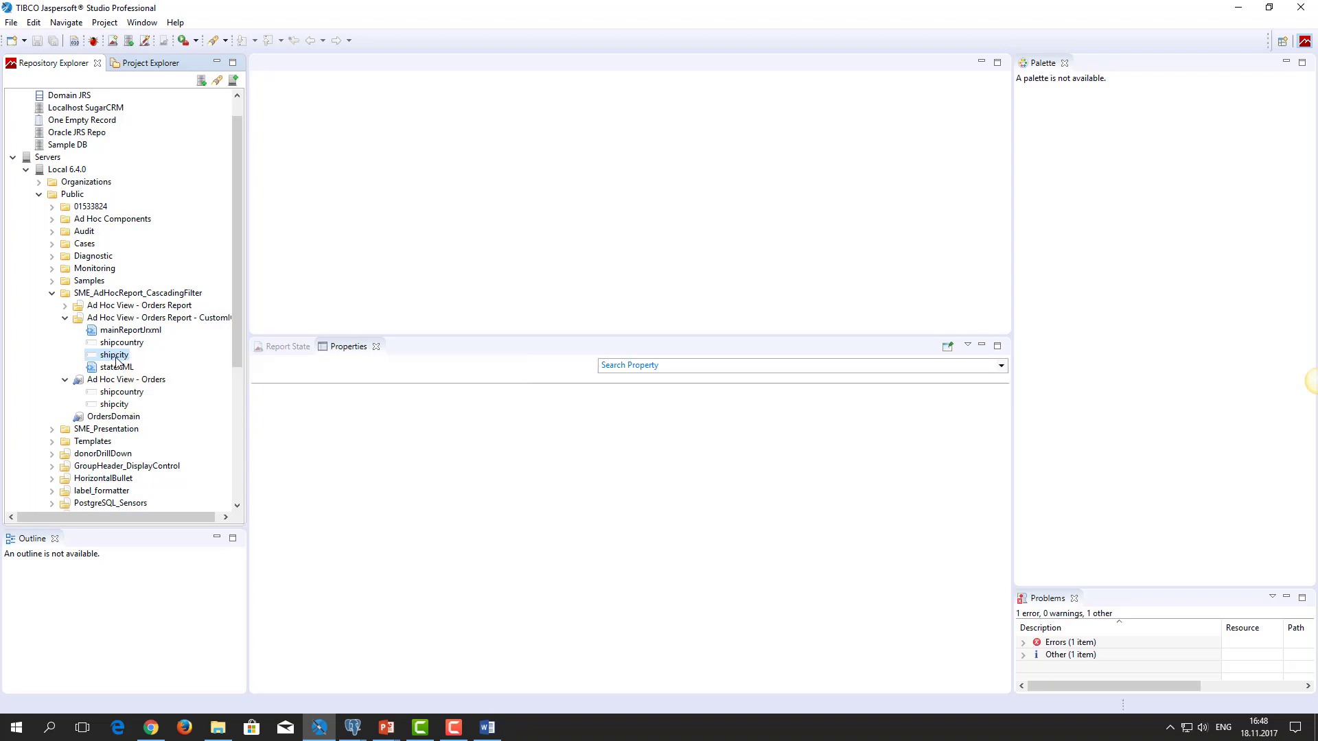
# - Rename the copy's shipcity input control to 'Select City' in the Resource Editor and save it to the server
pyautogui.doubleClick(114, 354)
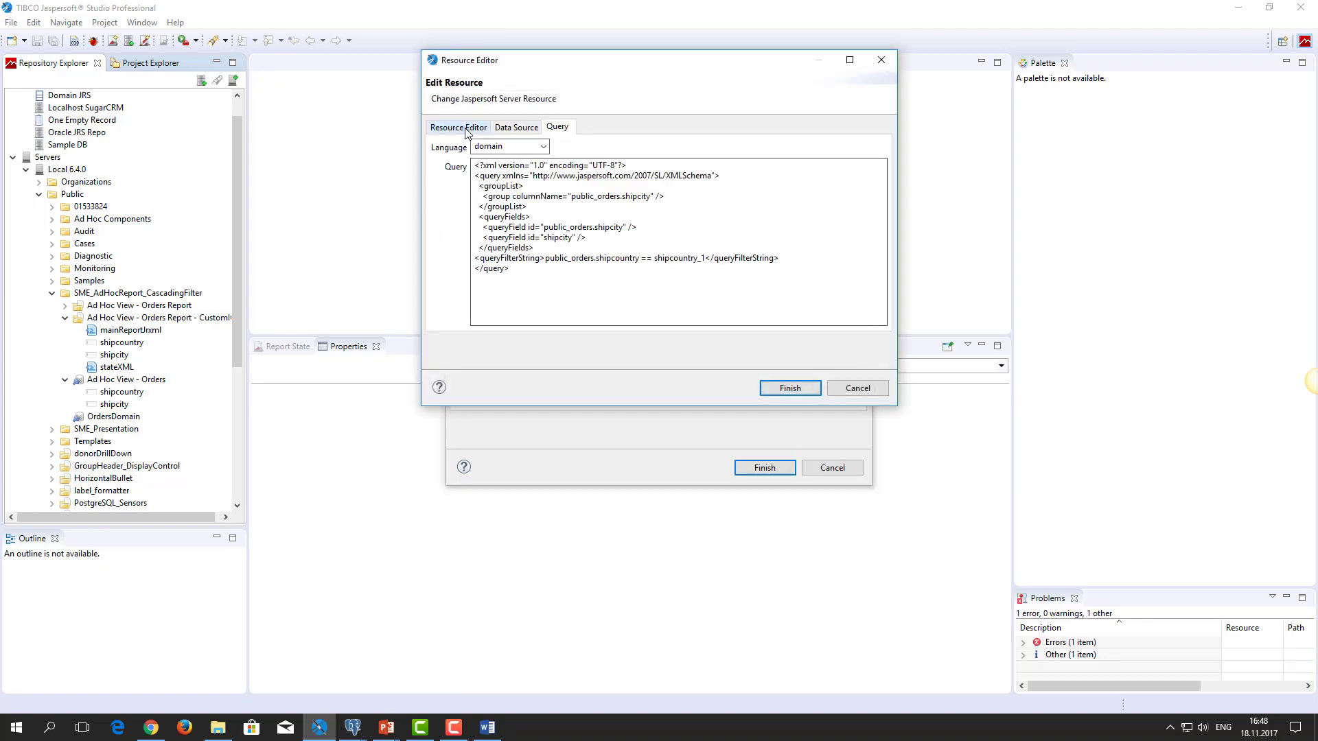
pyautogui.click(458, 126)
pyautogui.write('S')
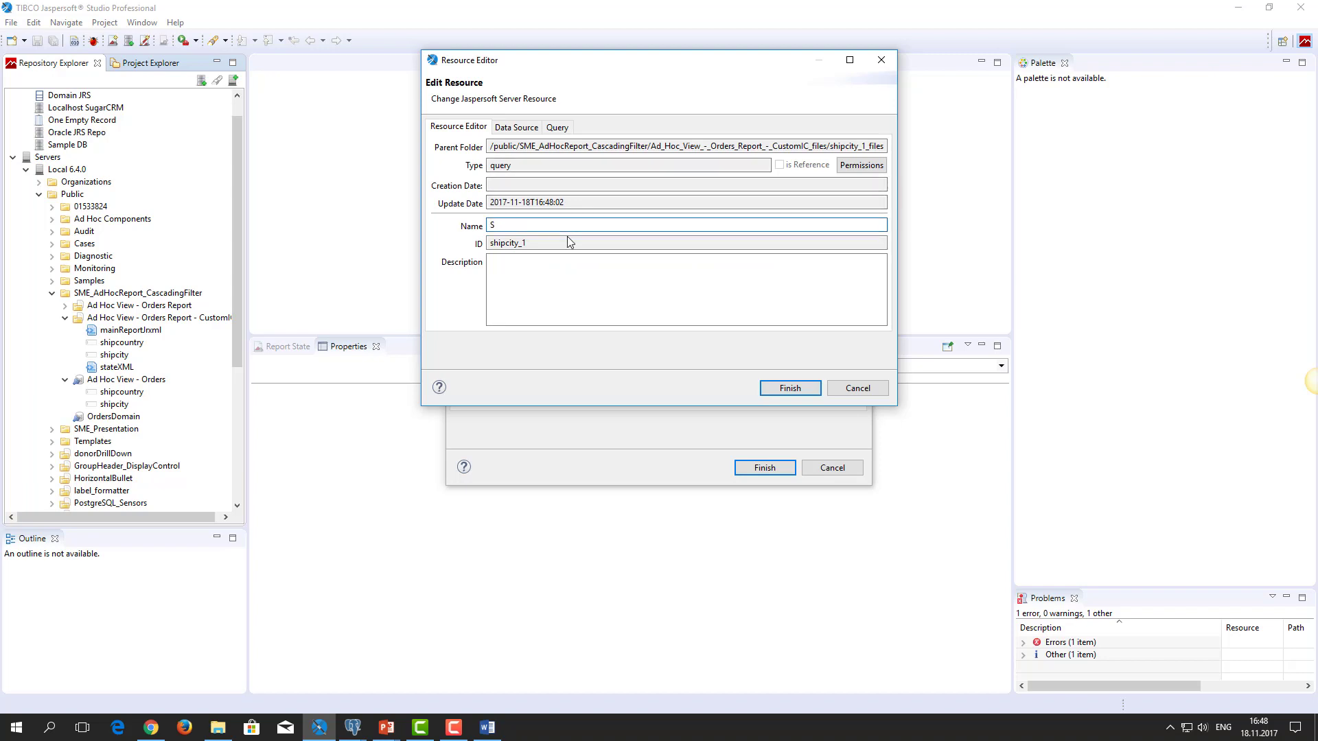
pyautogui.write('hip')
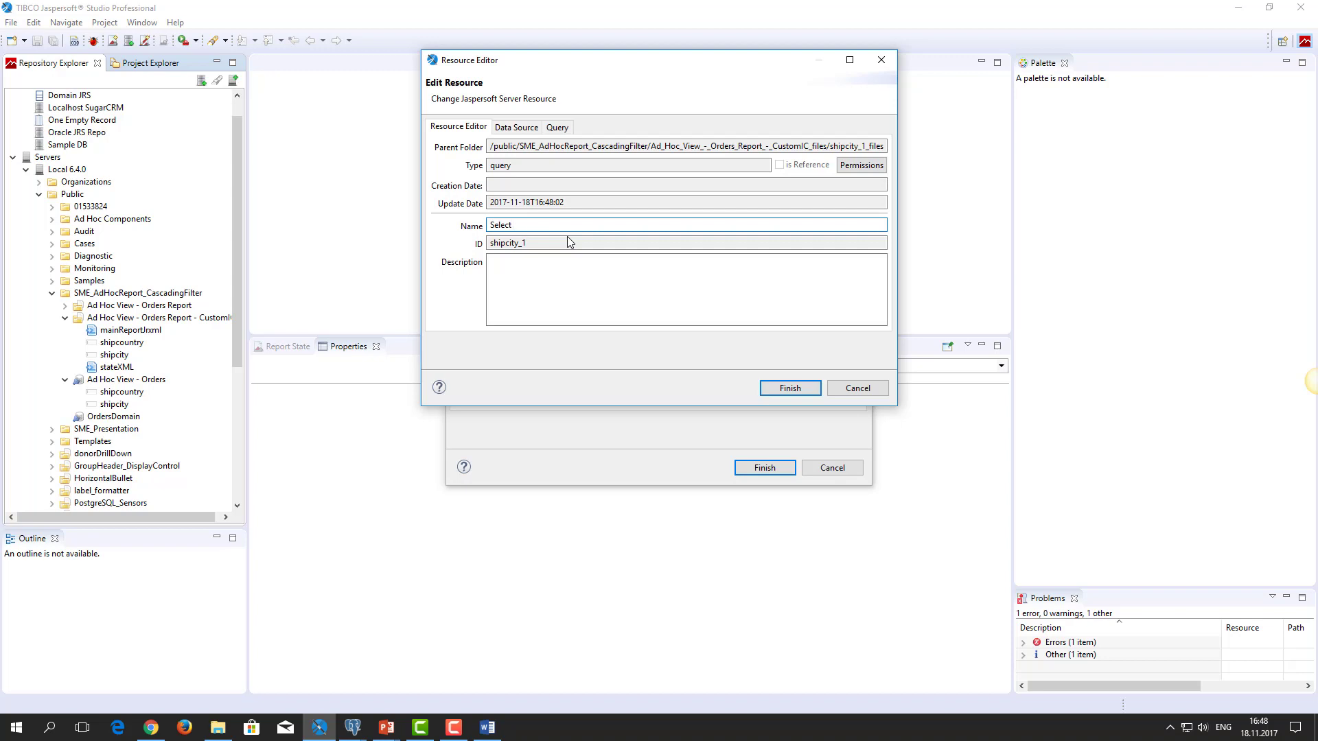
pyautogui.write('City')
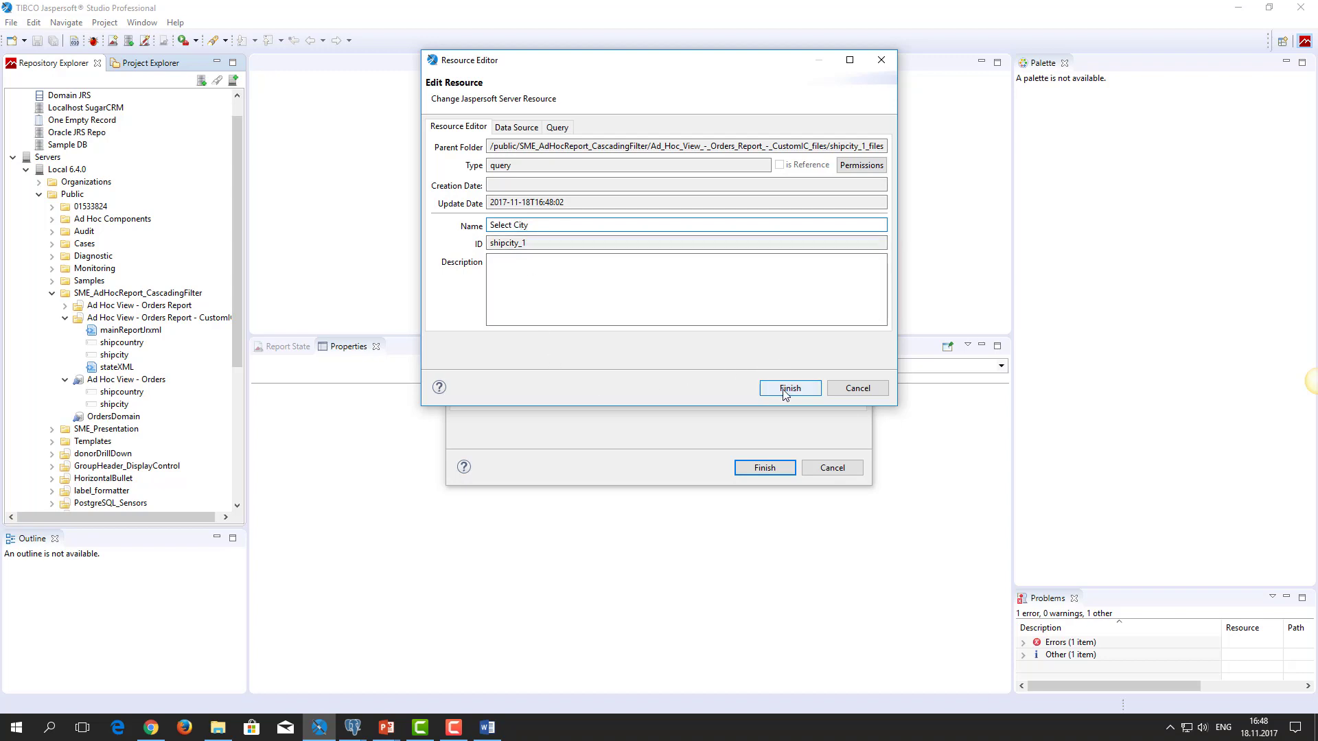
pyautogui.click(788, 387)
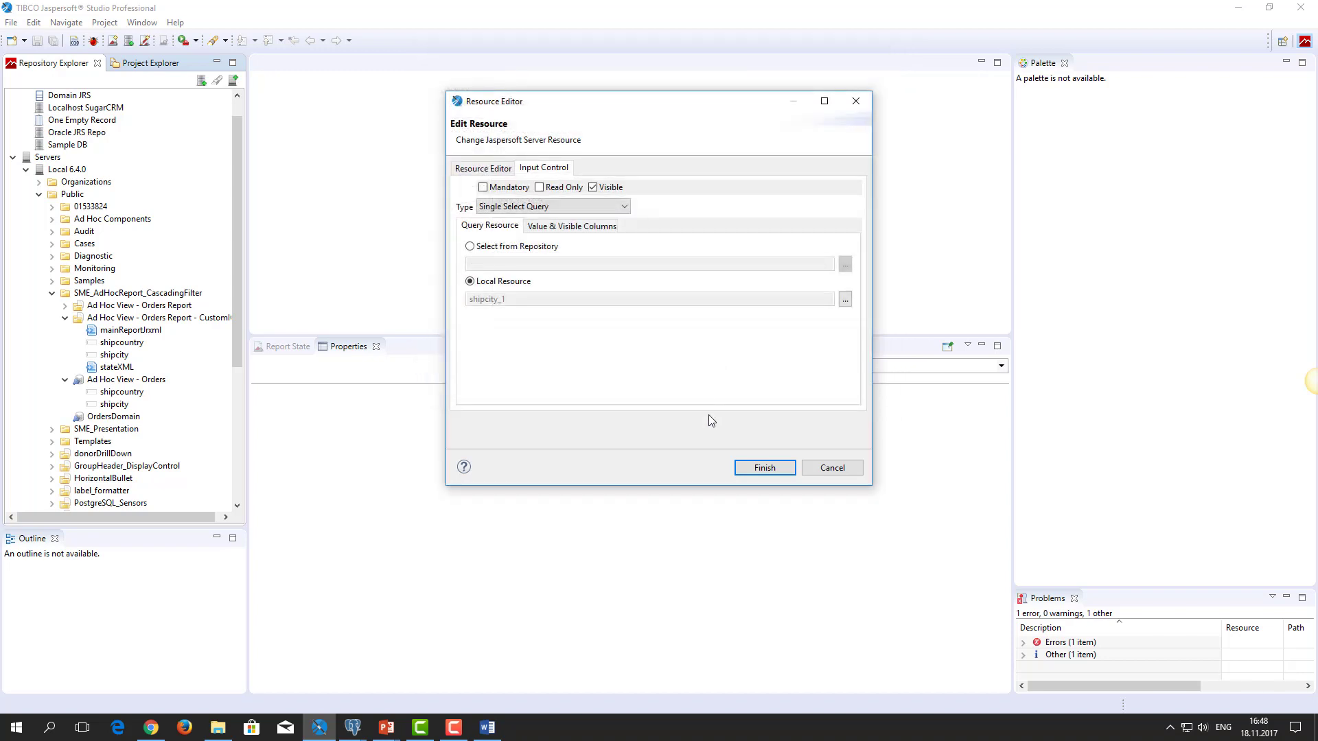
pyautogui.click(763, 468)
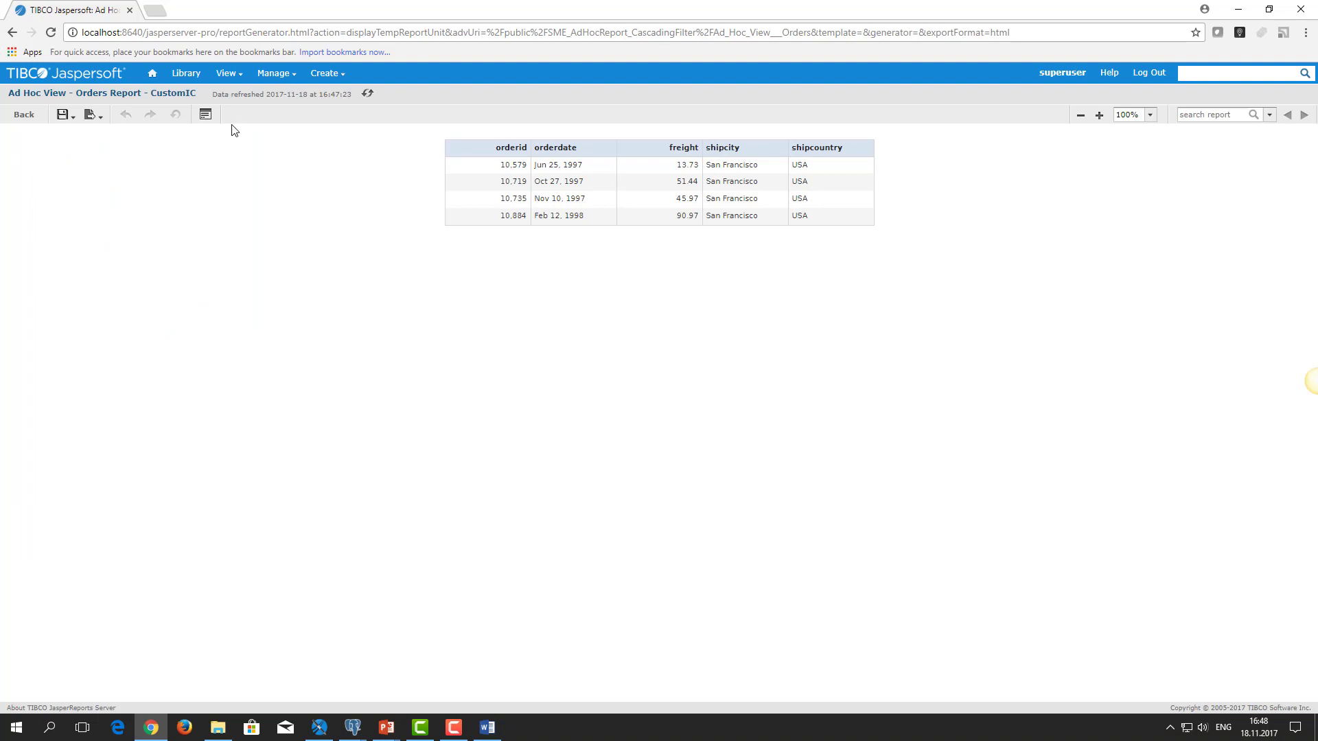
pyautogui.moveTo(242, 120)
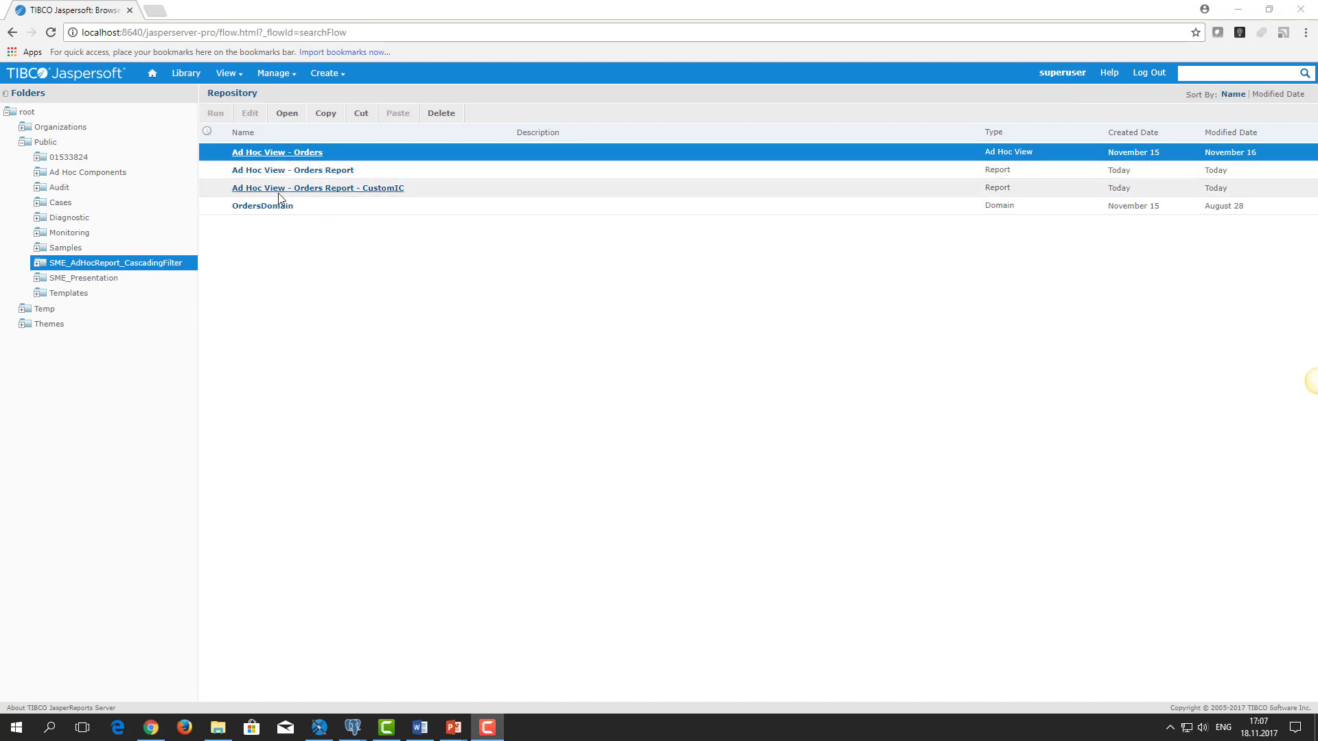
pyautogui.moveTo(280, 188)
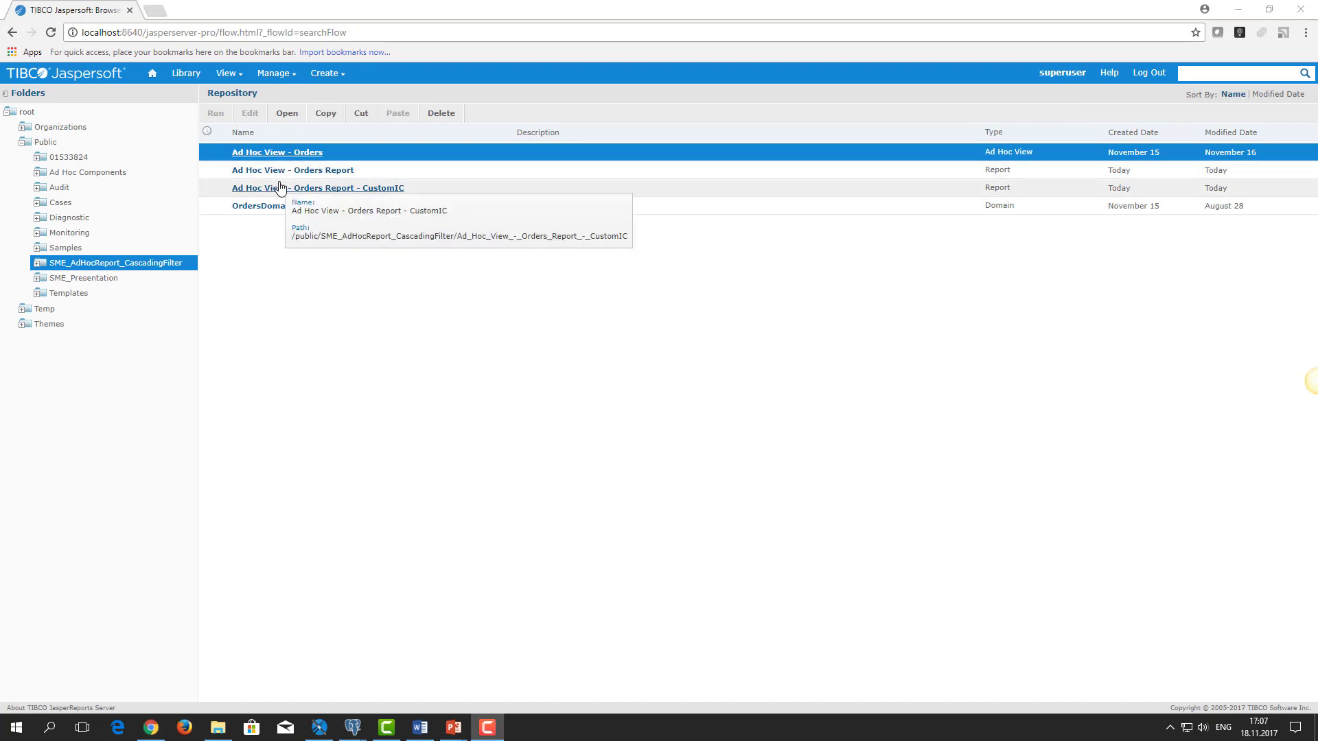
pyautogui.moveTo(292, 193)
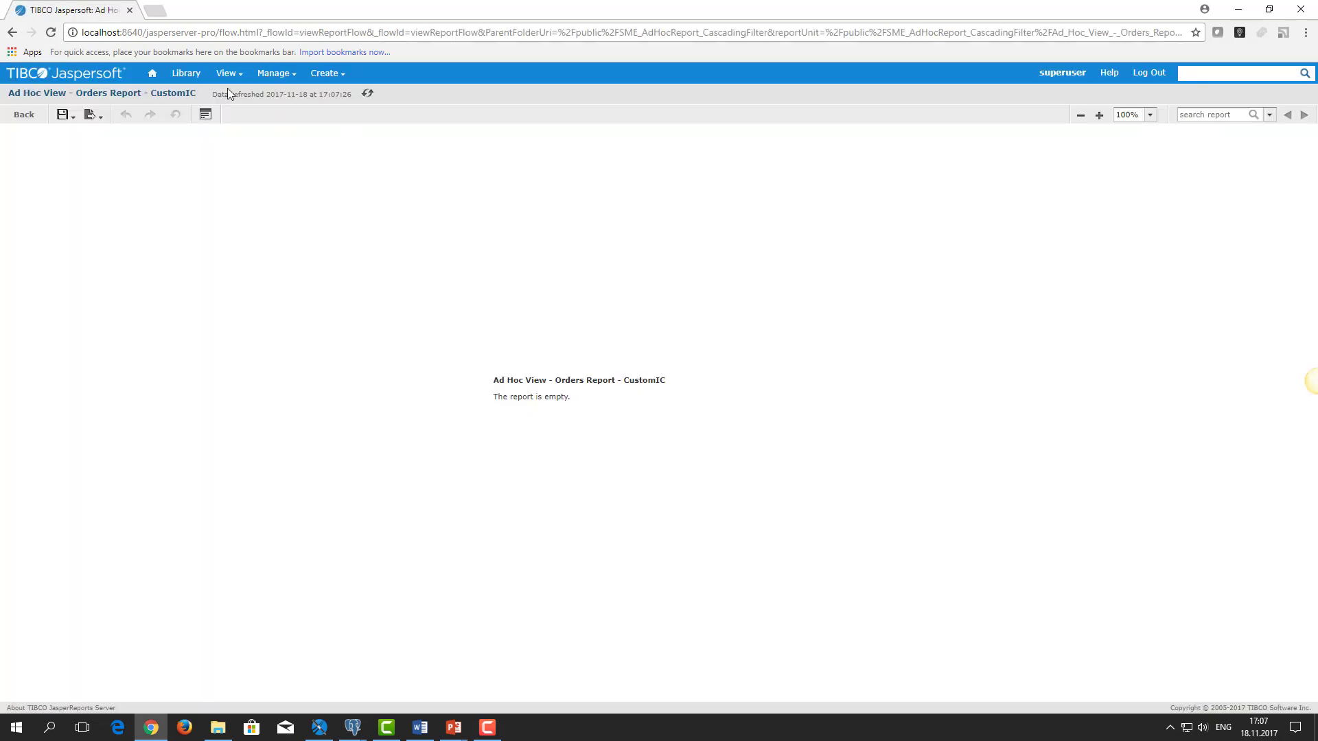
# - In the CustomIC report's input controls, choose Austria then Belgium as the ship country
pyautogui.click(205, 114)
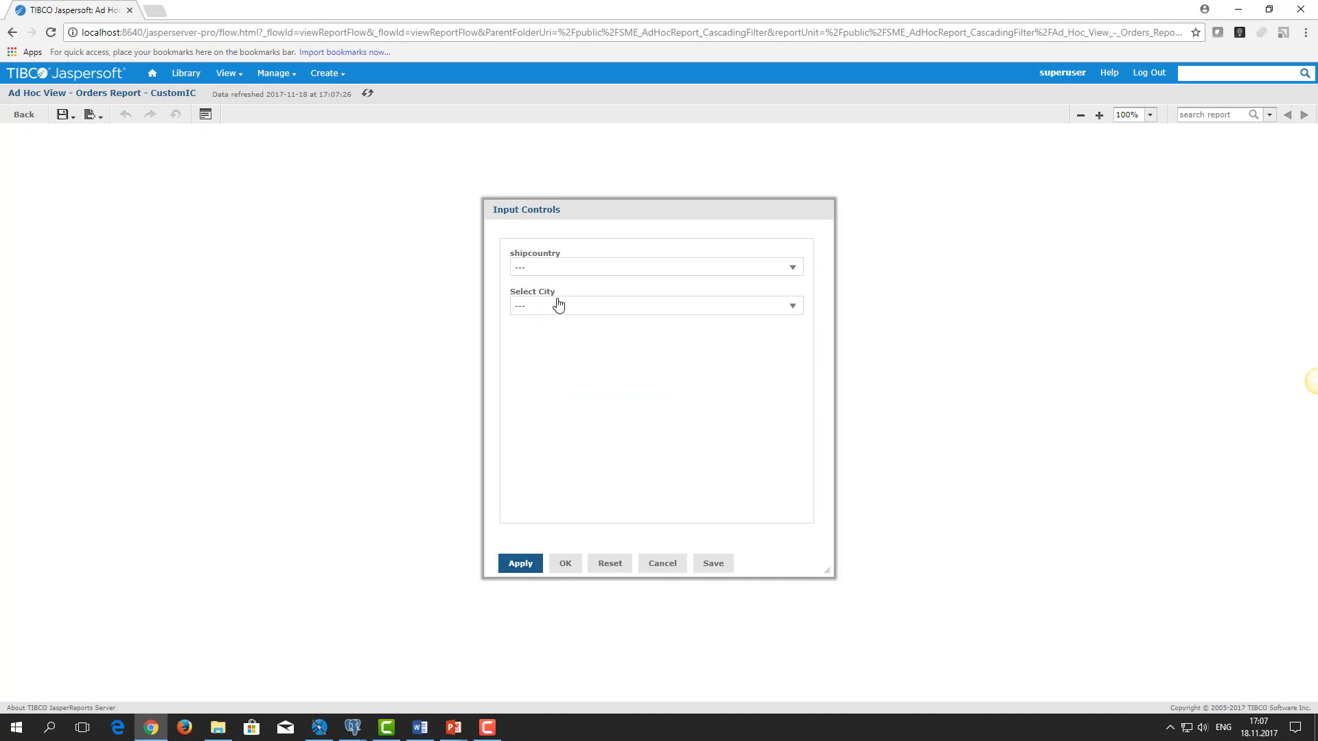
pyautogui.moveTo(553, 298)
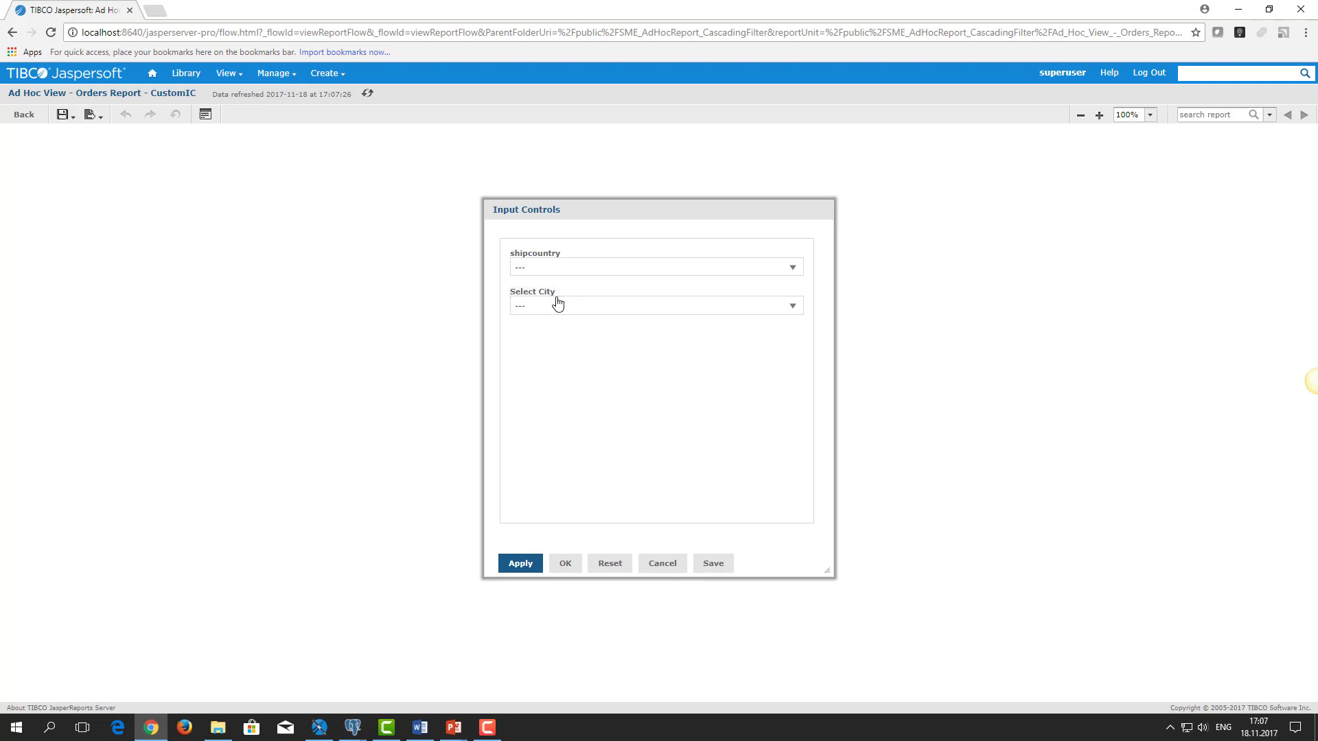
pyautogui.moveTo(509, 305)
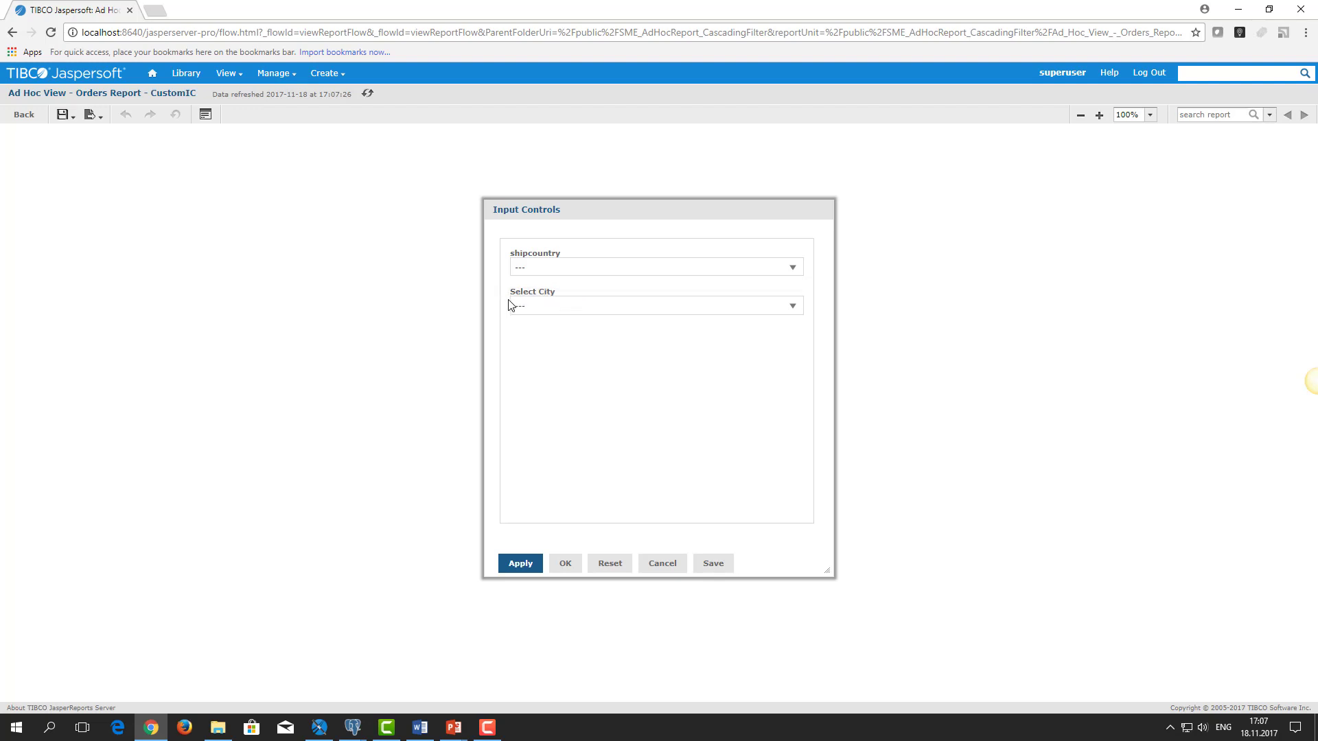
pyautogui.moveTo(548, 278)
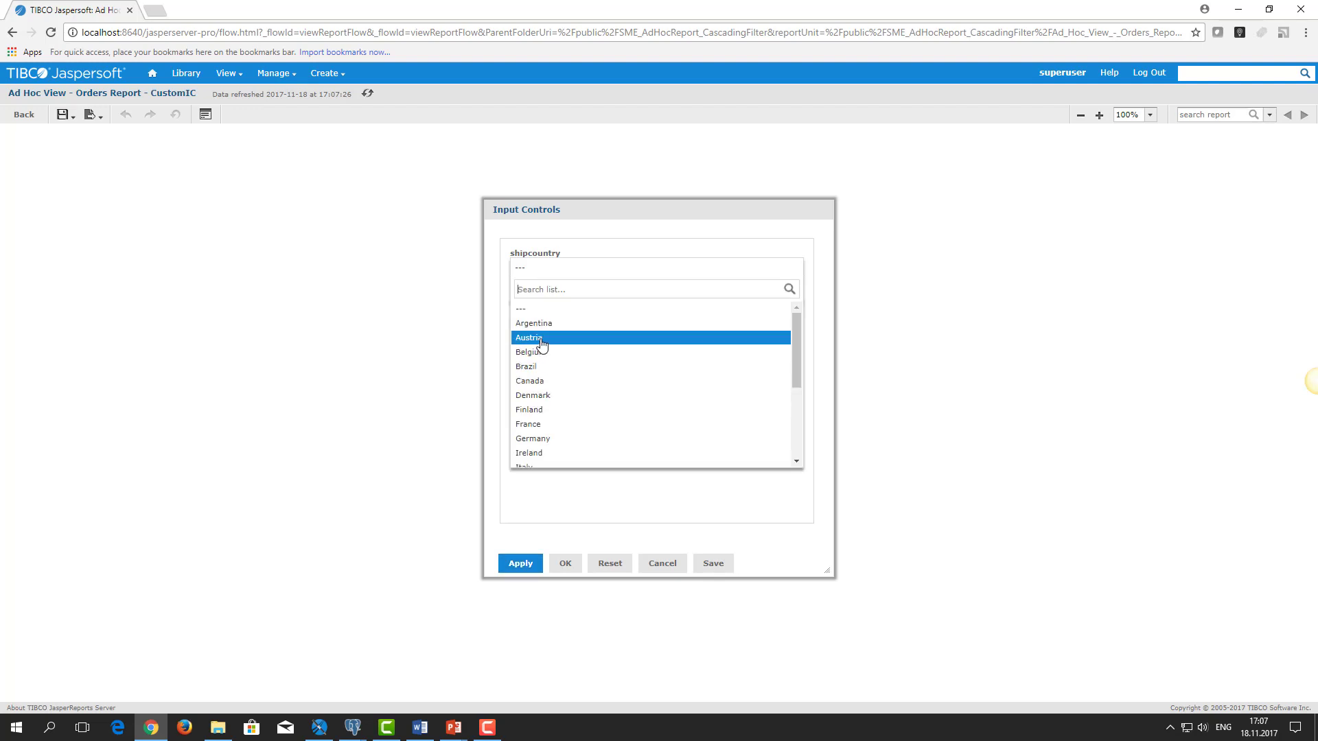
pyautogui.click(527, 338)
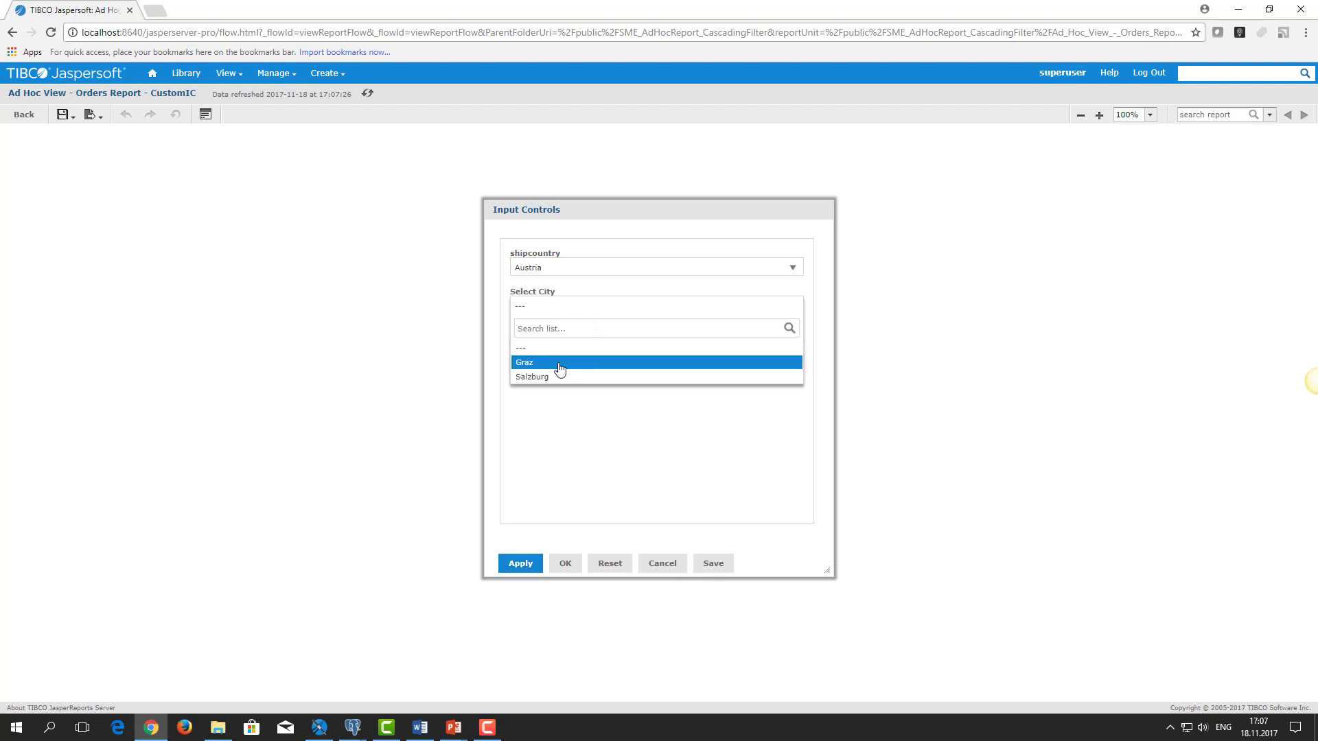
pyautogui.click(656, 266)
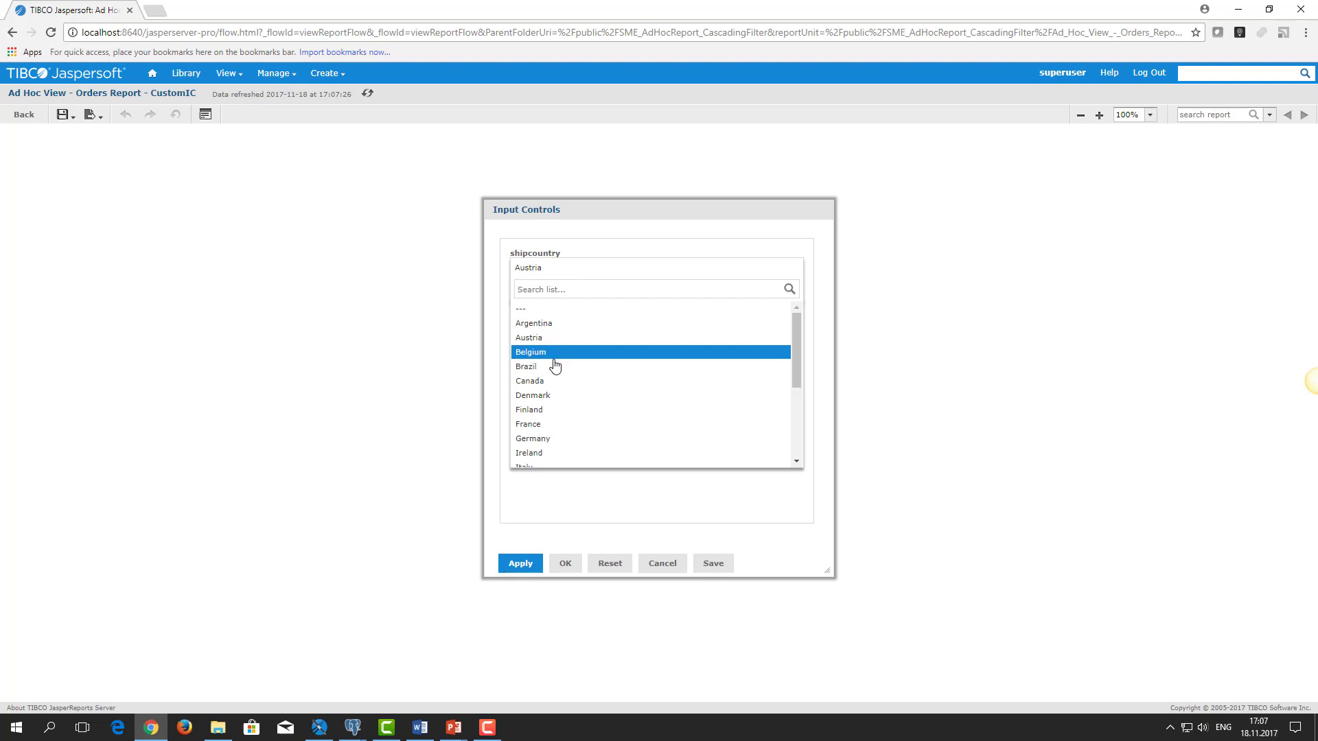
pyautogui.click(530, 351)
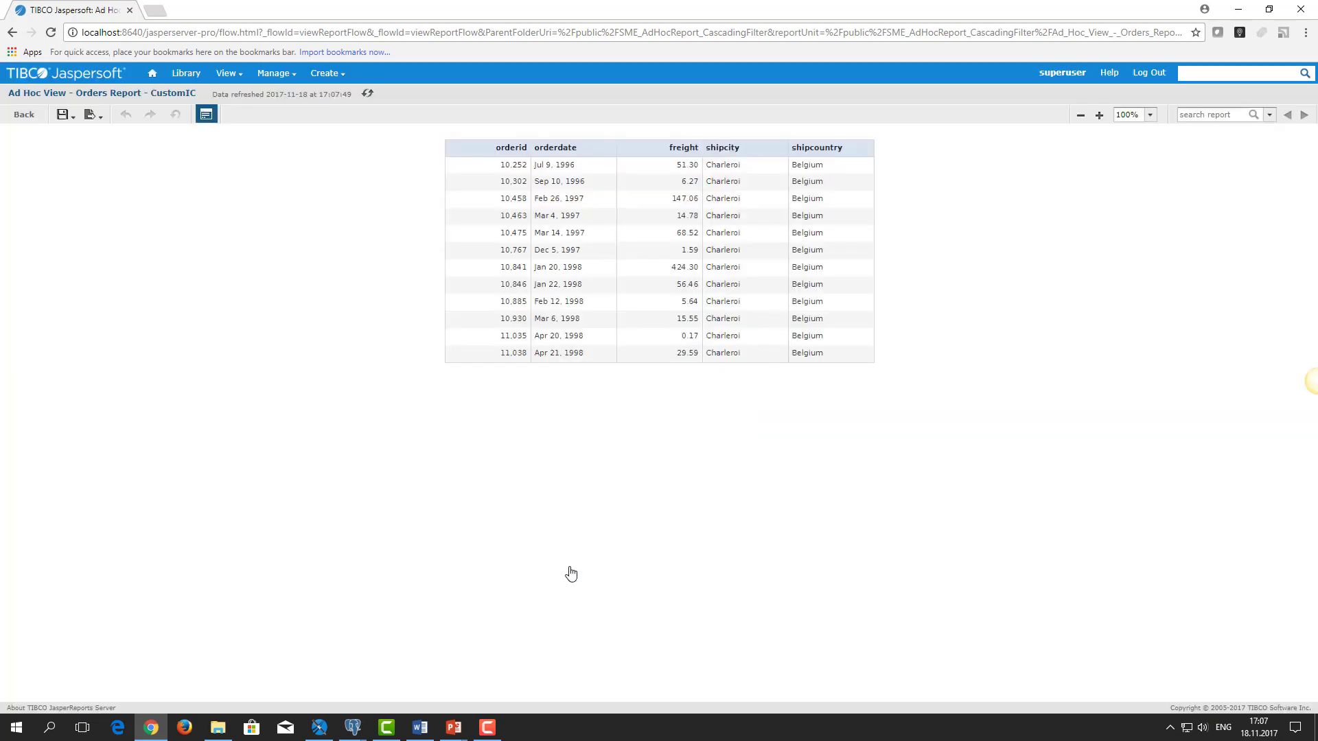
pyautogui.moveTo(589, 483)
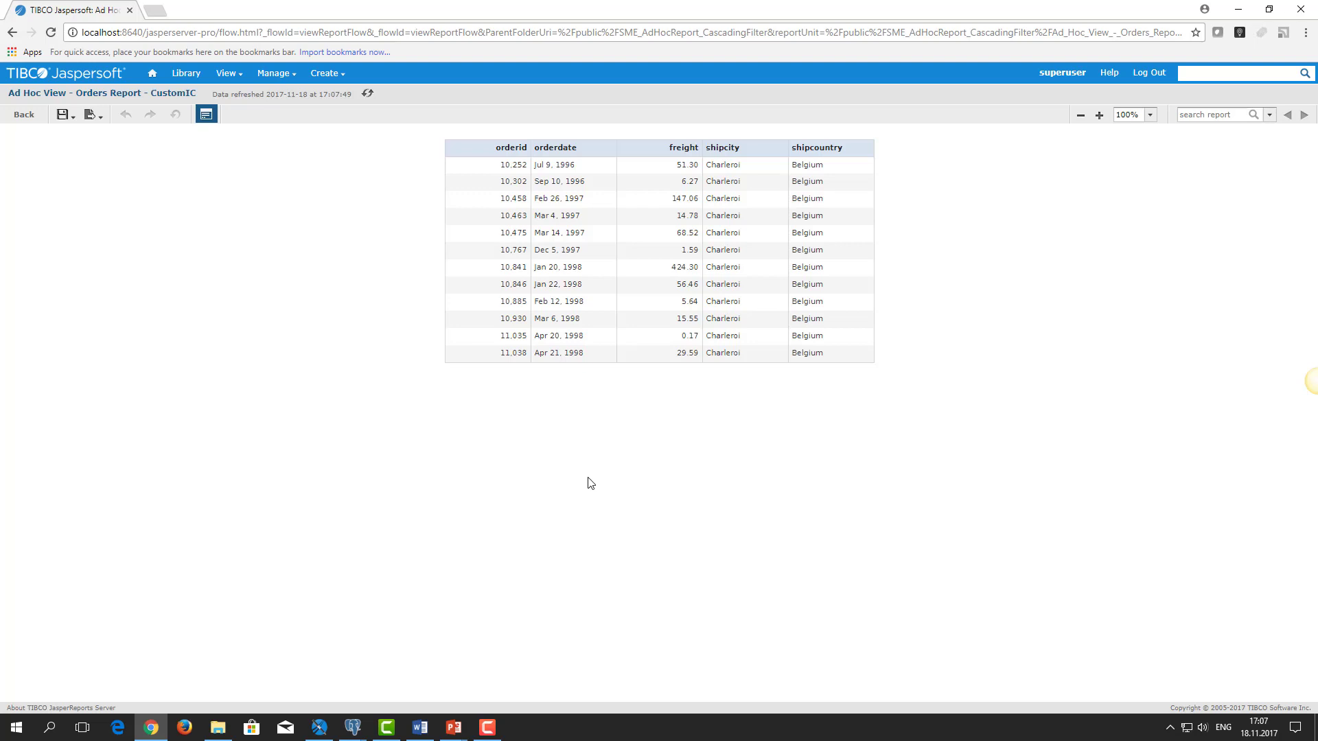